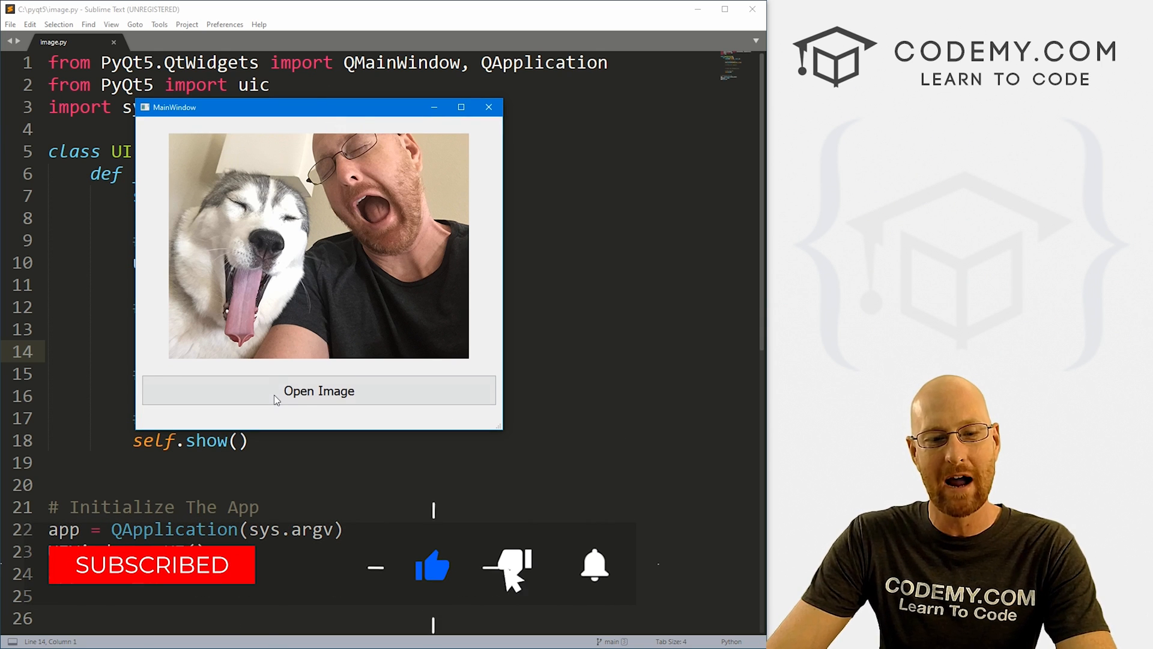
Load the aspen2 photo, then the aspen photo, then dismiss a third file picker
{"action": "left_click", "coordinate": [318, 391]}
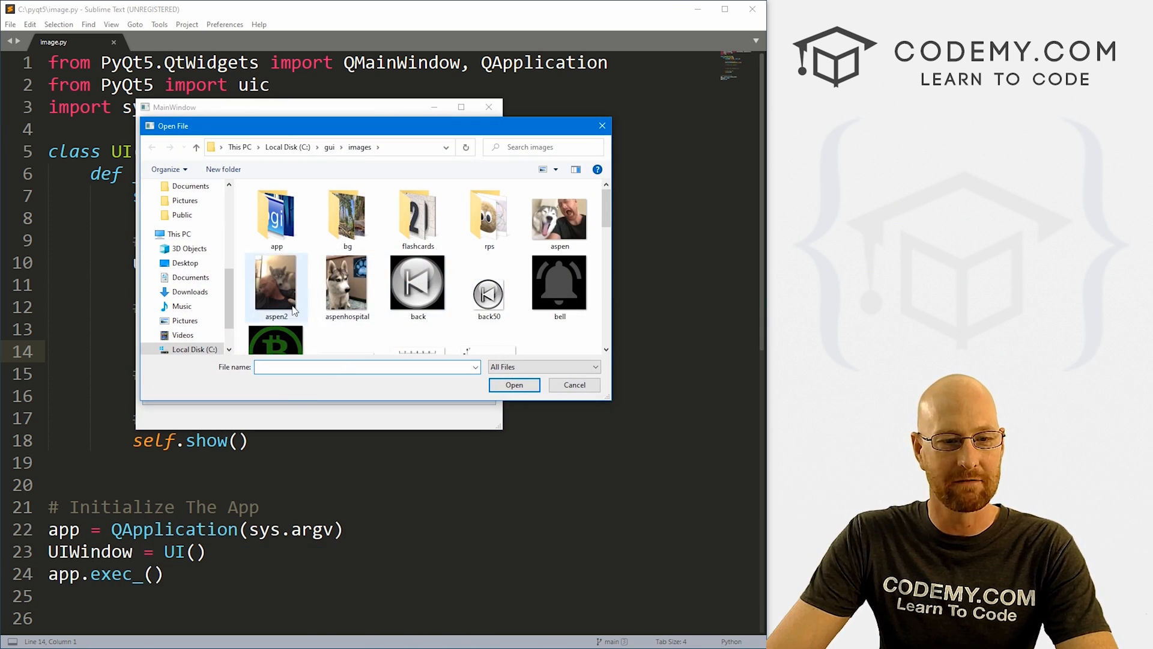
{"action": "double_click", "coordinate": [346, 283]}
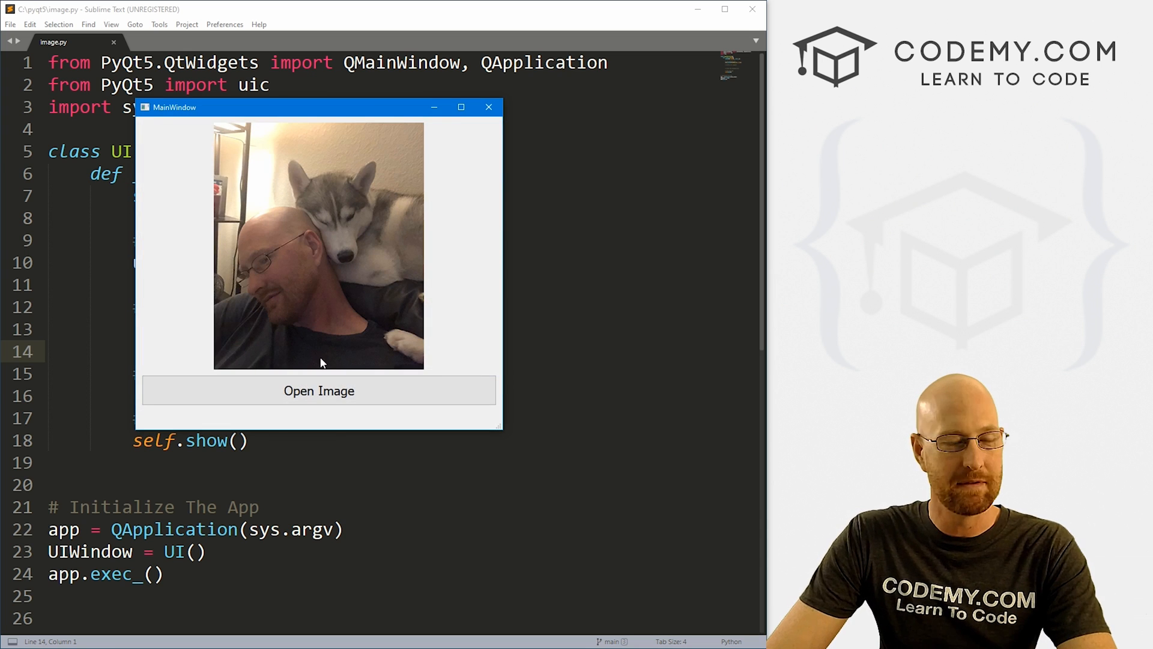
{"action": "left_click", "coordinate": [319, 390]}
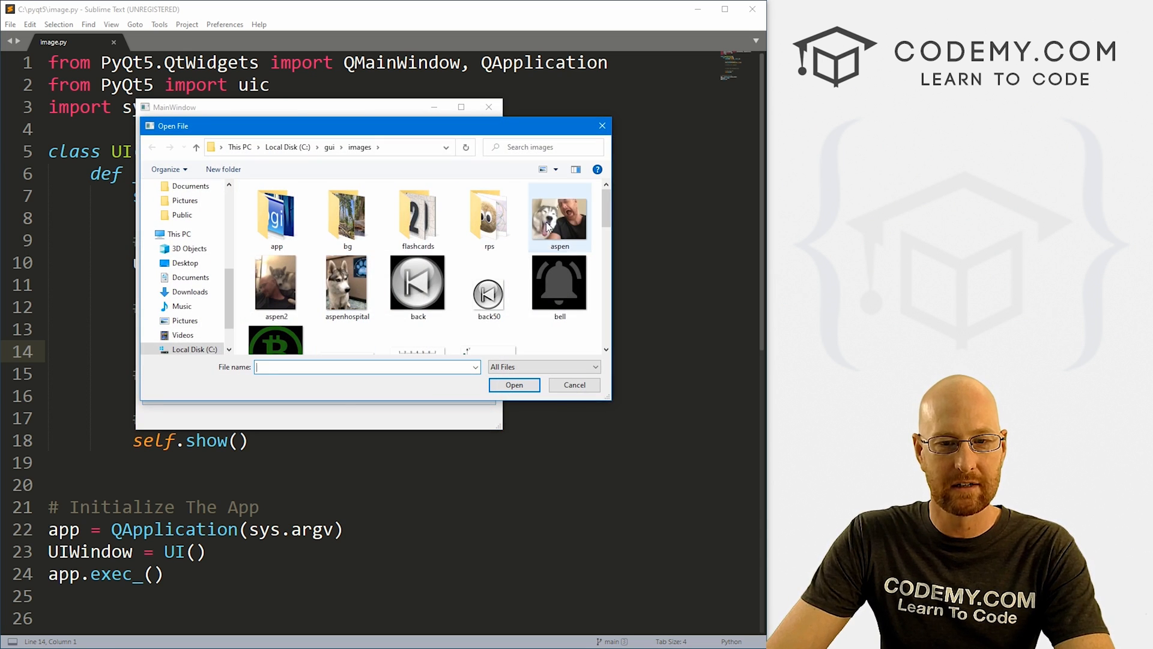
{"action": "left_click", "coordinate": [513, 384]}
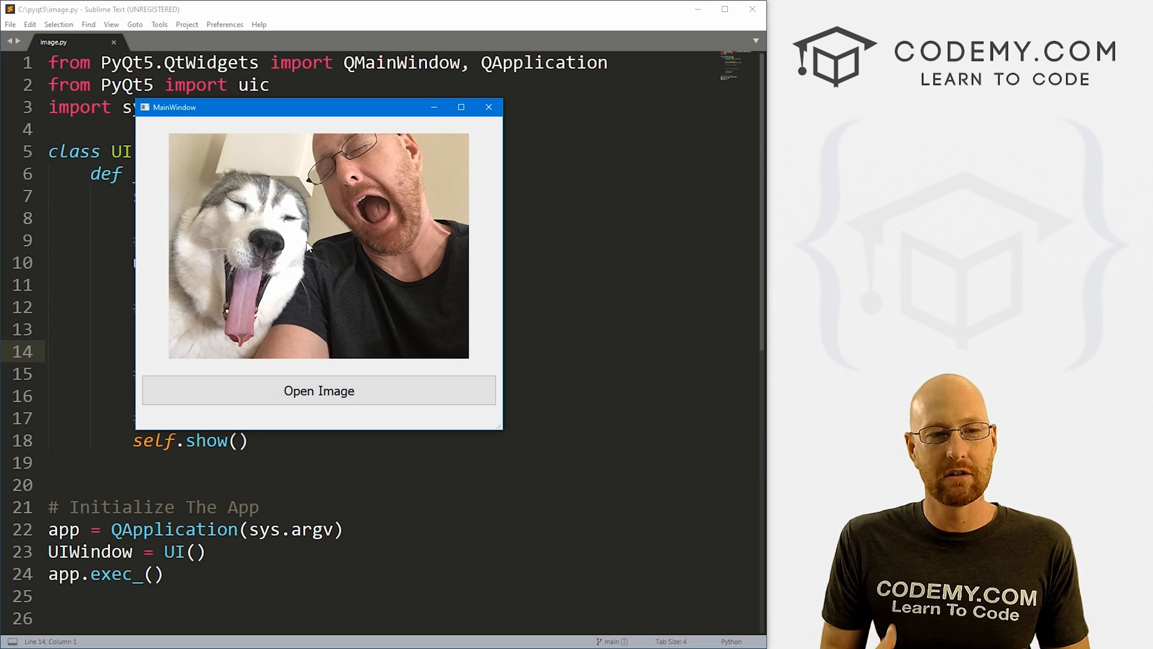
{"action": "left_click", "coordinate": [318, 390]}
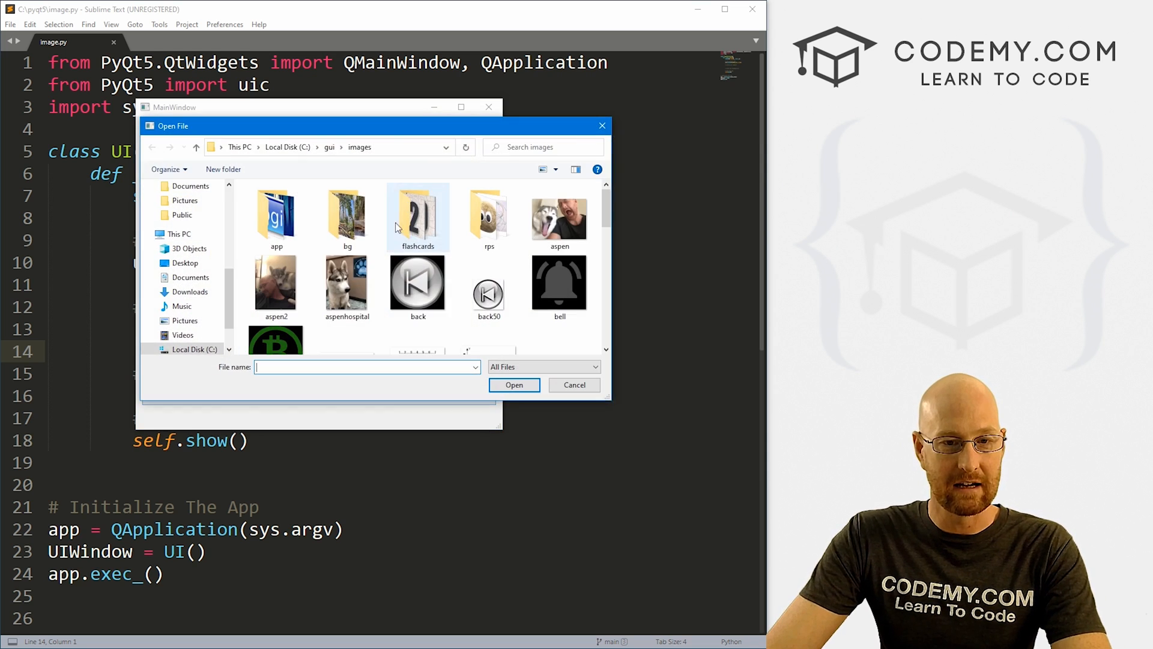
{"action": "left_click_drag", "start_coordinate": [294, 125], "coordinate": [276, 124]}
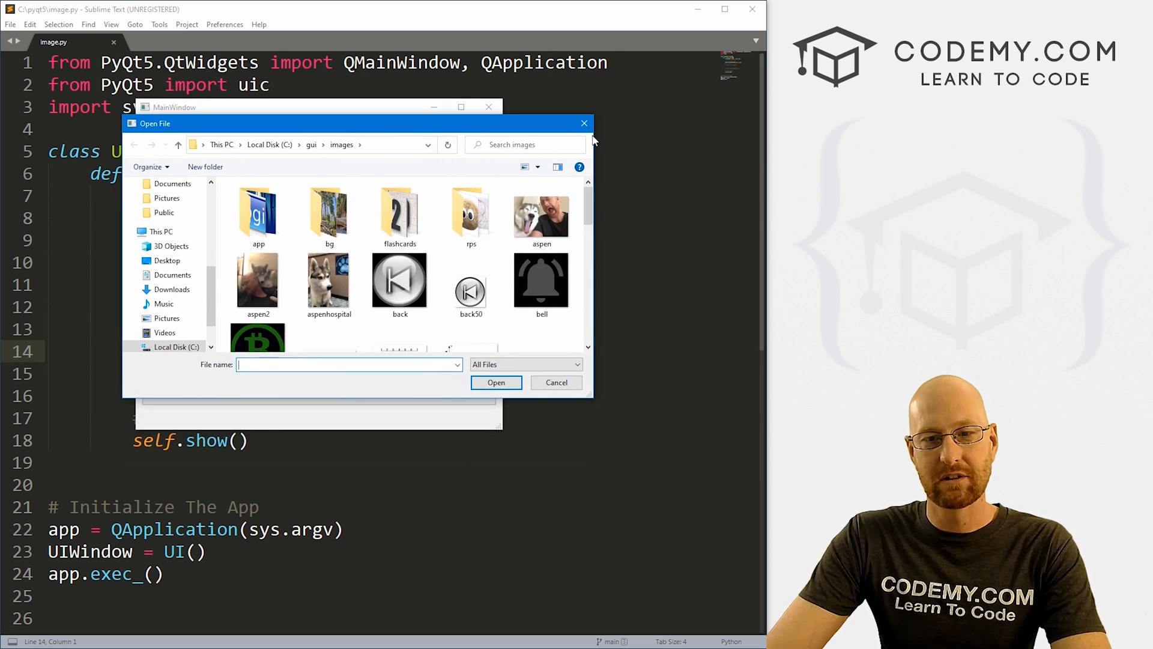
{"action": "left_click", "coordinate": [555, 382]}
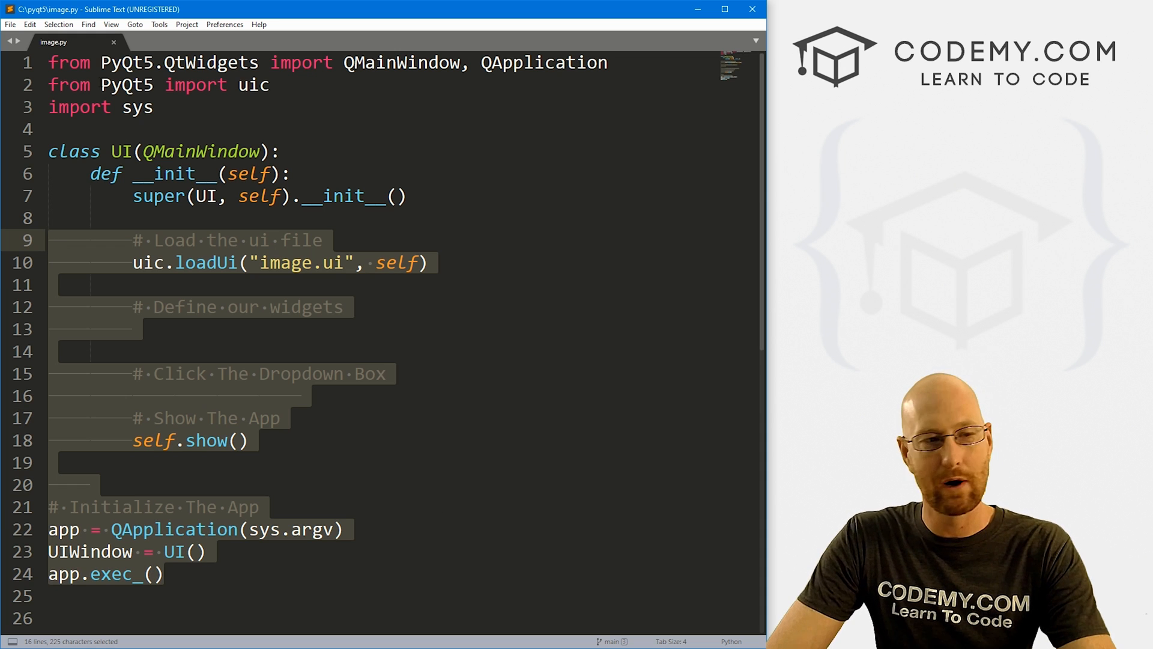
Review the image.py code, then run designer in the MINGW64 terminal
{"action": "left_click", "coordinate": [49, 128]}
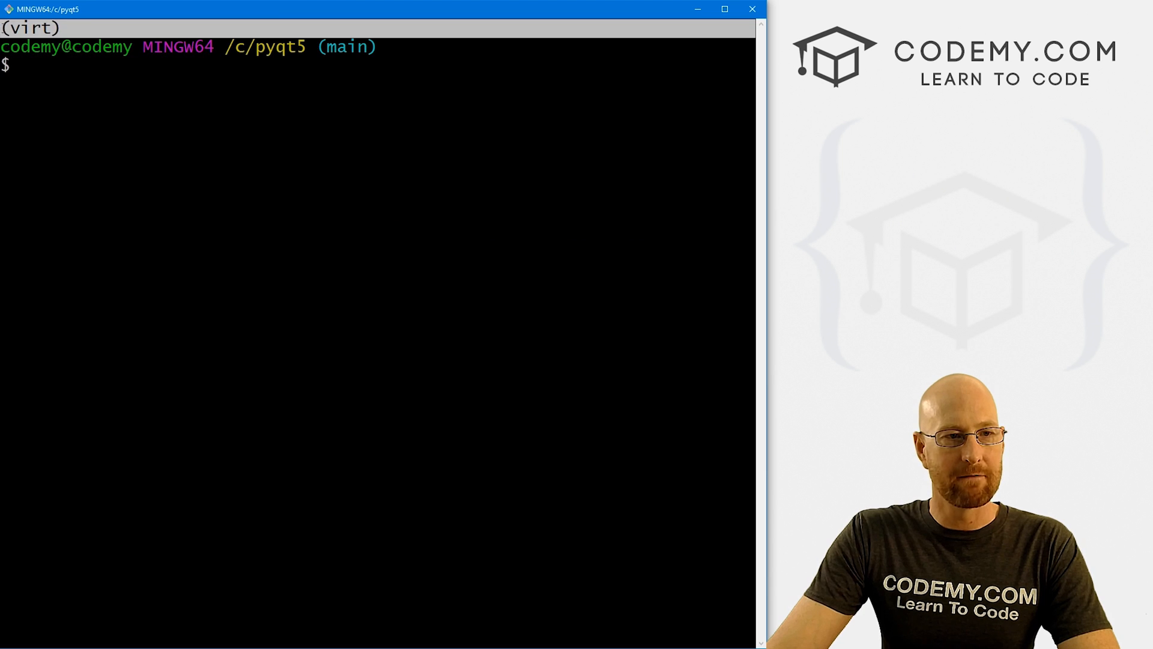
{"action": "type", "text": "desi"}
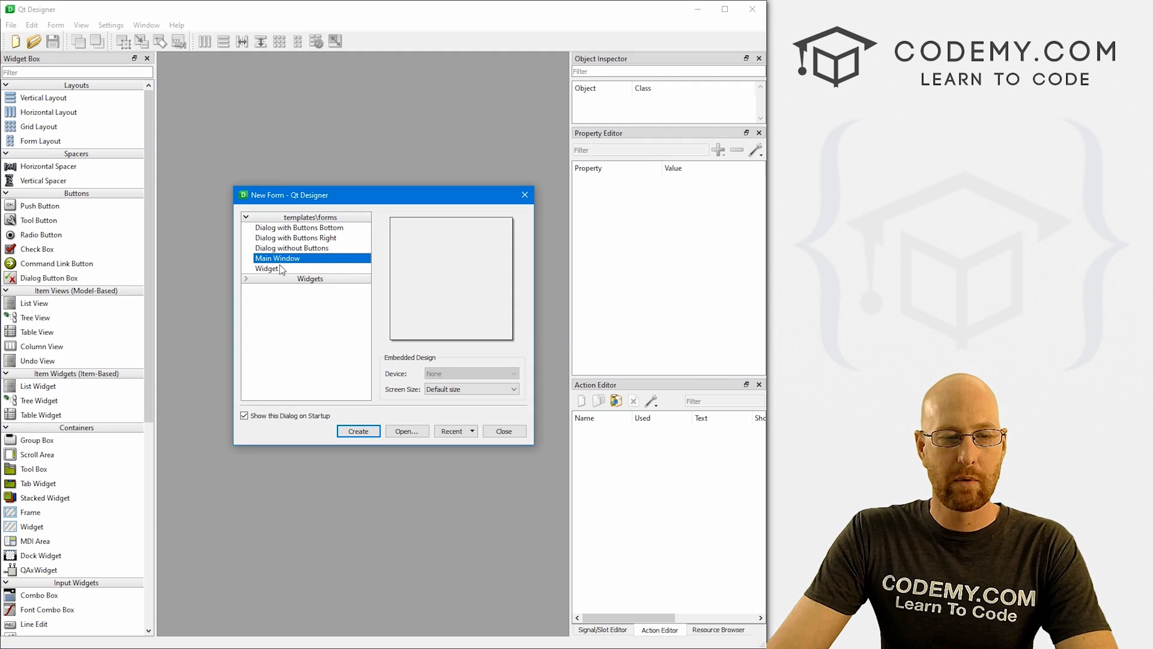
Create a Main Window form with a full-width, taller push button along its bottom
{"action": "left_click", "coordinate": [357, 431]}
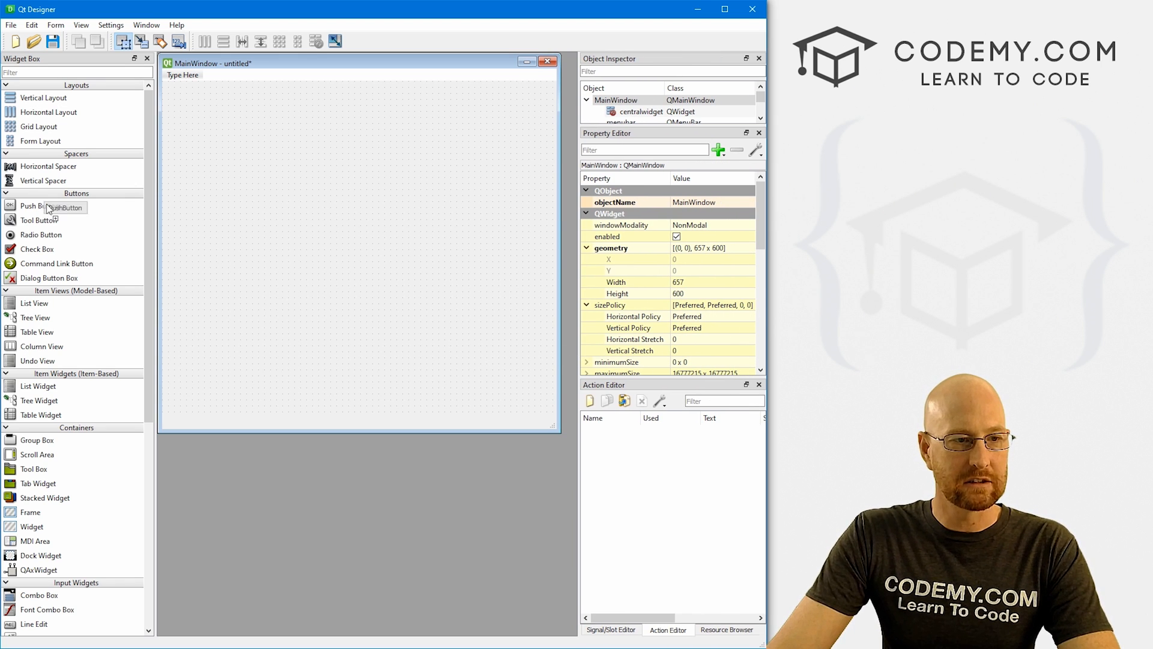
{"action": "left_click_drag", "start_coordinate": [40, 206], "coordinate": [190, 394]}
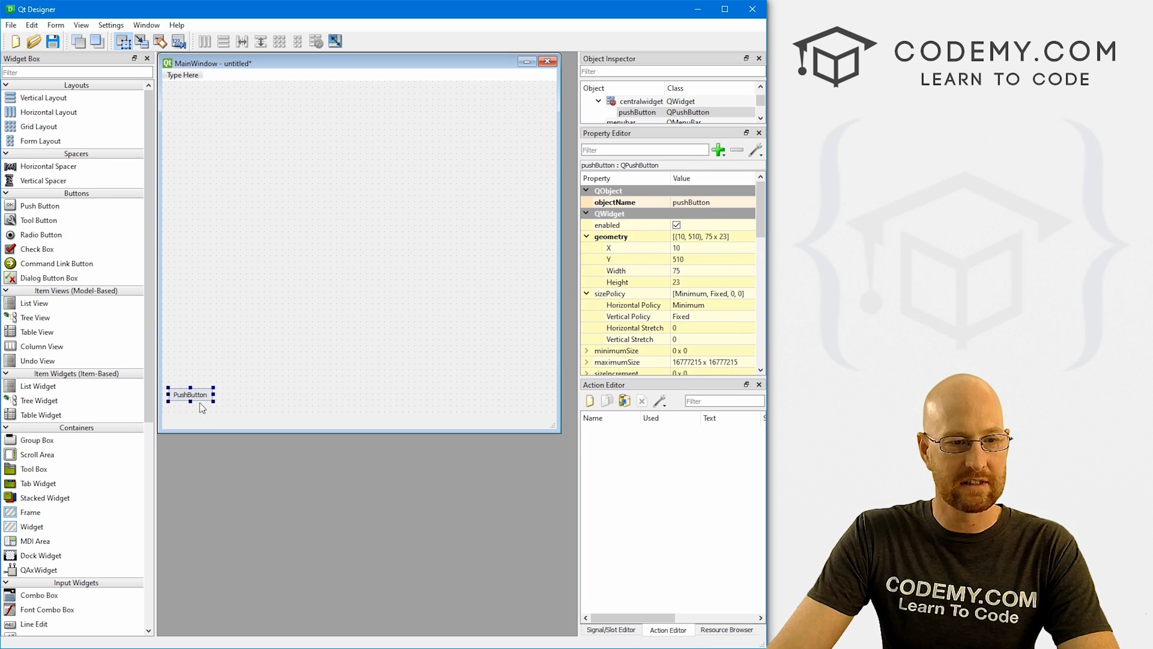
{"action": "left_click_drag", "start_coordinate": [213, 394], "coordinate": [393, 405]}
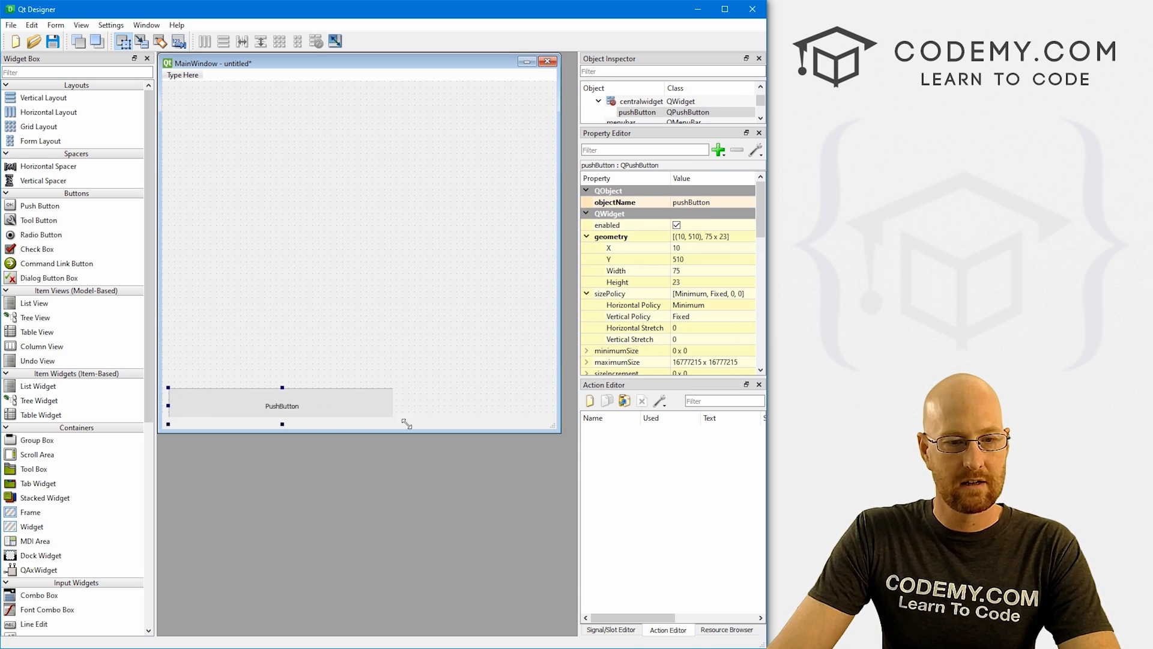
{"action": "left_click_drag", "start_coordinate": [392, 405], "coordinate": [547, 406]}
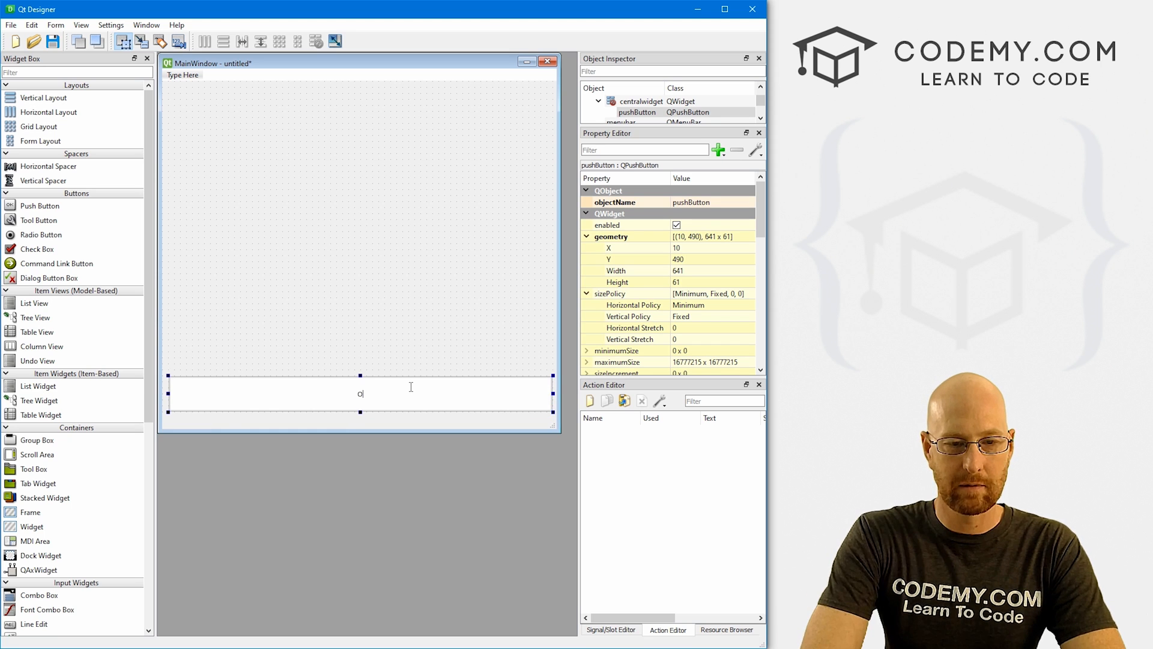
Label the button 'Open File' and set its font size to 16
{"action": "type", "text": "pen File"}
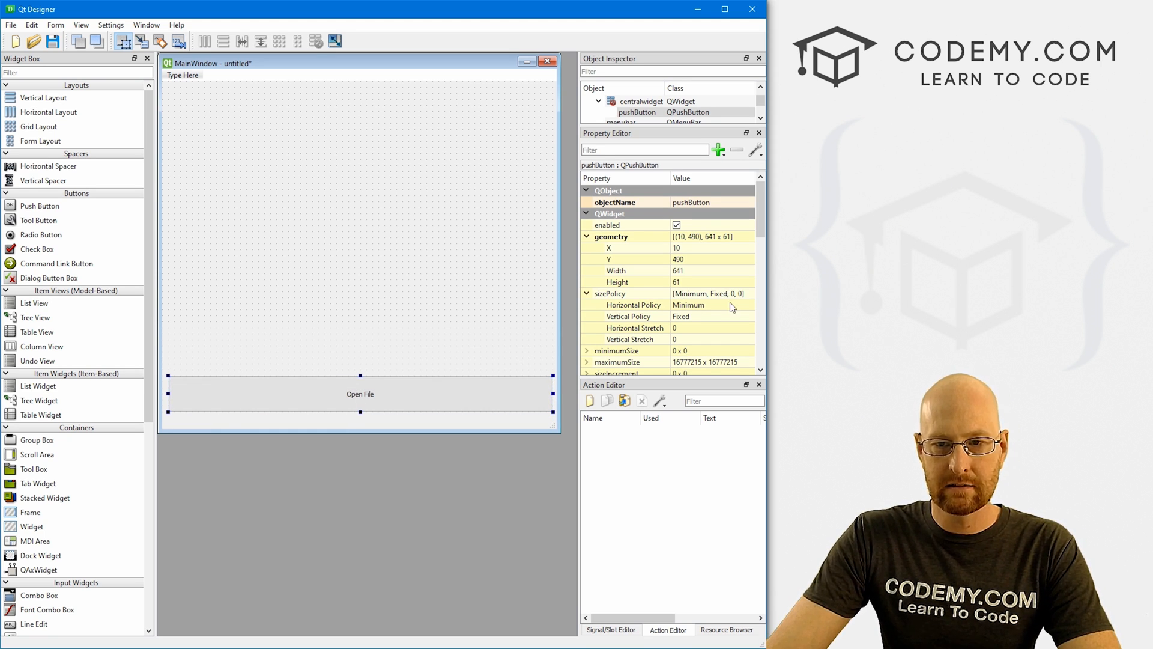
{"action": "left_click", "coordinate": [739, 259]}
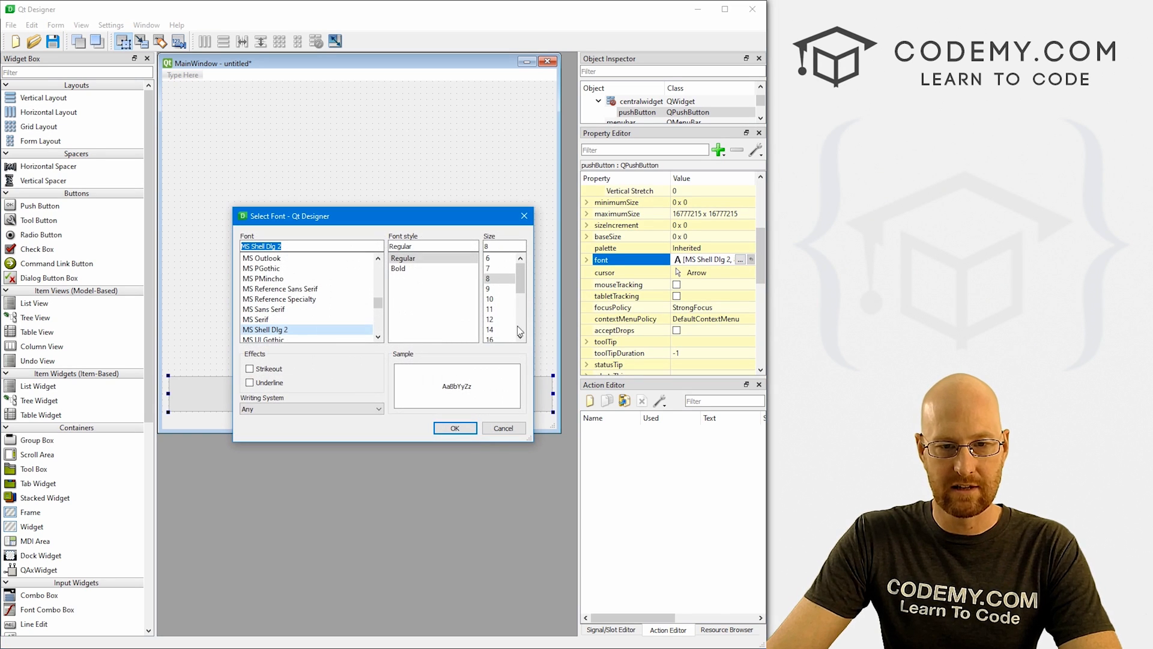
{"action": "left_click", "coordinate": [454, 428]}
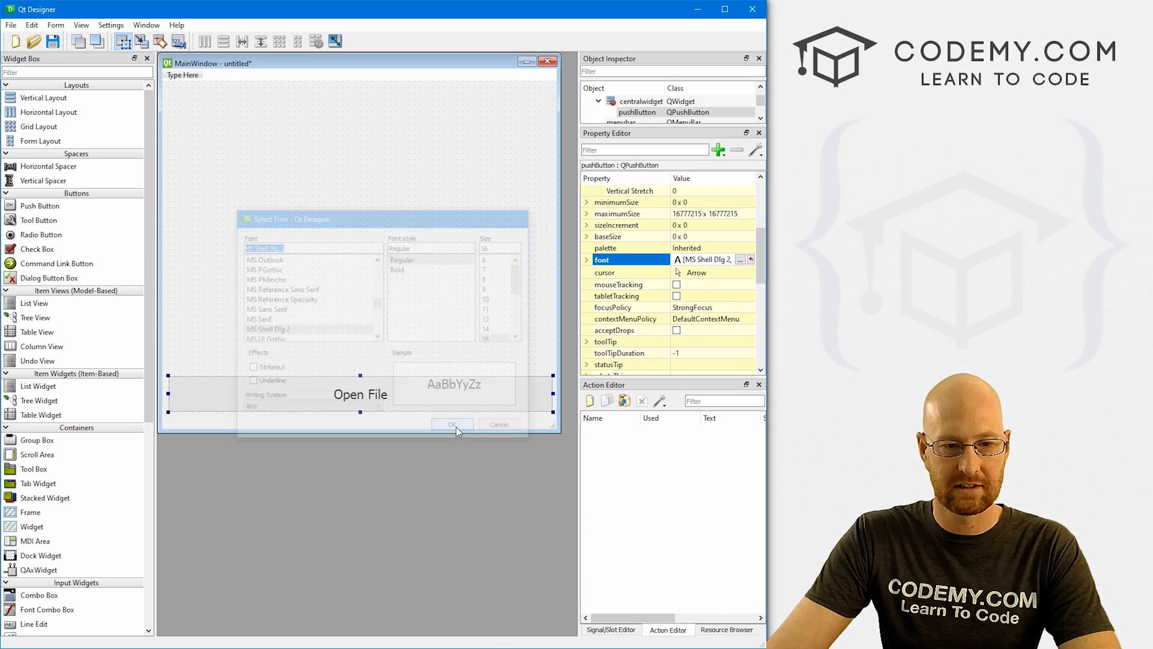
{"action": "left_click", "coordinate": [452, 424]}
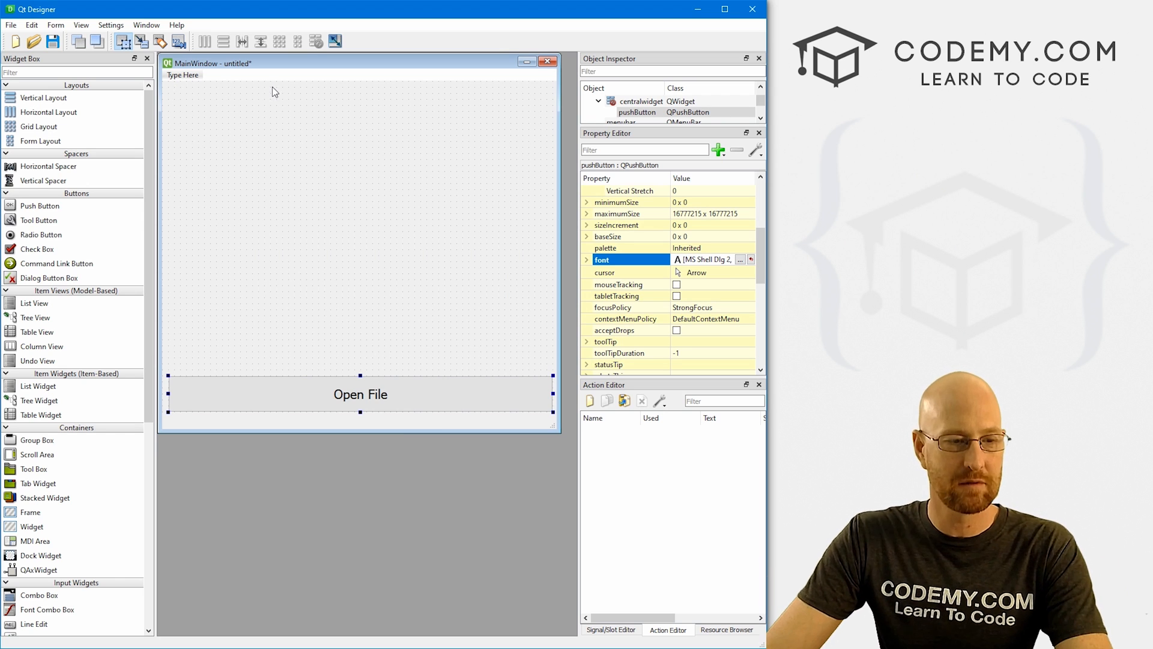
Add an empty Label and stretch it across the area above the button
{"action": "scroll", "scroll_direction": "down", "scroll_amount": 3}
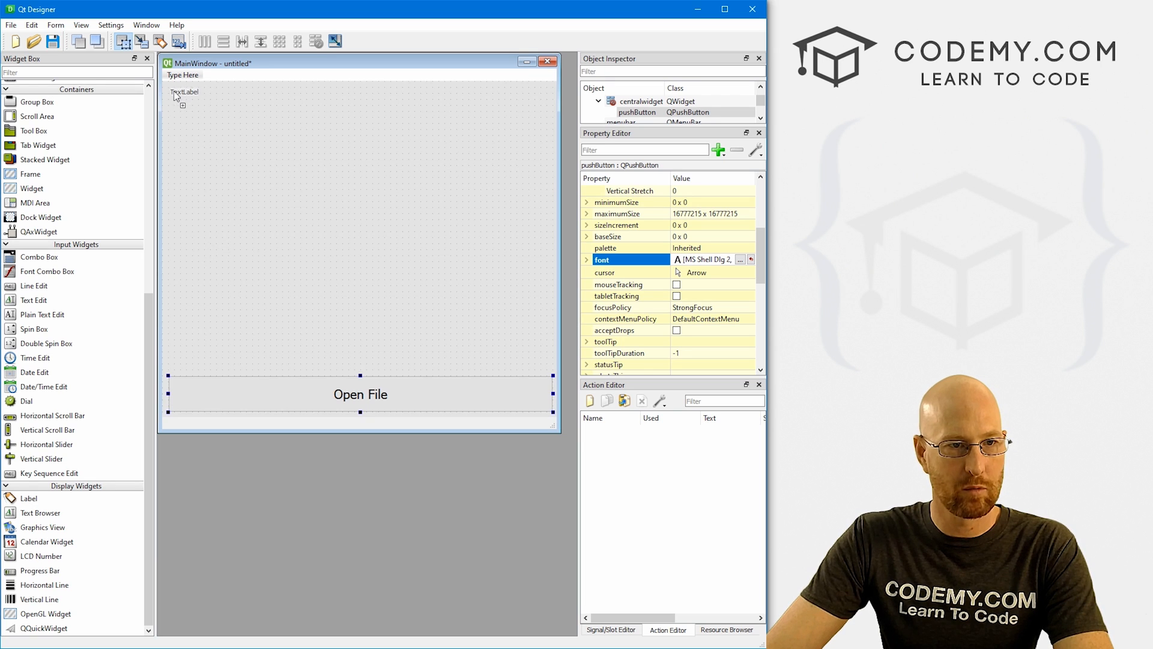
{"action": "left_click", "coordinate": [184, 216]}
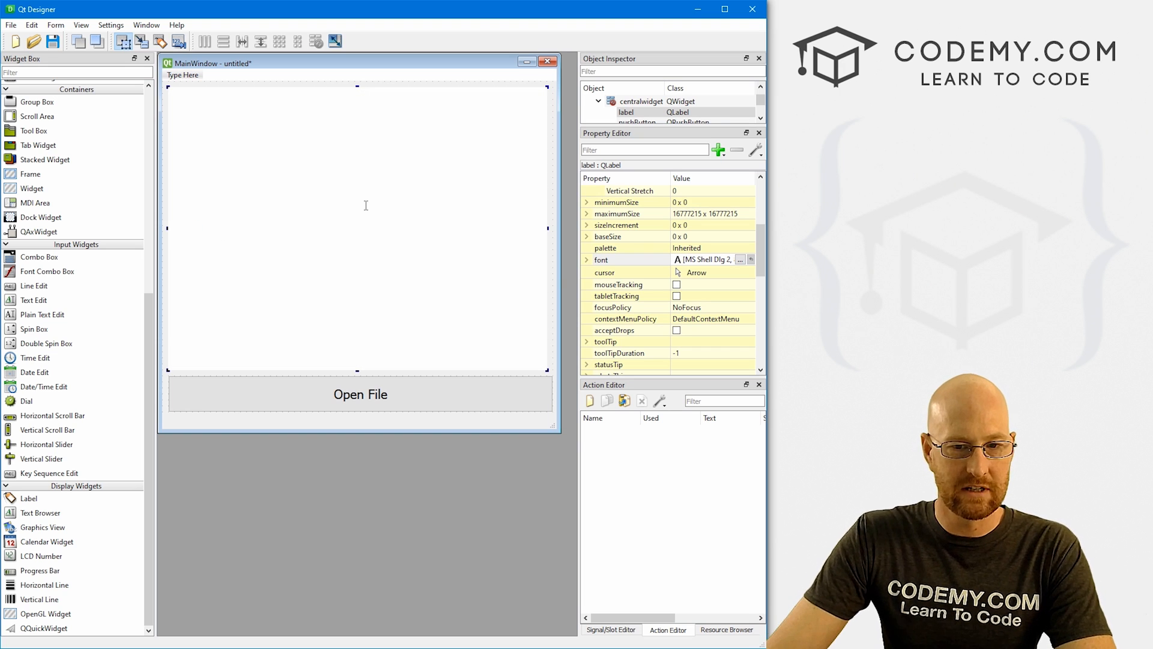
{"action": "mouse_move", "coordinate": [541, 235]}
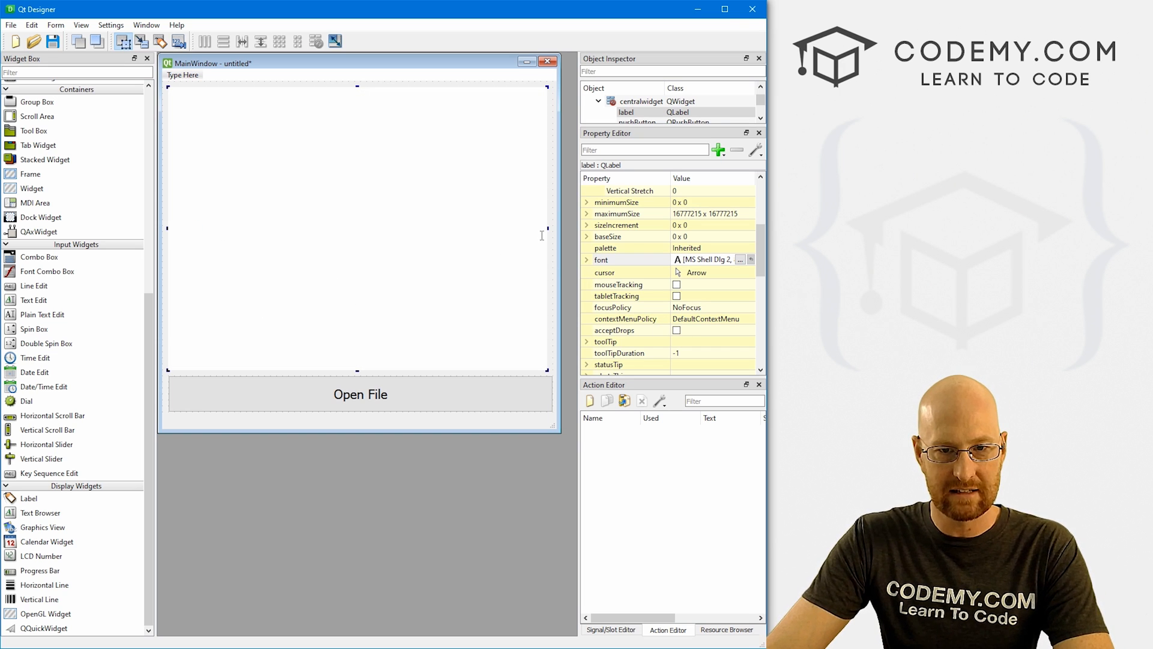
{"action": "mouse_move", "coordinate": [555, 244]}
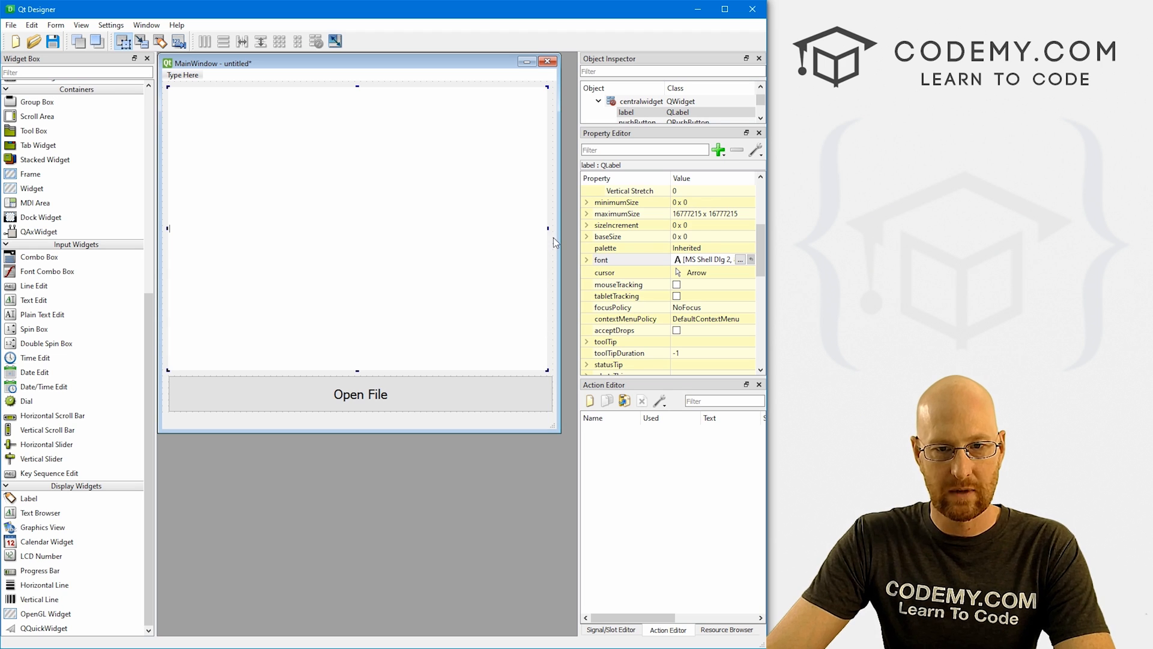
{"action": "left_click", "coordinate": [357, 228]}
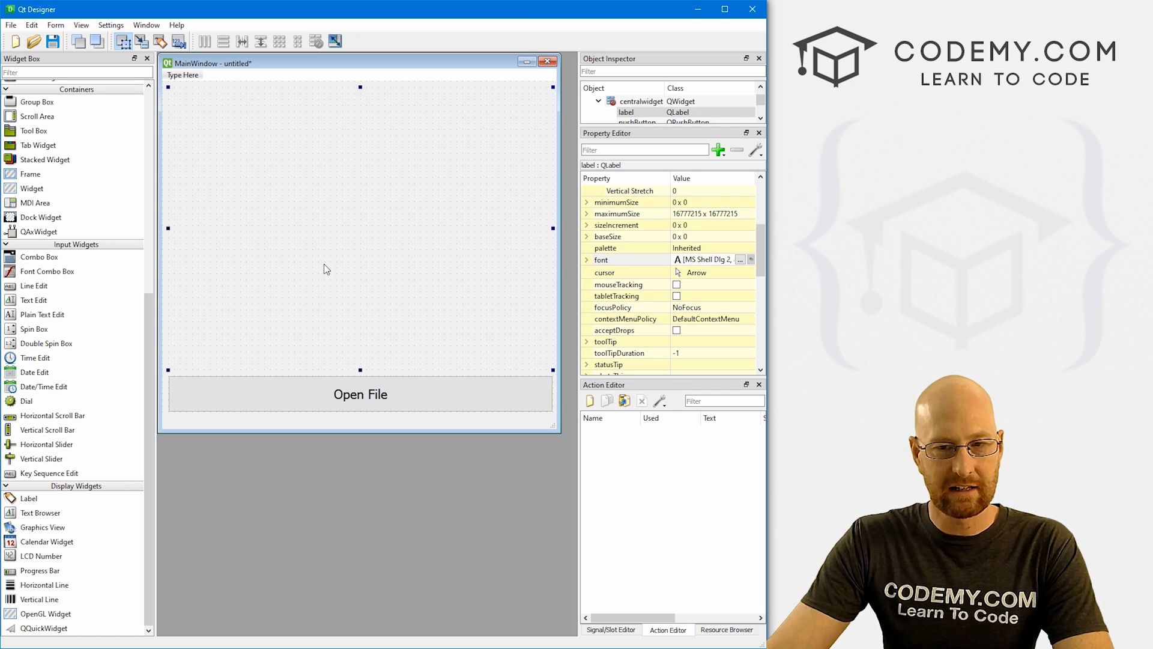
Set the label's horizontal alignment to AlignHCenter in the Property Editor
{"action": "scroll", "scroll_direction": "down", "scroll_amount": 3}
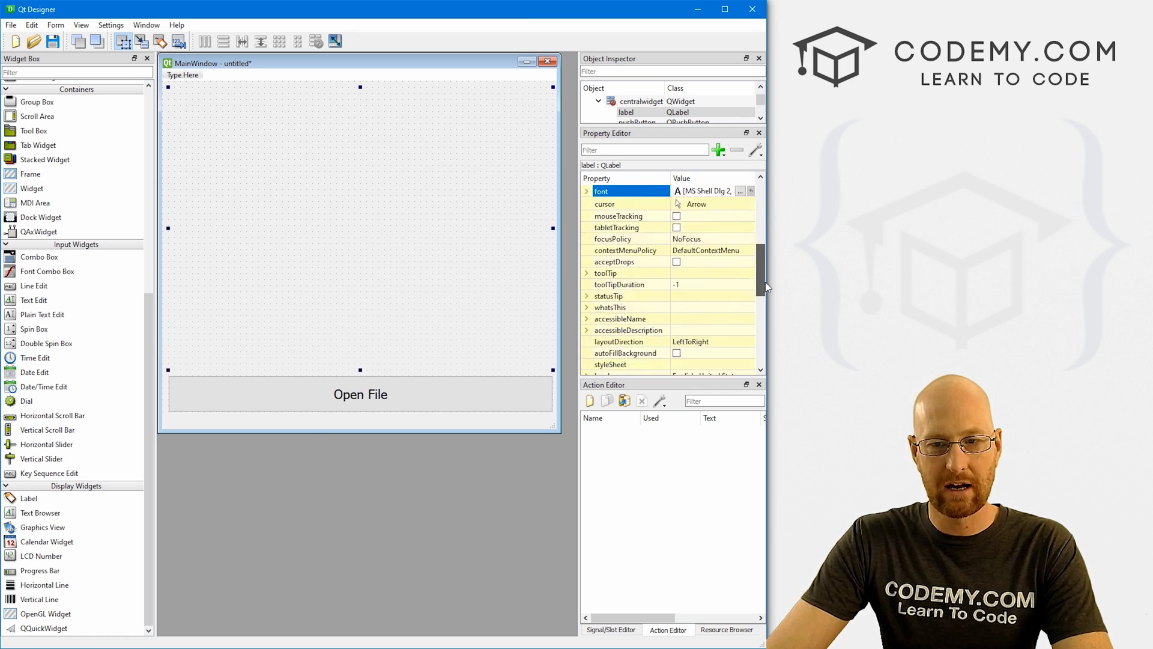
{"action": "scroll", "scroll_direction": "down", "scroll_amount": 3}
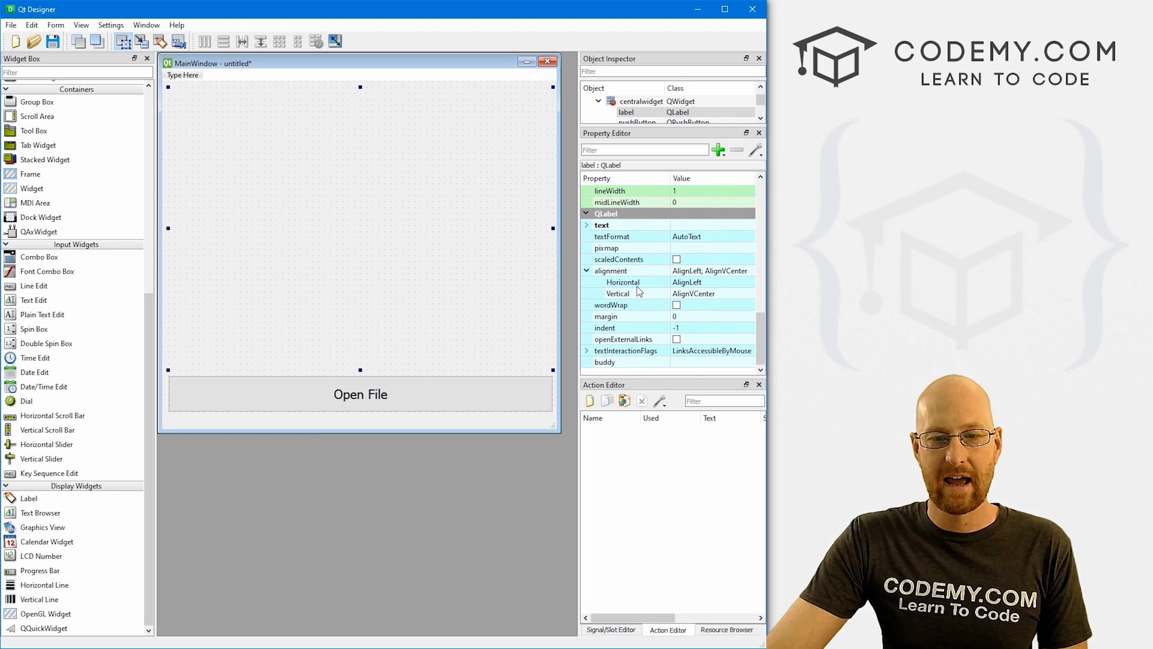
{"action": "left_click", "coordinate": [623, 282]}
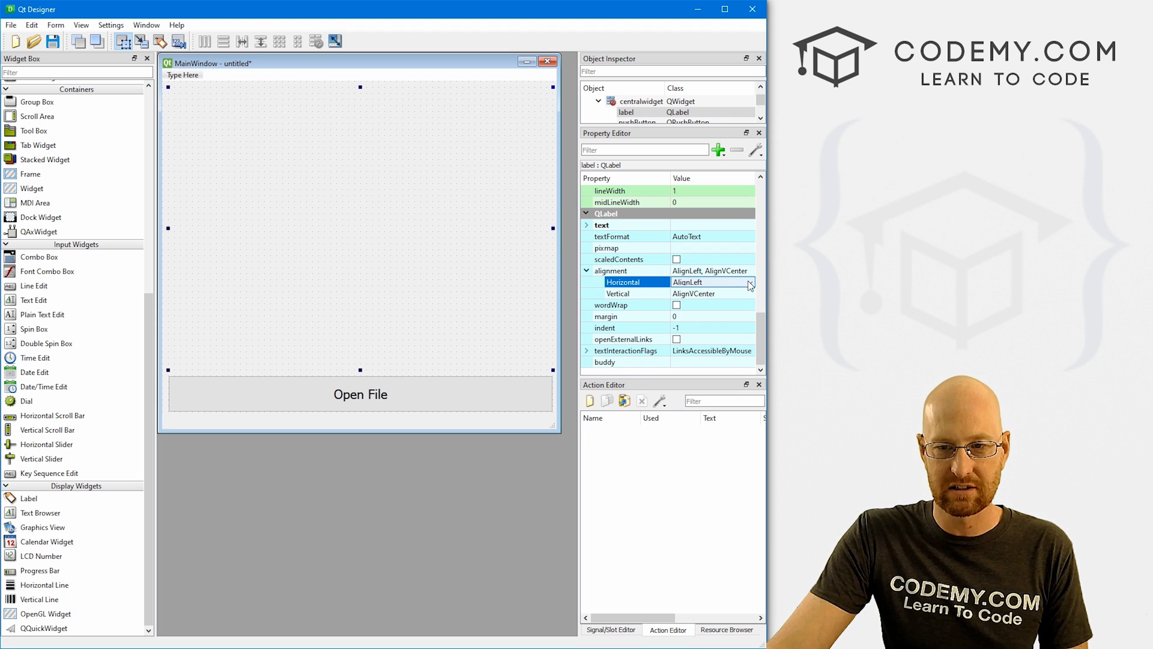
{"action": "left_click", "coordinate": [749, 282]}
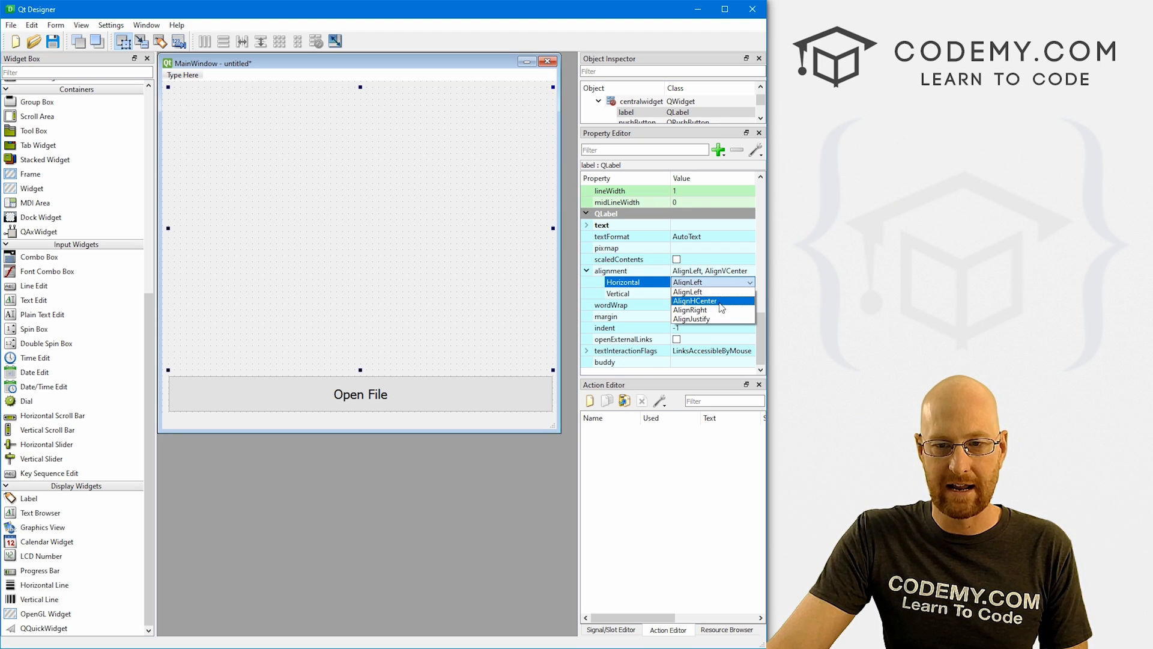
{"action": "left_click", "coordinate": [694, 301]}
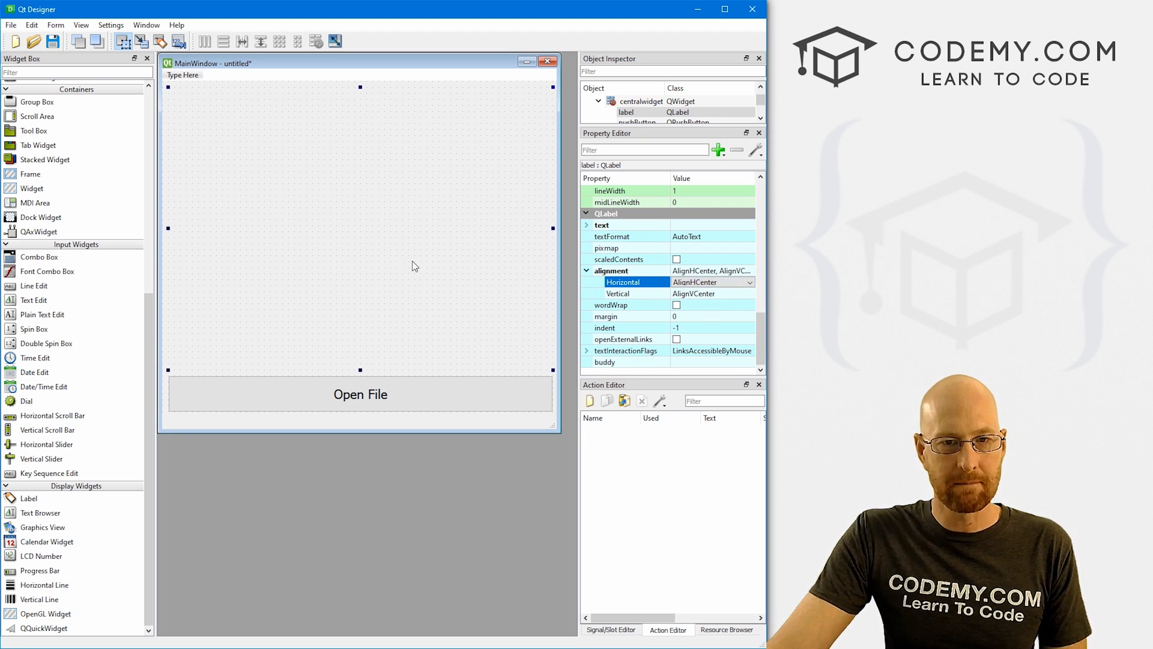
{"action": "left_click", "coordinate": [11, 24]}
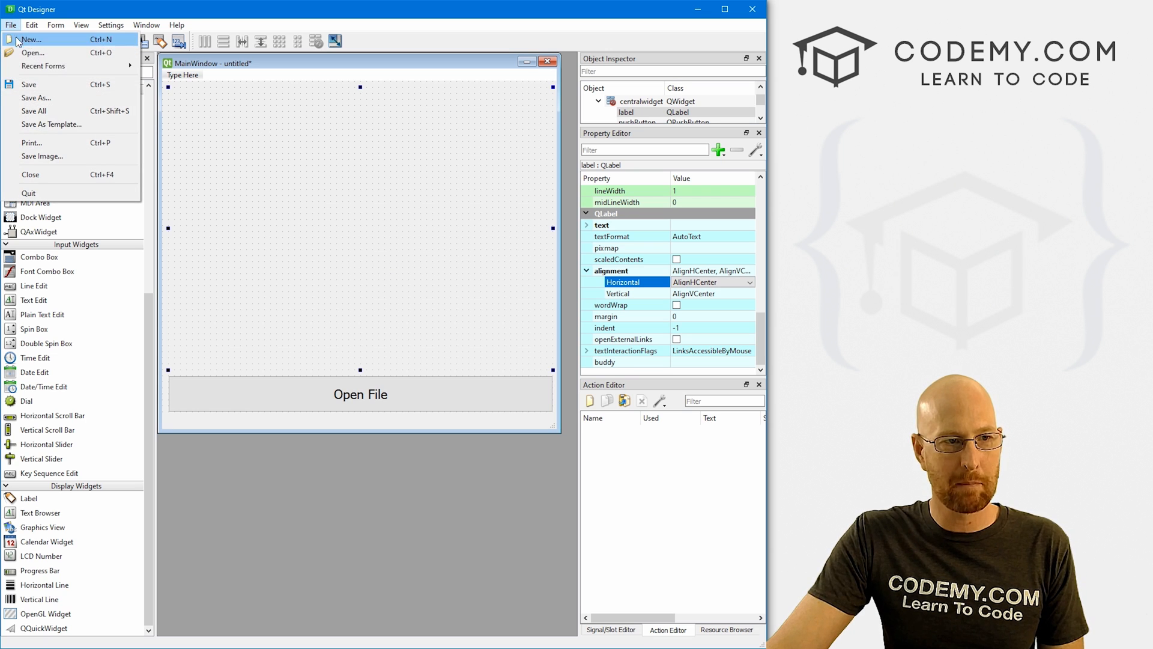
Save the form with file name 'image', replacing 'untitled'
{"action": "left_click", "coordinate": [36, 98]}
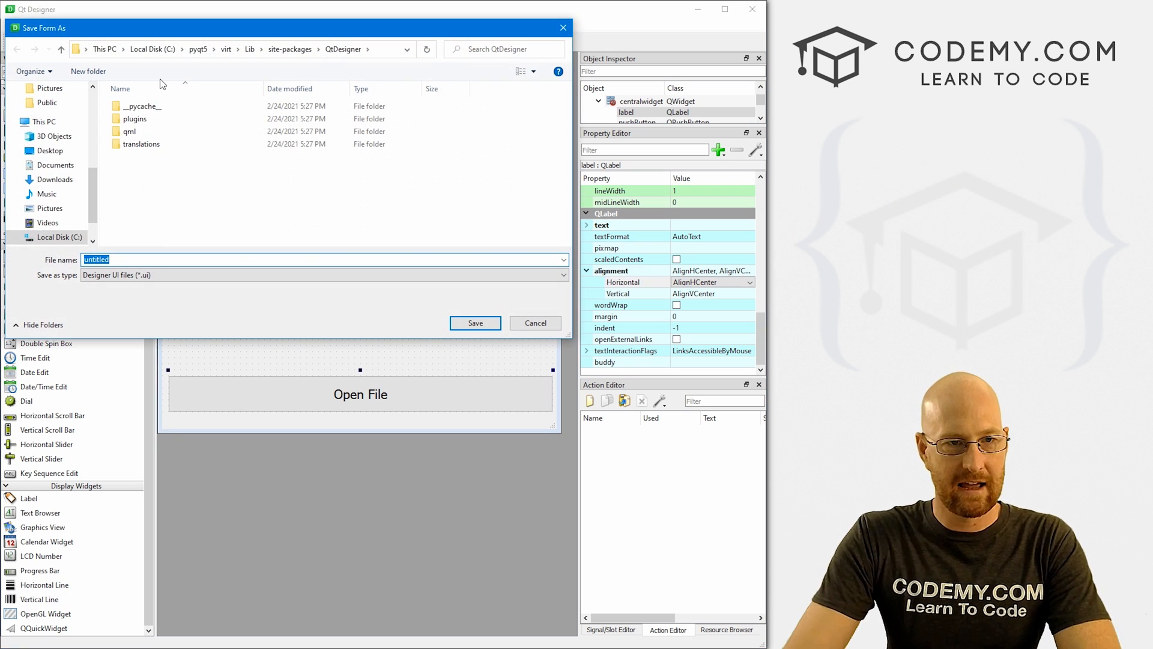
{"action": "left_click", "coordinate": [197, 49]}
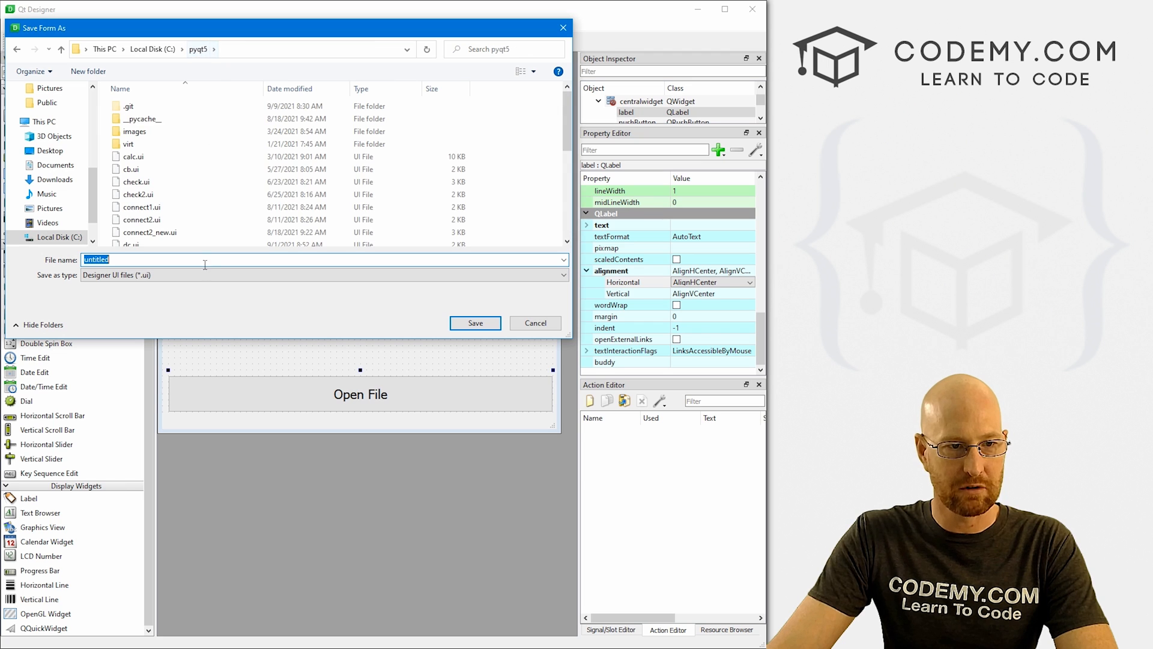
{"action": "type", "text": "image"}
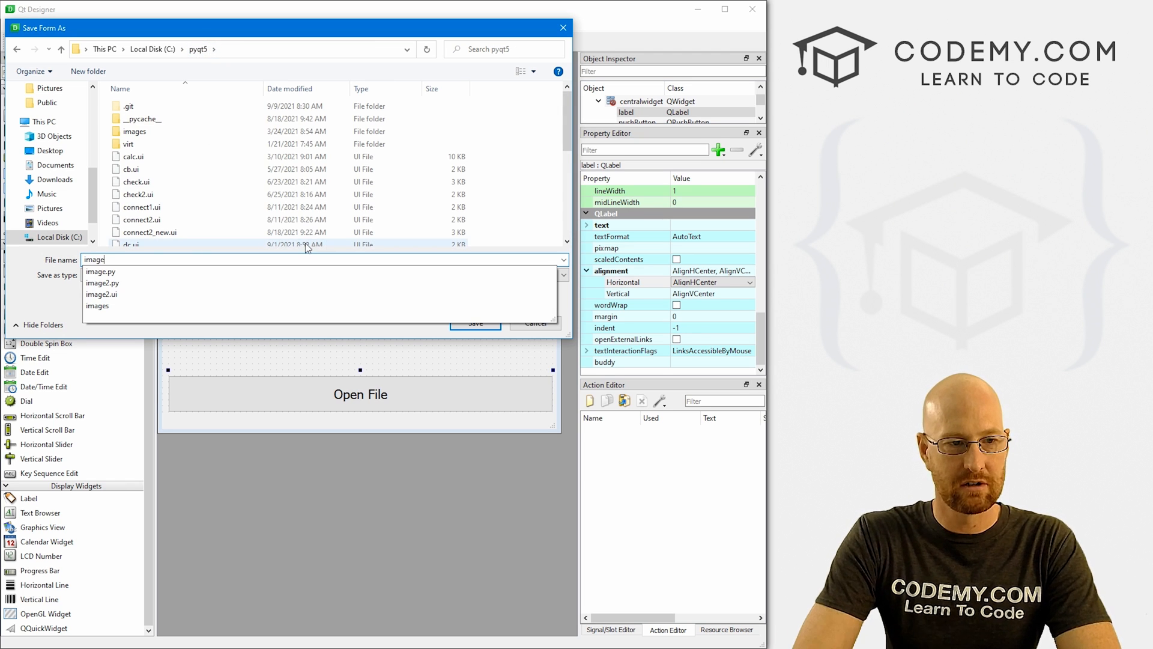
{"action": "left_click", "coordinate": [475, 324]}
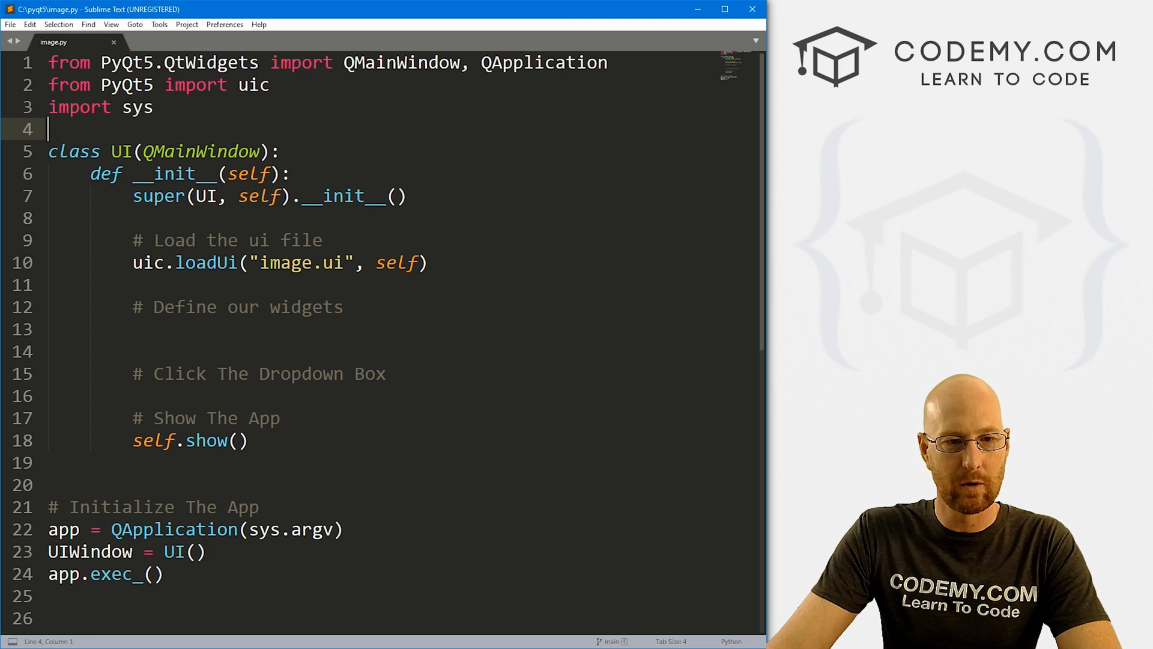
Open image.ui beside image.py and copy the QPushButton class name
{"action": "double_click", "coordinate": [302, 263]}
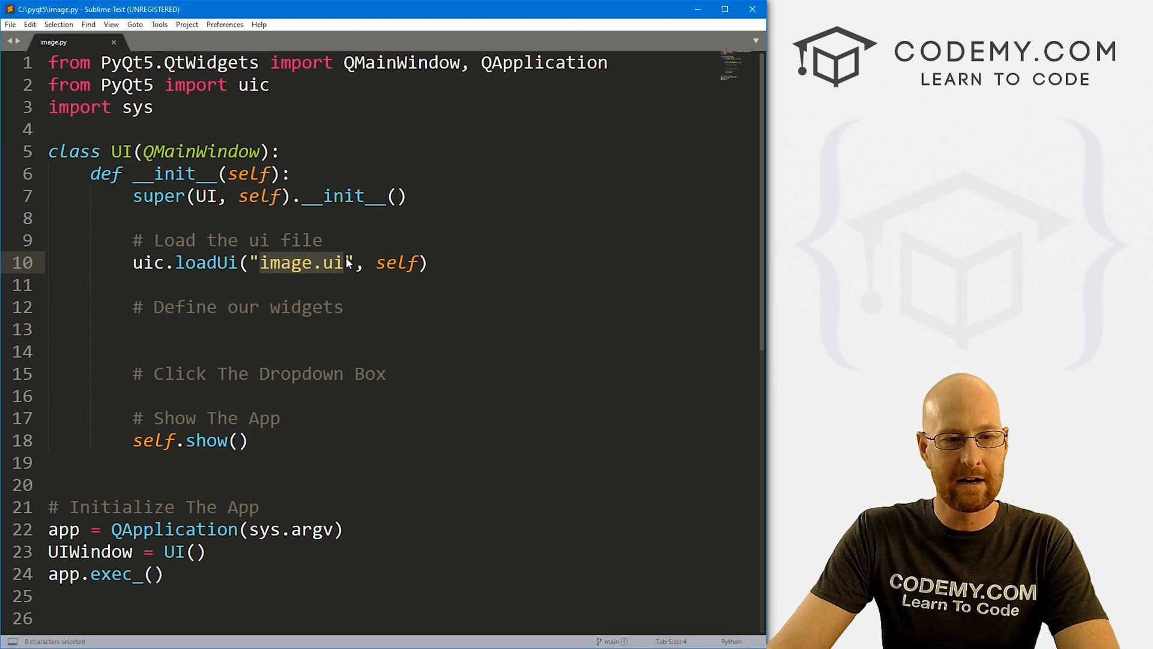
{"action": "left_click", "coordinate": [10, 24]}
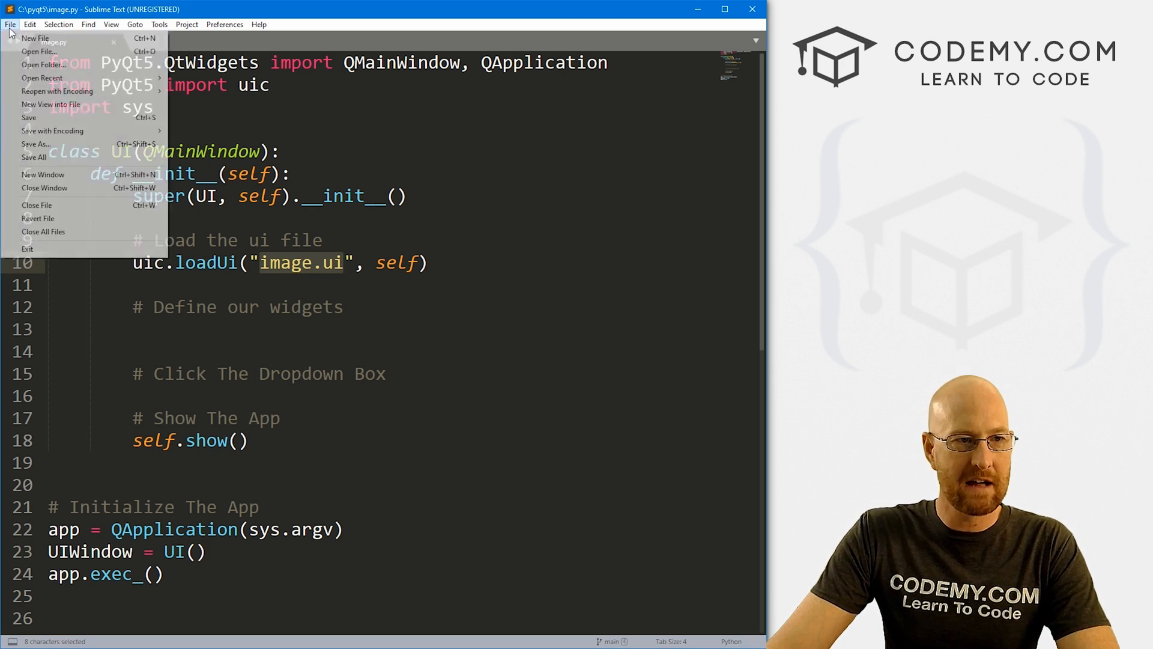
{"action": "left_click", "coordinate": [38, 51]}
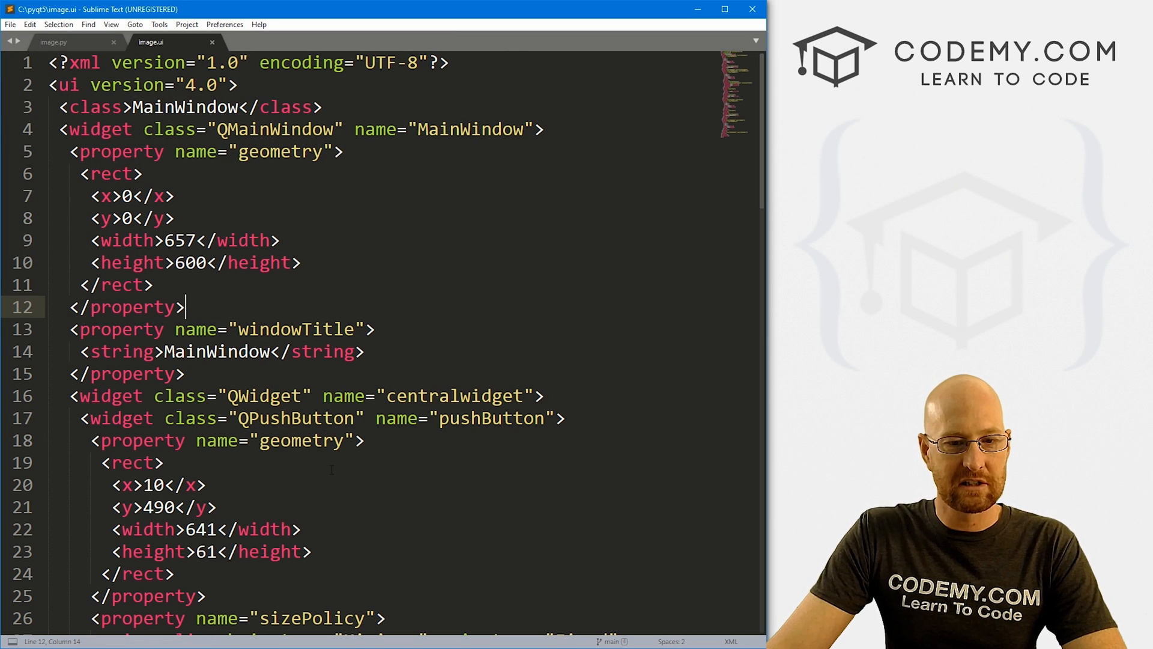
{"action": "double_click", "coordinate": [295, 418]}
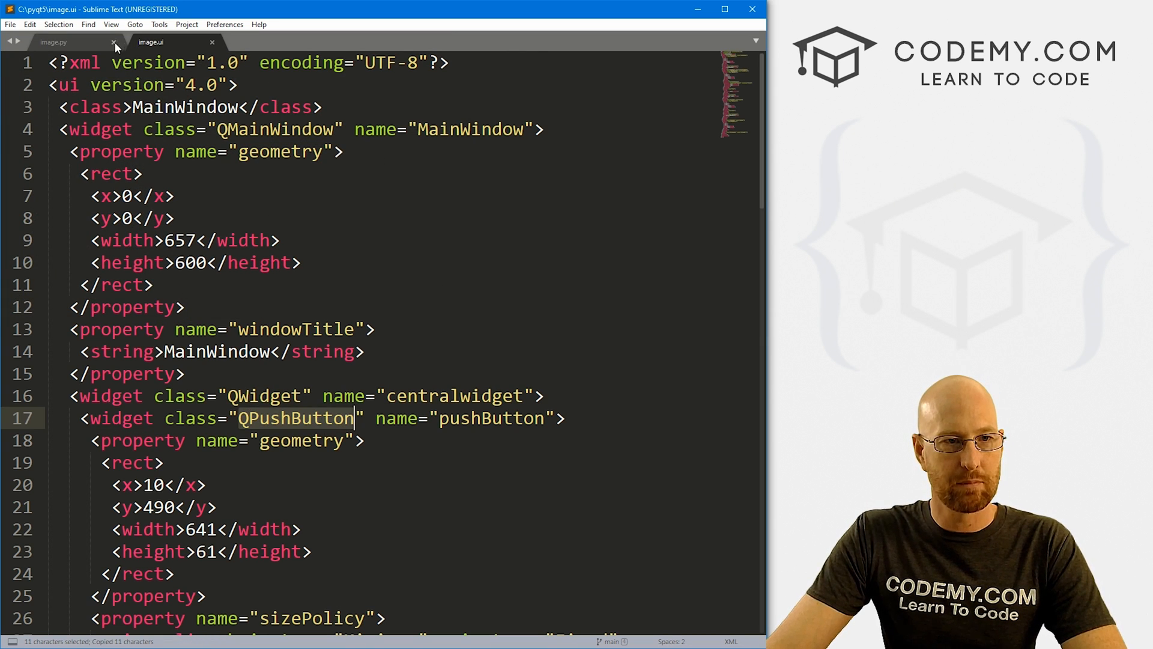
{"action": "left_click", "coordinate": [53, 42]}
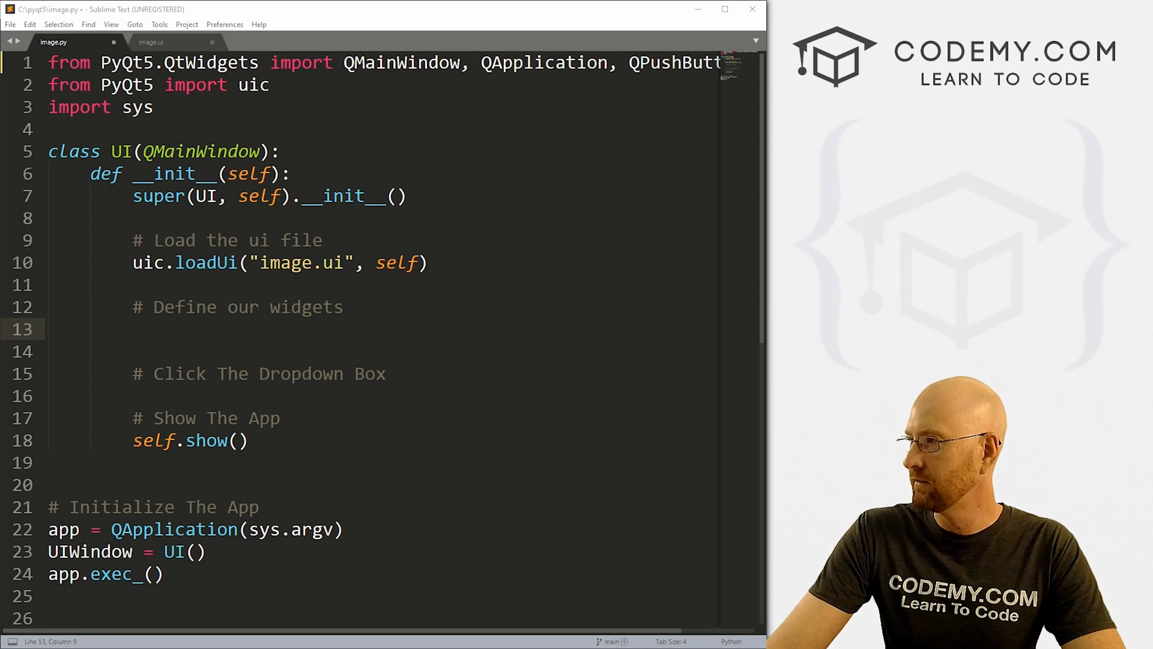
Write self.button = self.findChild(QPushButton, "pushButton") using the name from image.ui
{"action": "type", "text": "self.bu"}
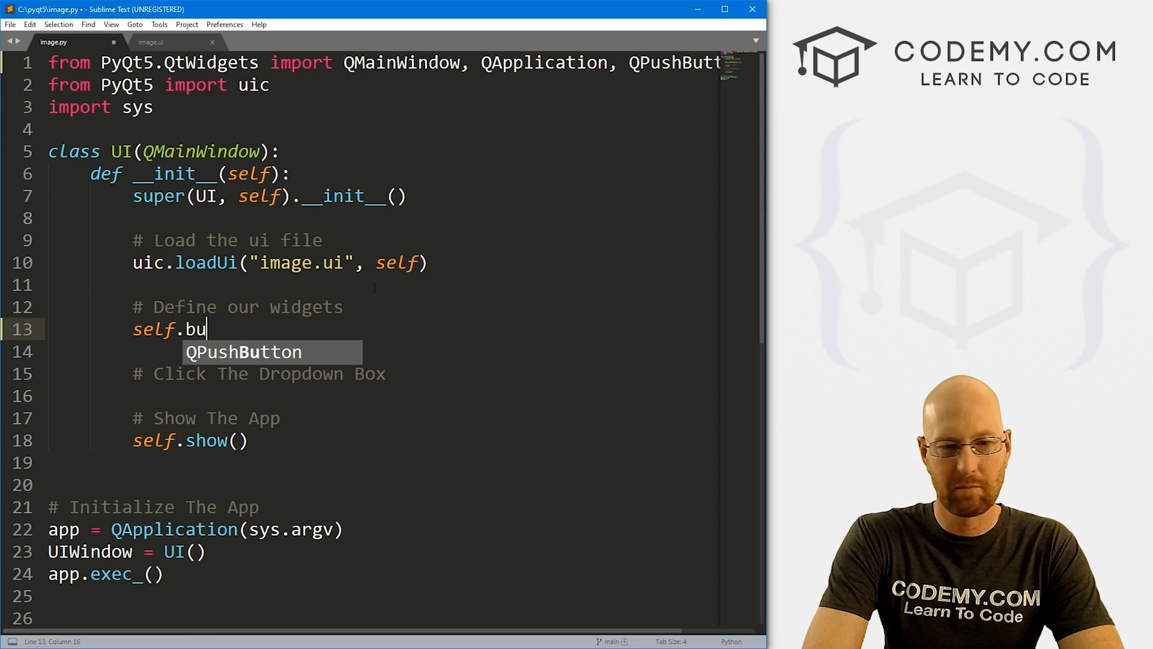
{"action": "type", "text": "tton"}
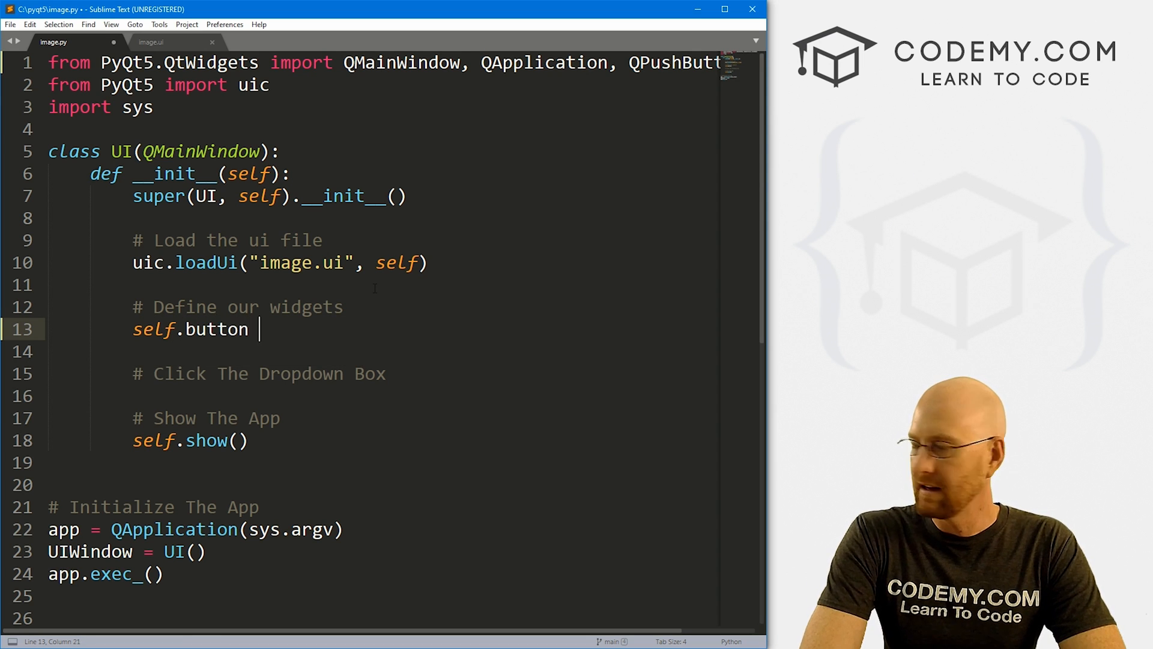
{"action": "type", "text": "= self.fin"}
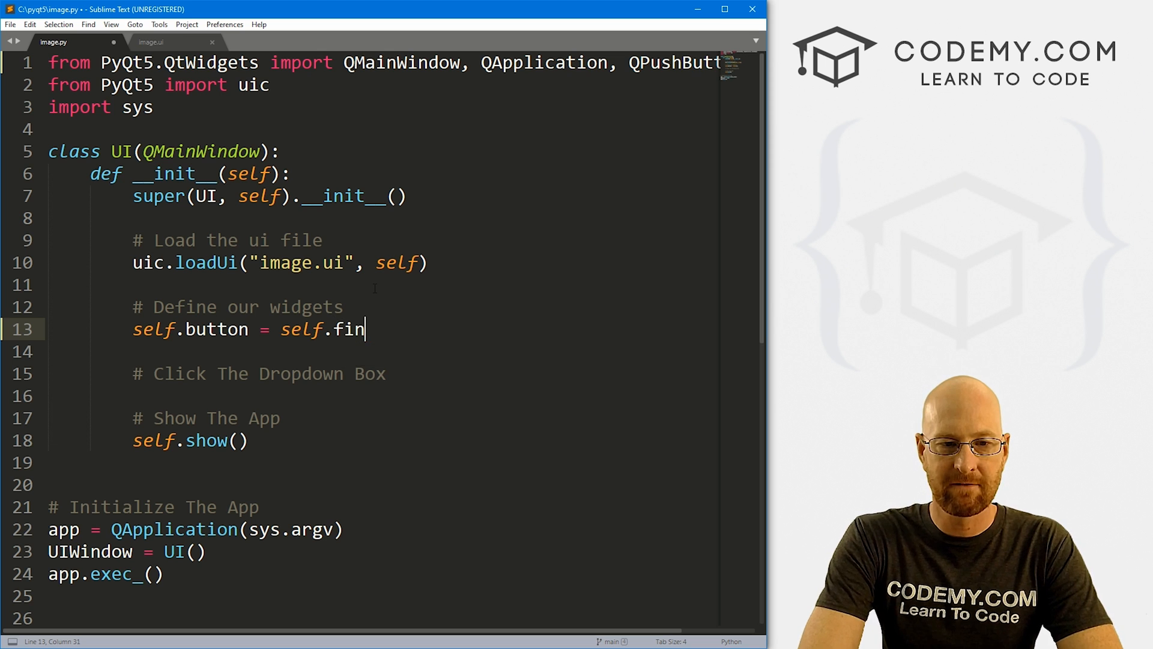
{"action": "type", "text": "dChild("}
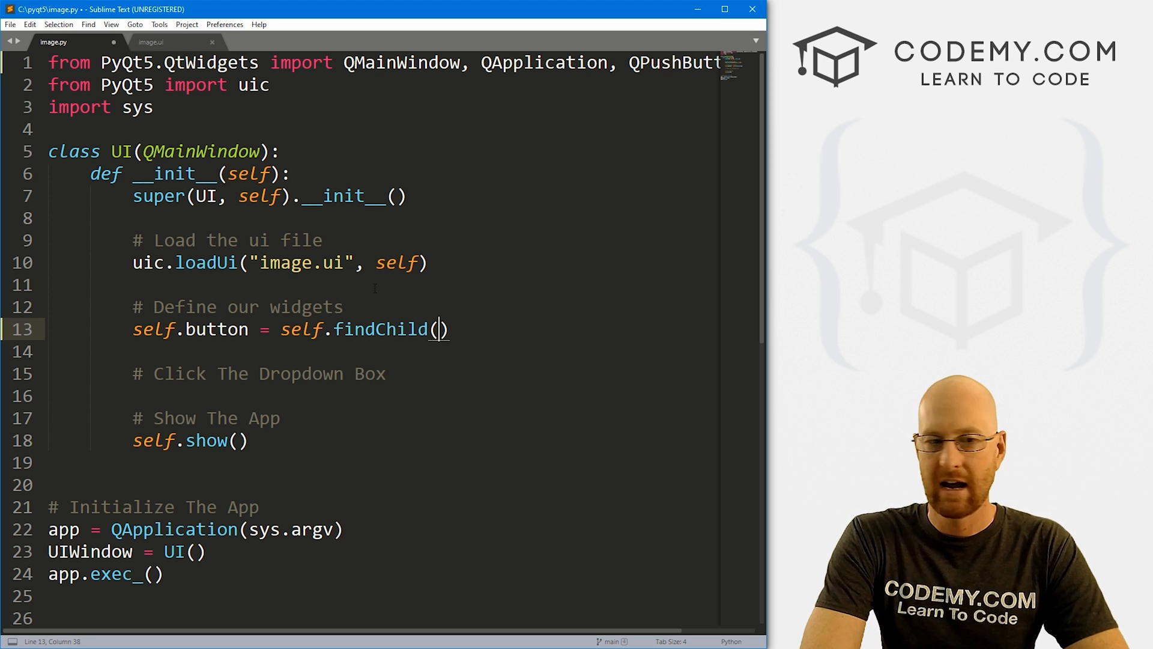
{"action": "type", "text": "QPushButton, \"\""}
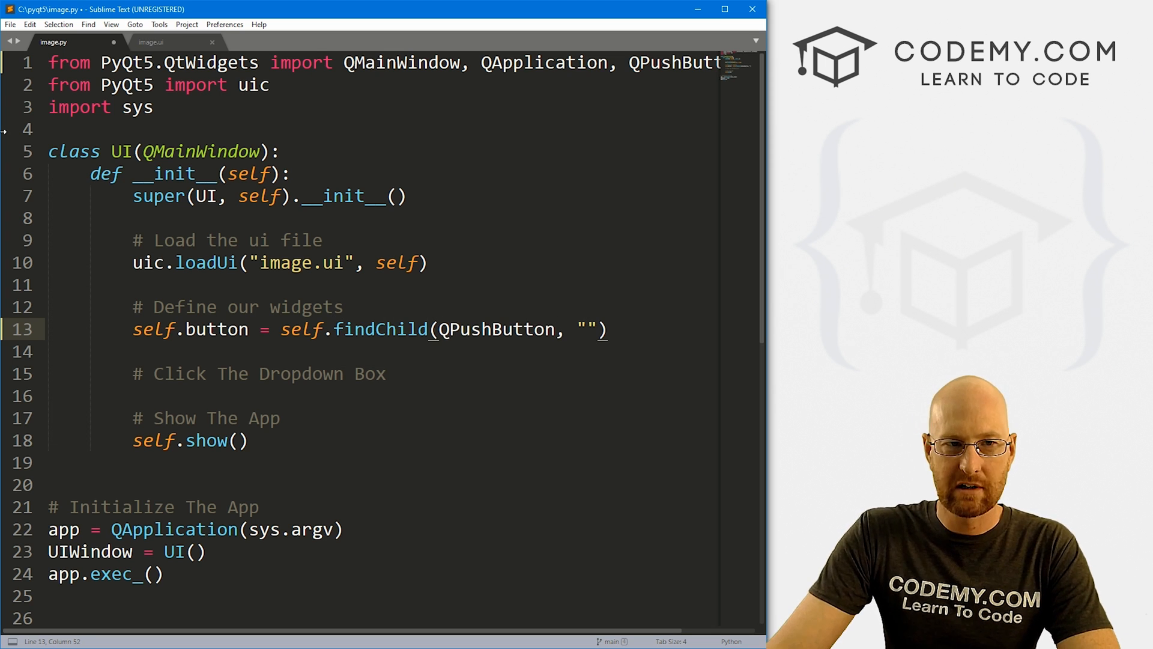
{"action": "left_click", "coordinate": [151, 42]}
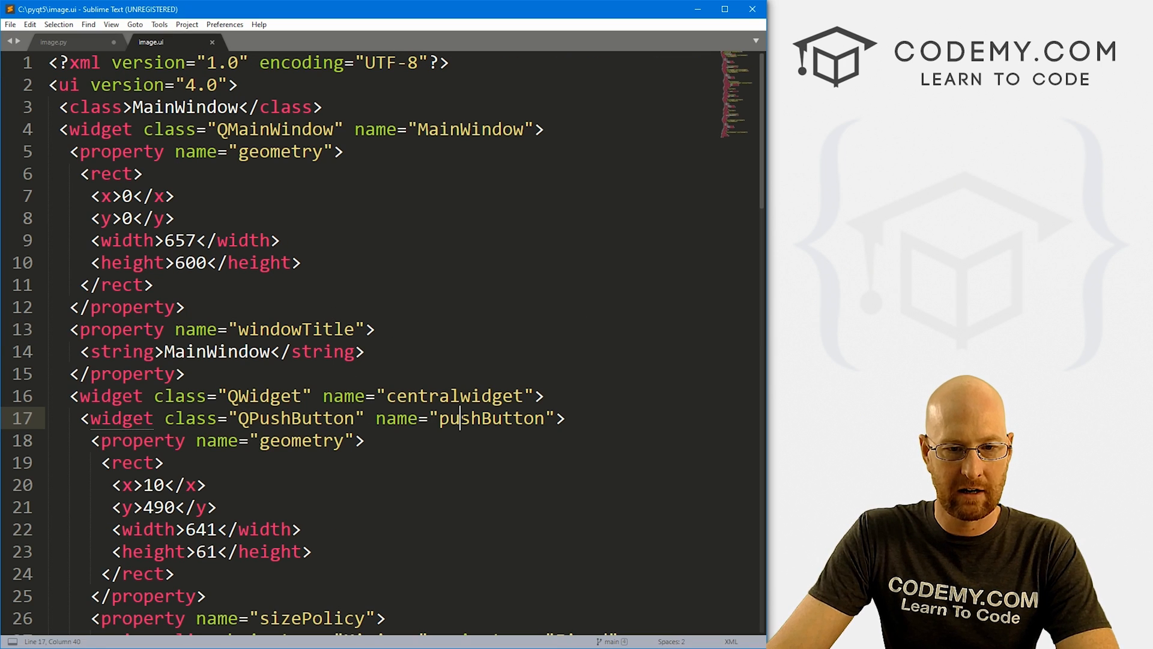
{"action": "double_click", "coordinate": [491, 417]}
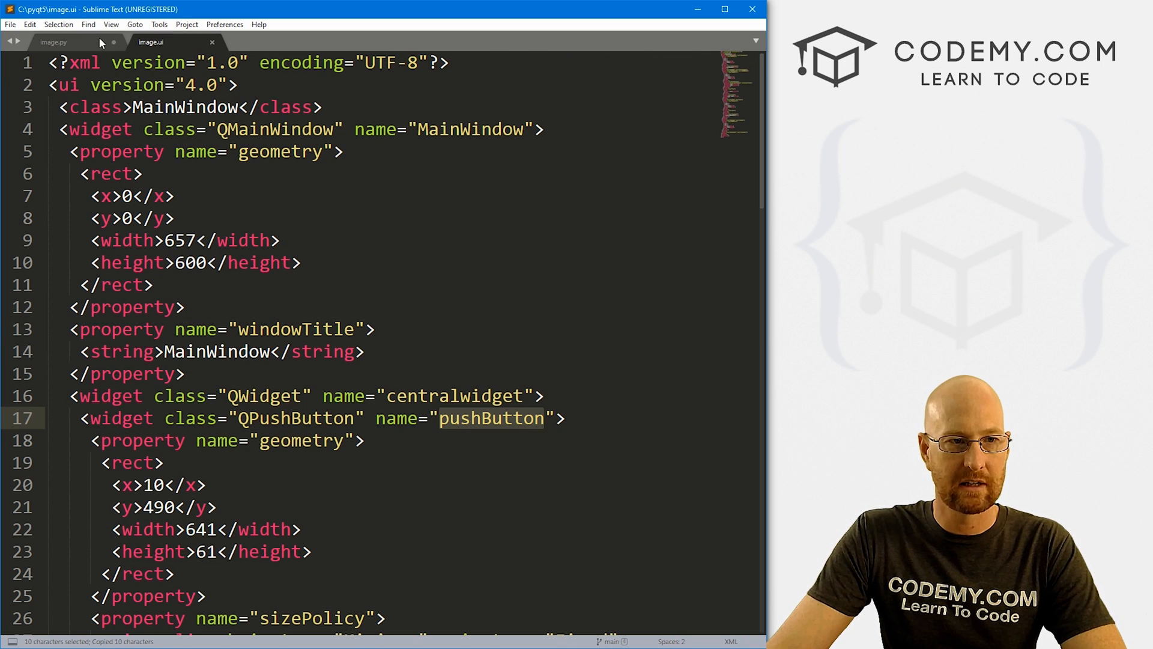
{"action": "left_click", "coordinate": [53, 42]}
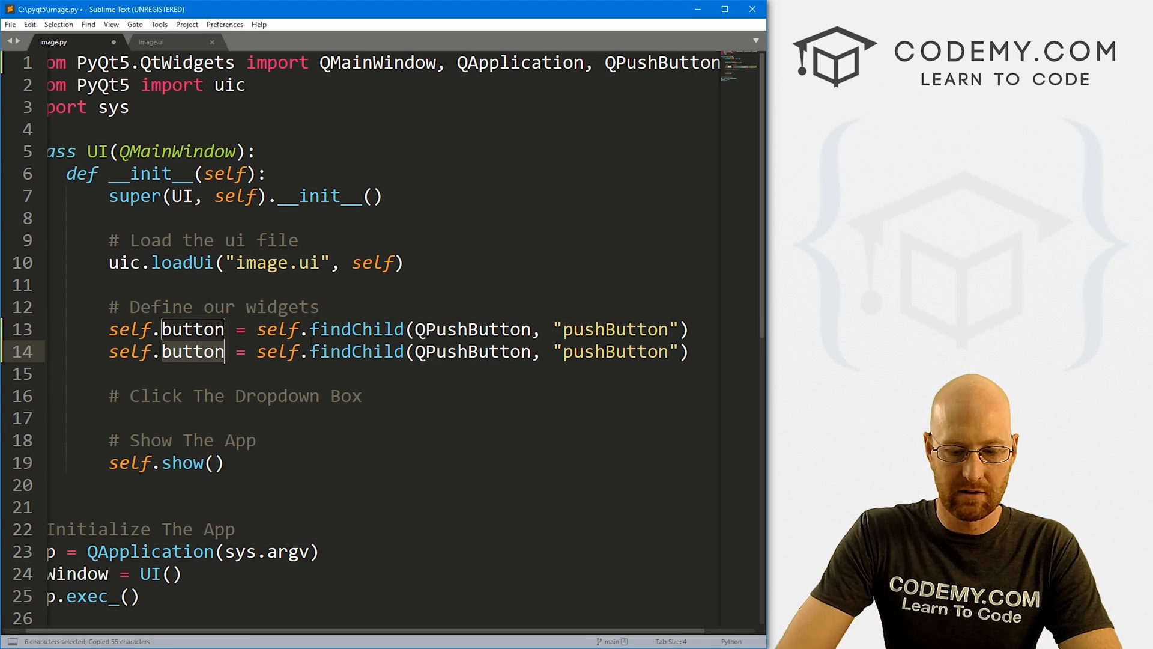
Add QLabel to the import line and look up the label's object name
{"action": "left_click", "coordinate": [151, 42]}
{"action": "type", "text": ", QLabel"}
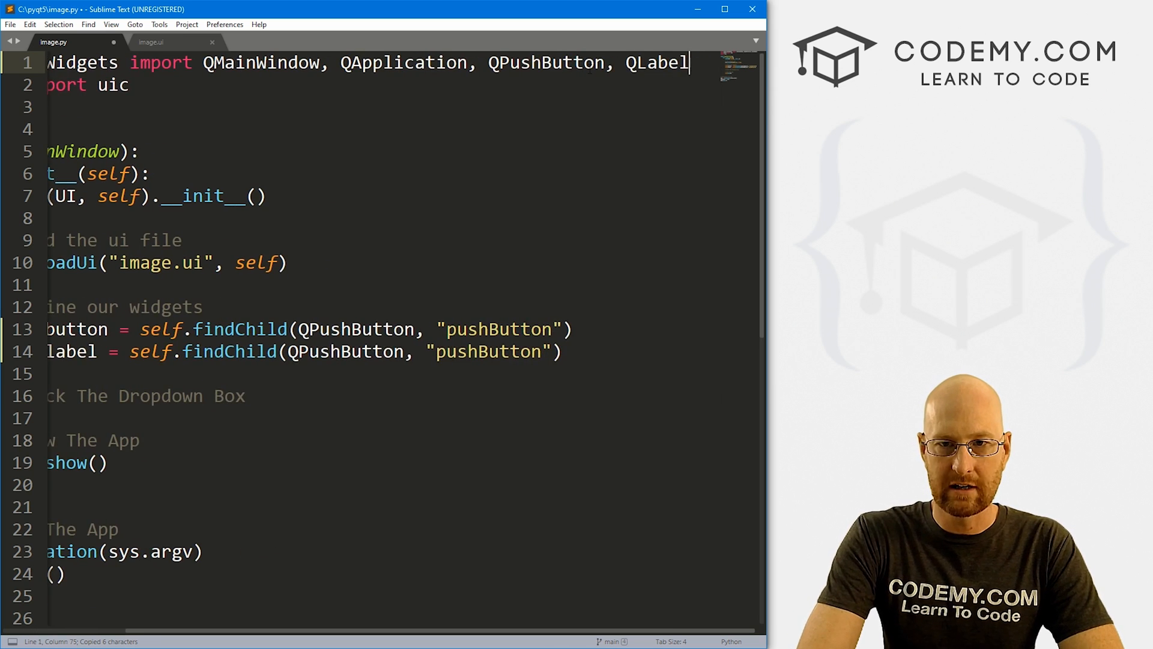
{"action": "type", "text": ","}
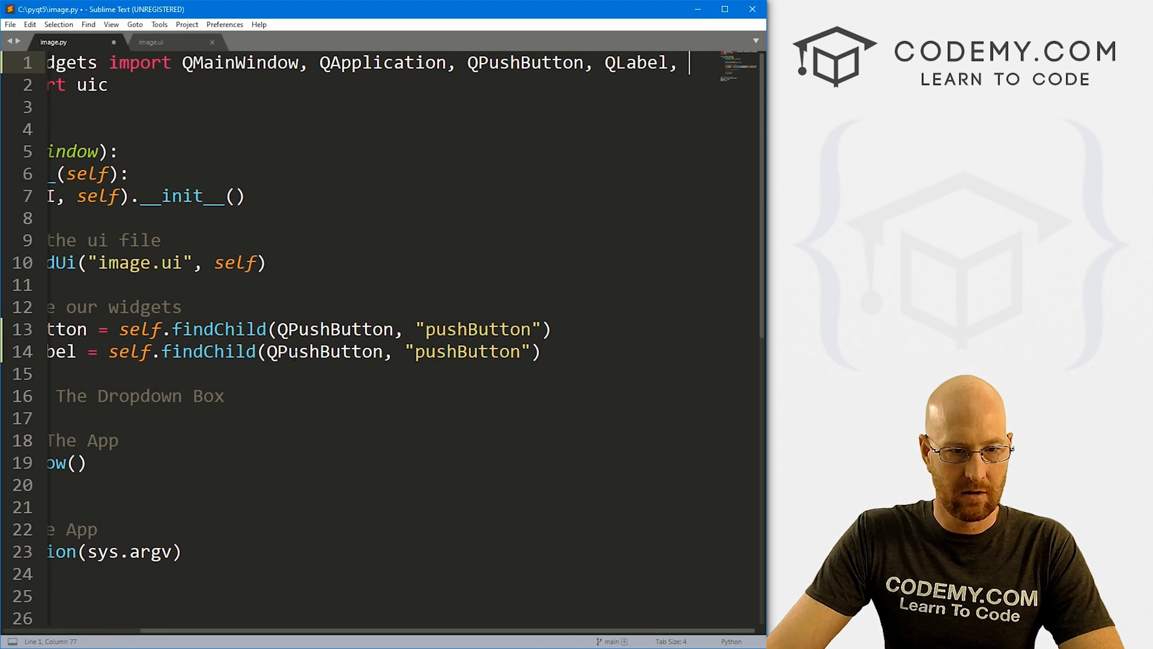
{"action": "type", "text": "QLabel"}
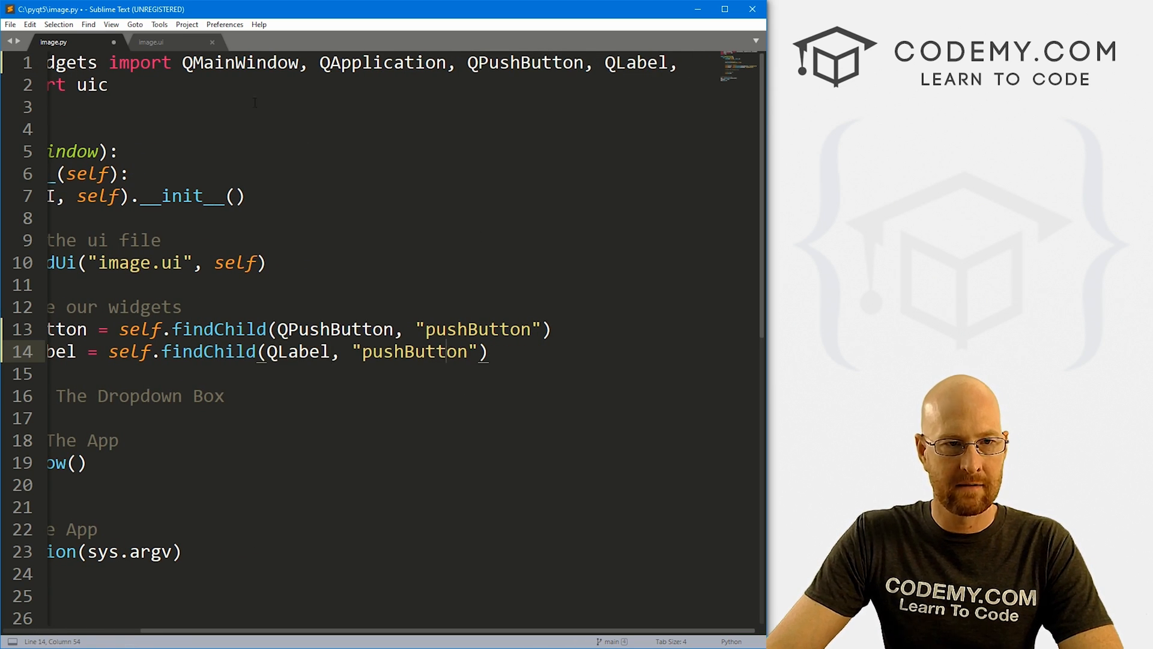
{"action": "left_click", "coordinate": [151, 42]}
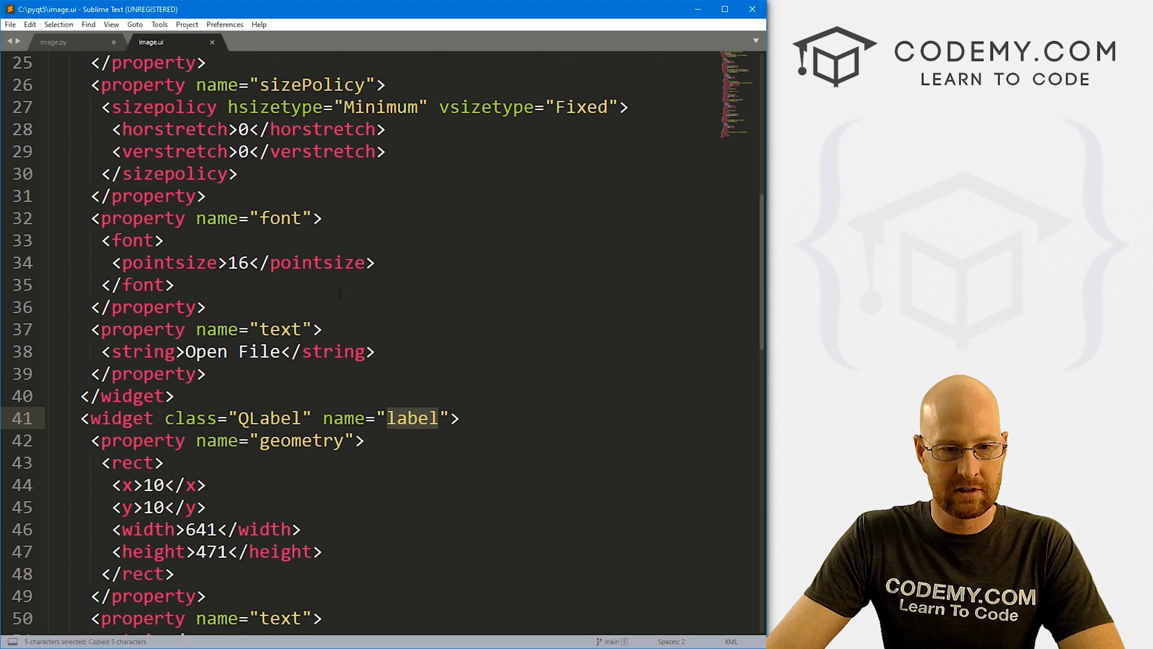
{"action": "left_click", "coordinate": [53, 42]}
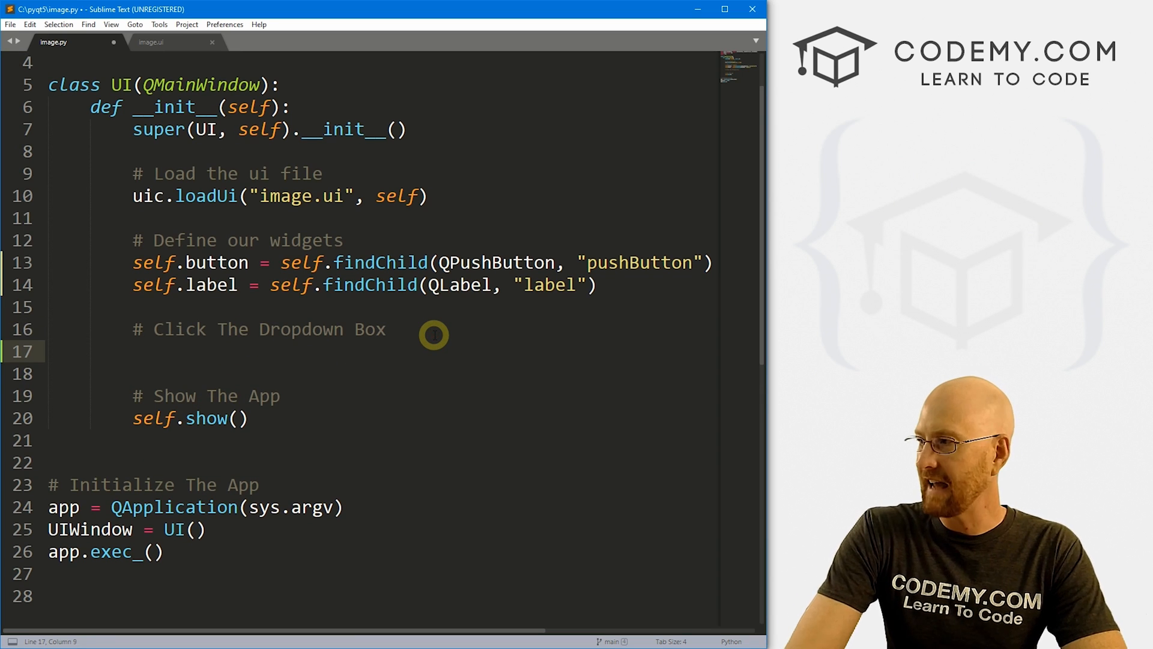
Connect self.button.clicked to self.clicker and start a def clicker(self): method
{"action": "type", "text": "self.butto"}
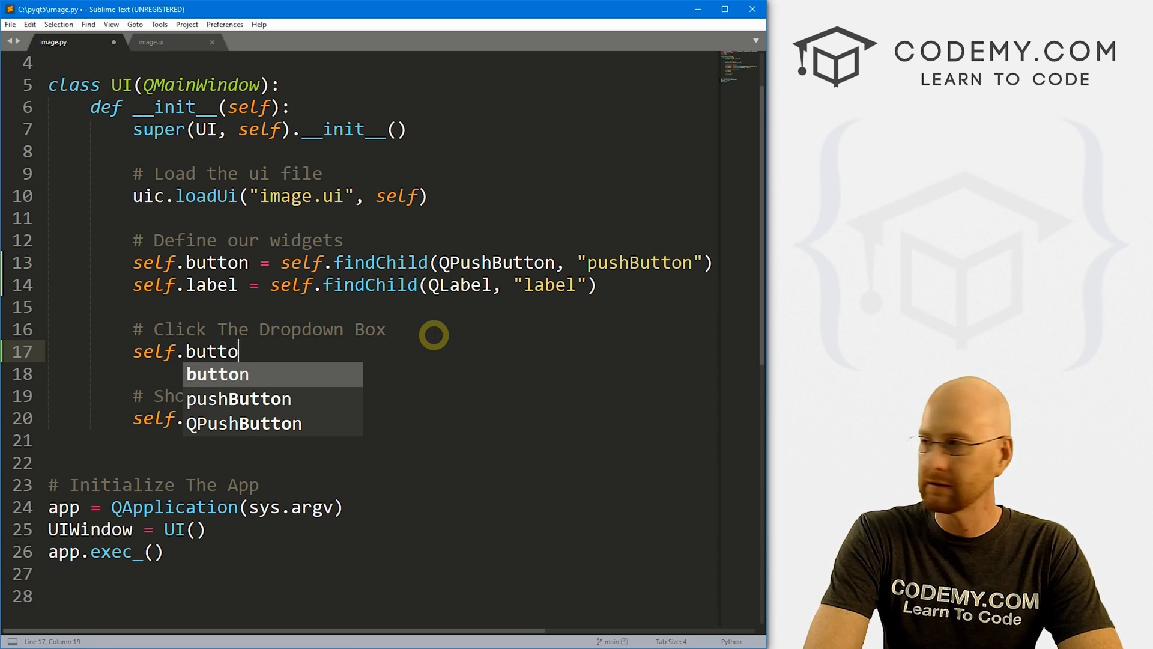
{"action": "type", "text": "n.clicked.connect(sel"}
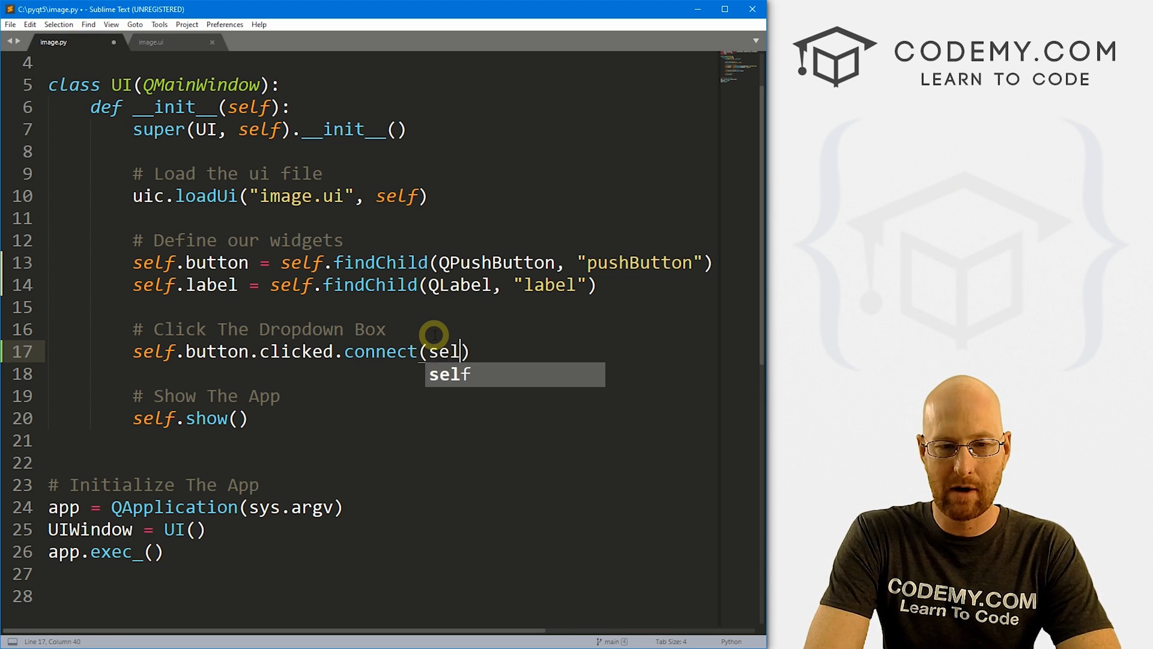
{"action": "type", "text": "f.clic"}
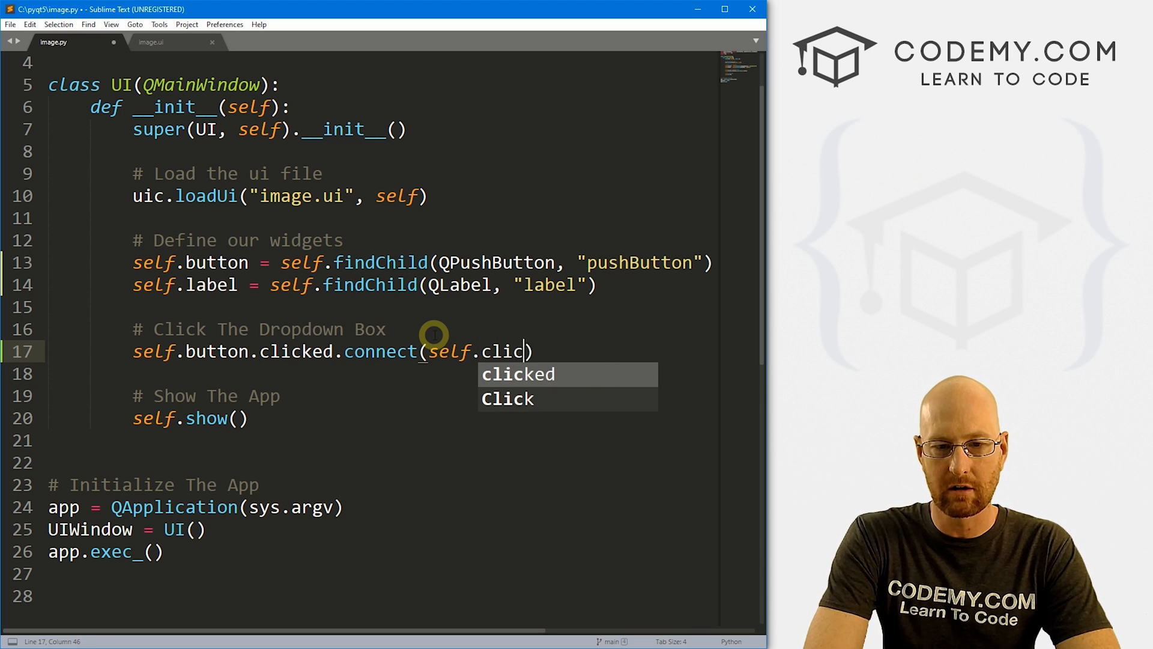
{"action": "type", "text": "ker"}
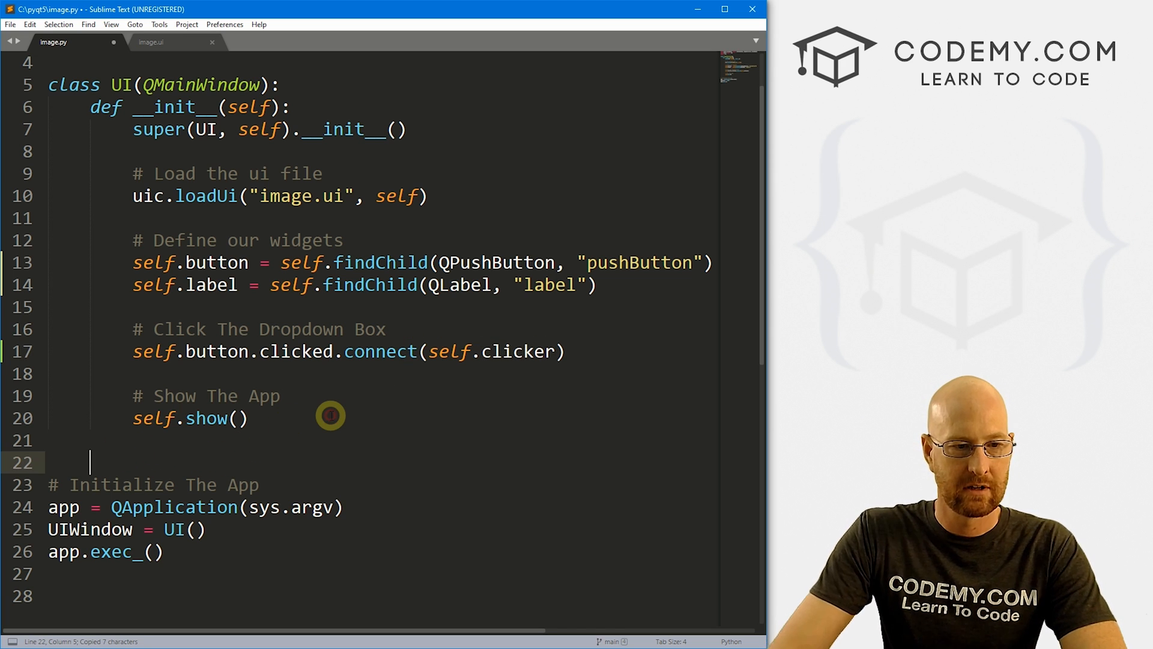
{"action": "type", "text": "def clicker((self):"}
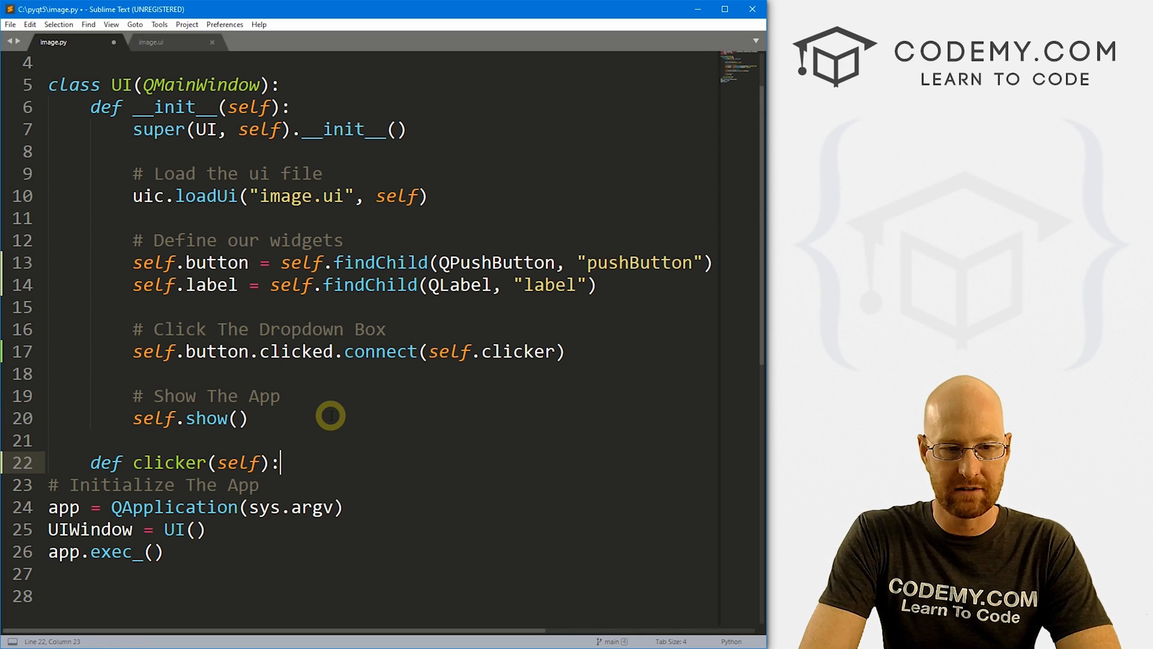
{"action": "key", "text": "enter"}
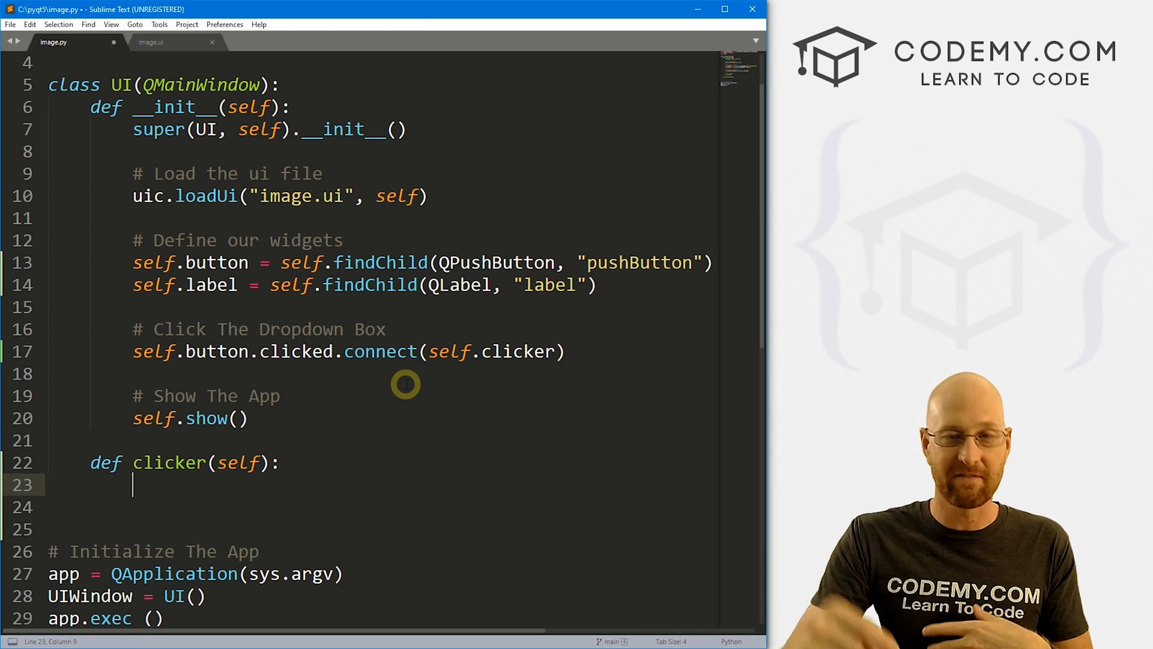
{"action": "mouse_move", "coordinate": [761, 341]}
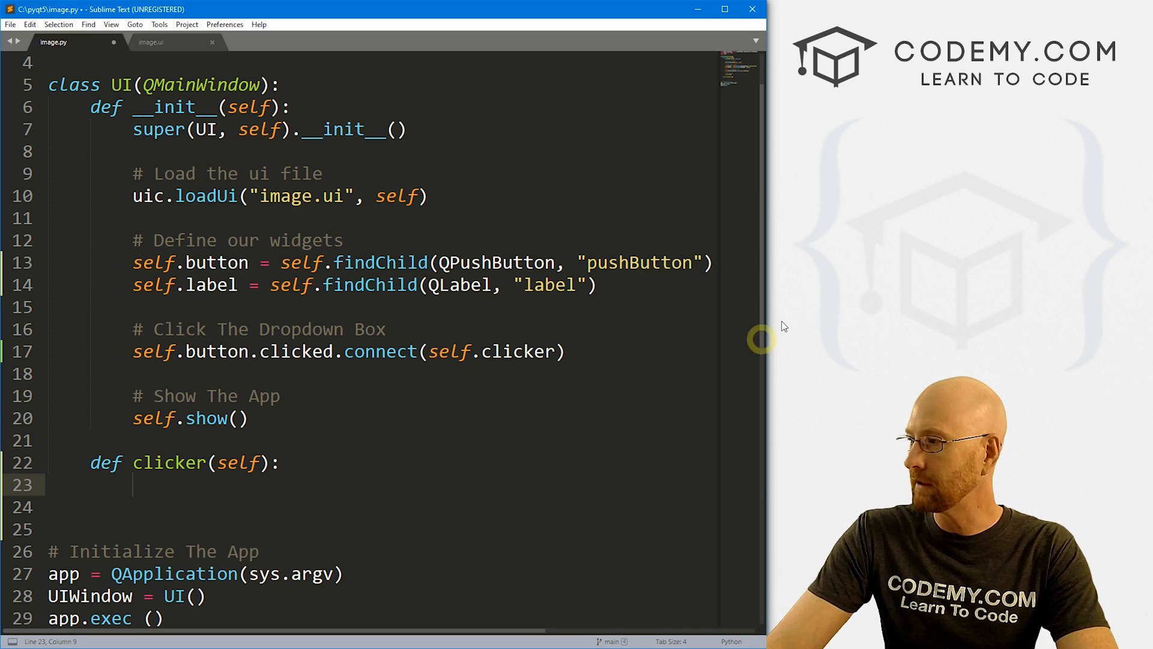
Type fname = QFileDialog.getOpenFileName(self, "Open File", "c:\\gui\\images" inside clicker
{"action": "type", "text": "fnam"}
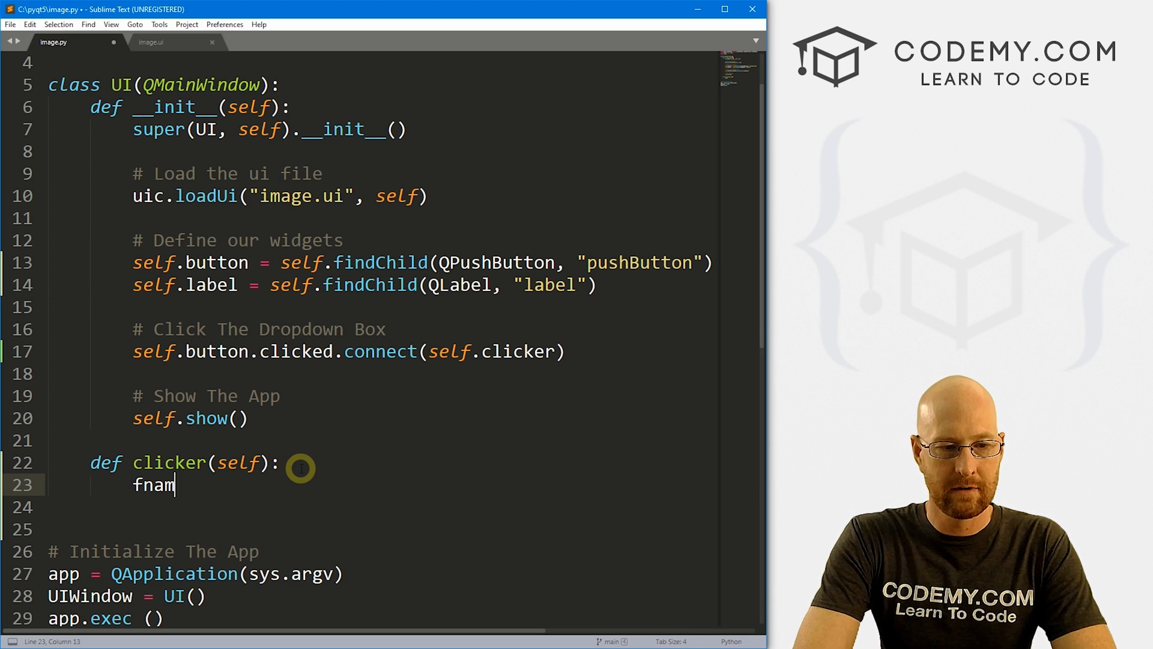
{"action": "type", "text": "e ="}
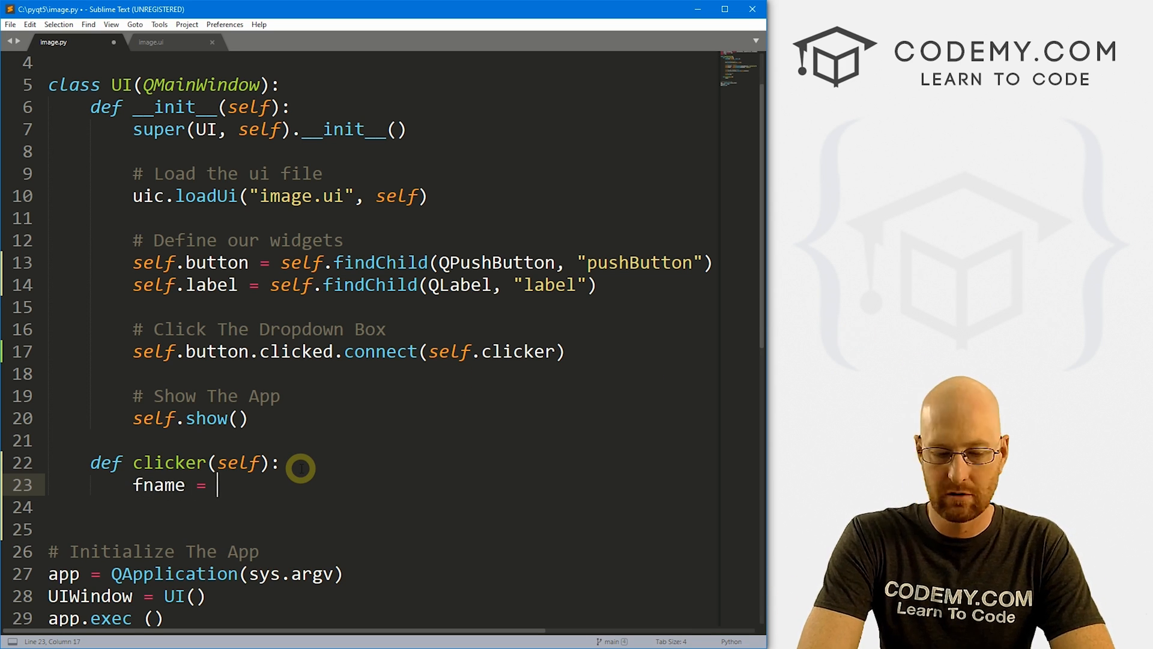
{"action": "type", "text": "QFileDialog"}
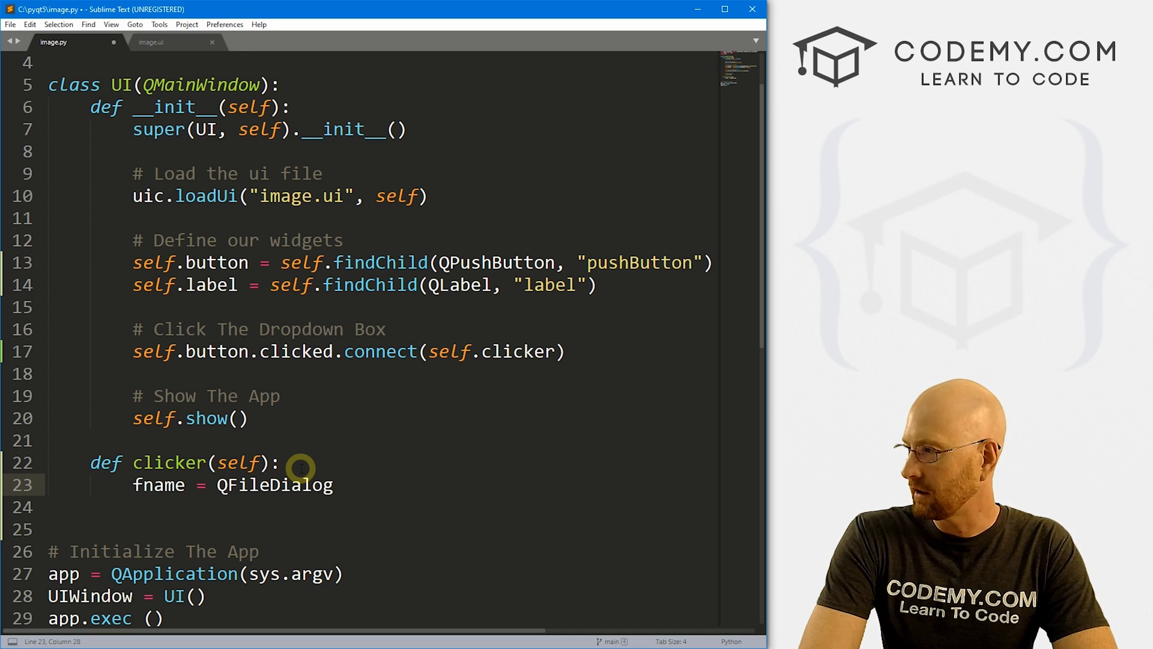
{"action": "type", "text": ".geto"}
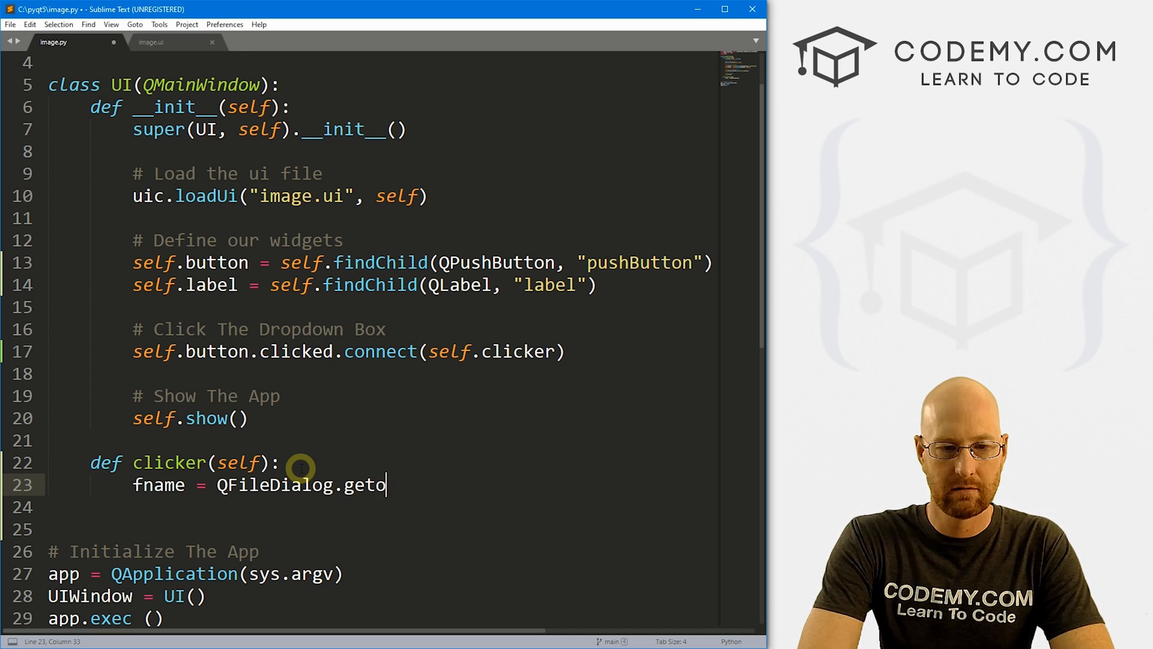
{"action": "type", "text": "penFile"}
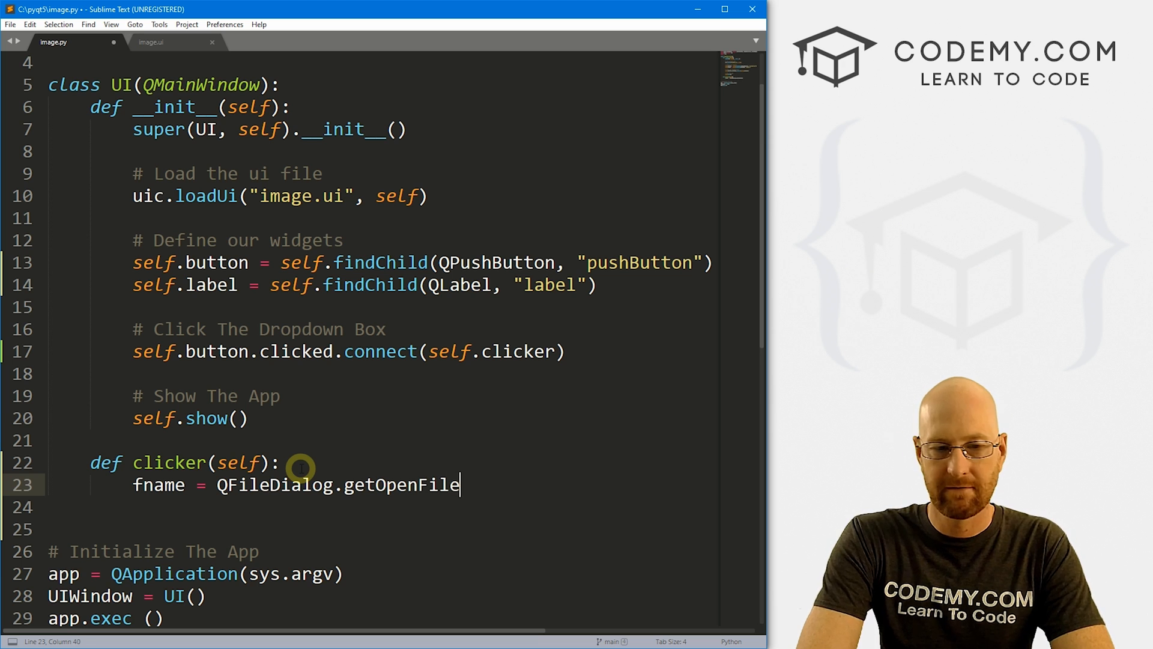
{"action": "type", "text": "Name()"}
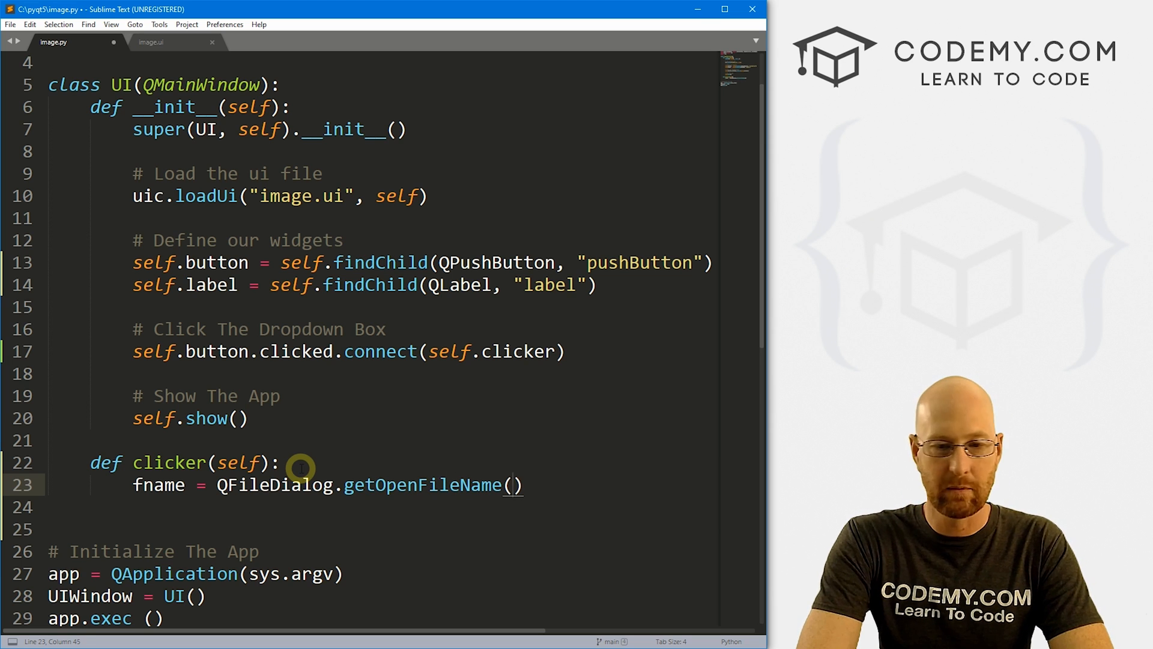
{"action": "type", "text": "self"}
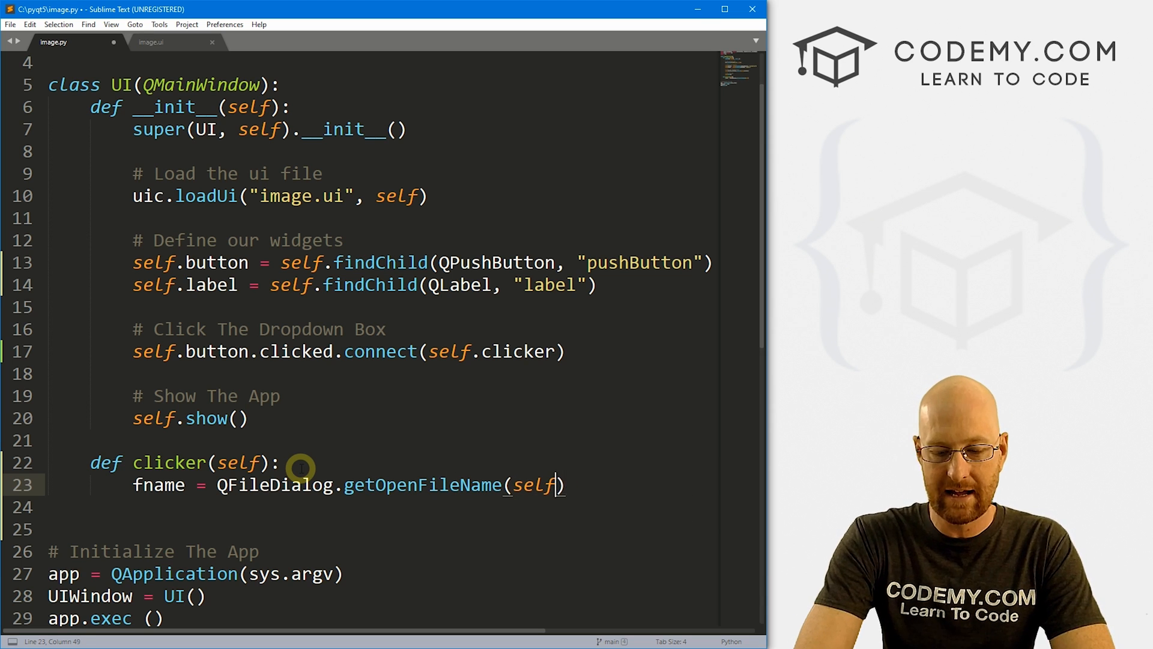
{"action": "type", "text": ", \"Op"}
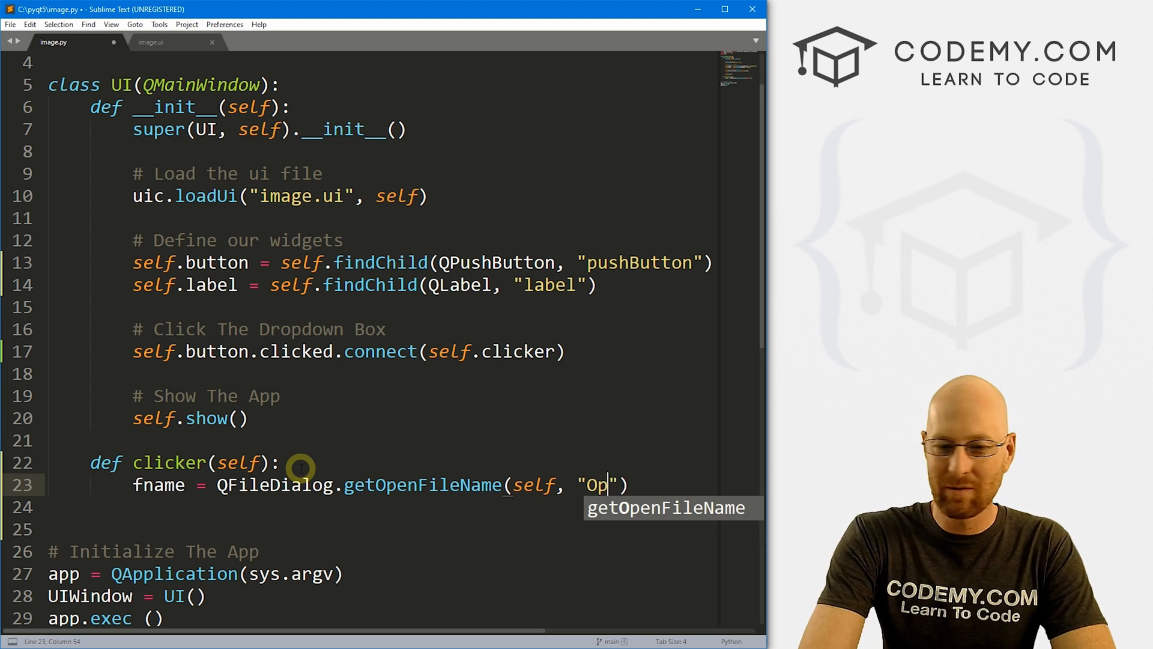
{"action": "type", "text": "en File"}
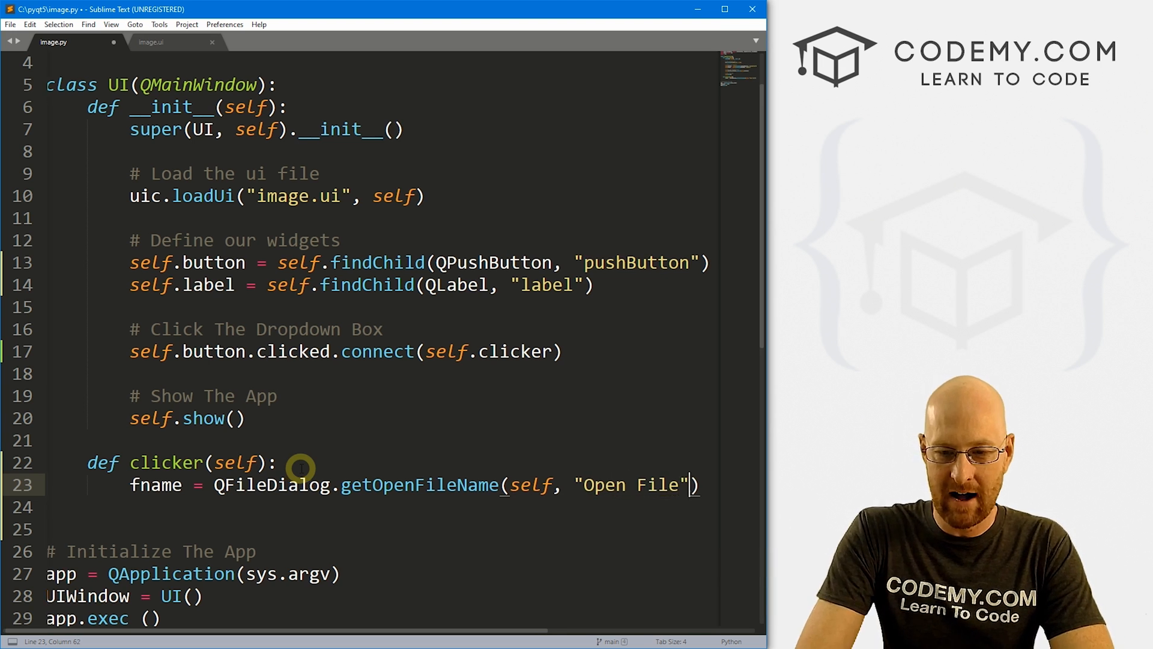
{"action": "type", "text": ", \"\""}
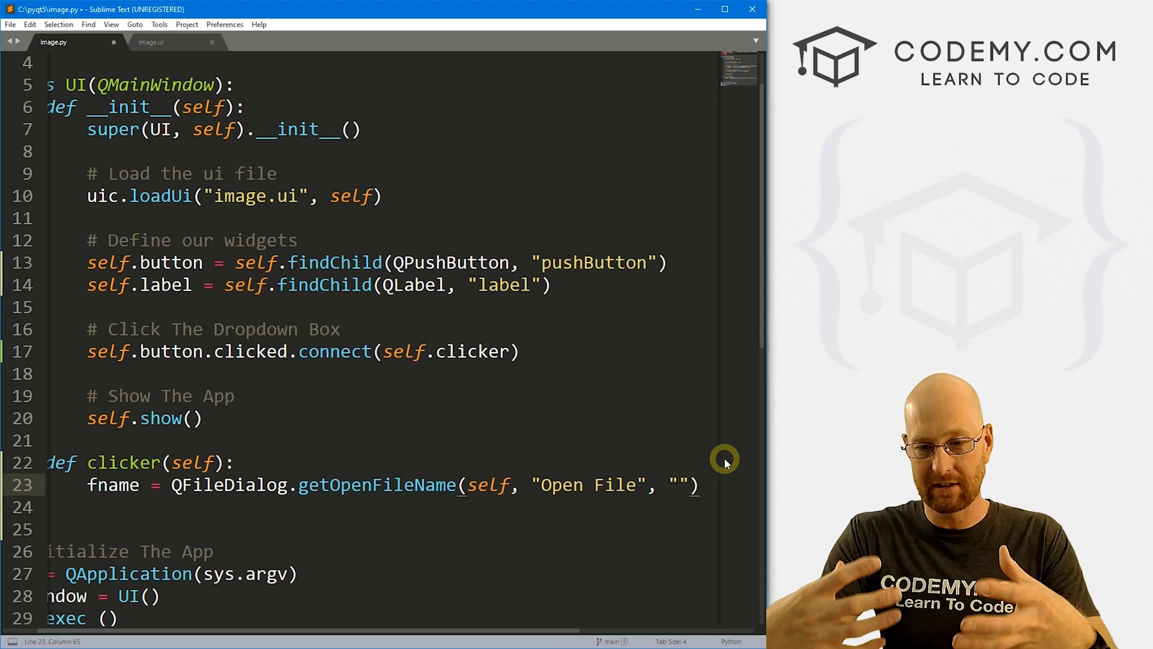
{"action": "type", "text": "c:"}
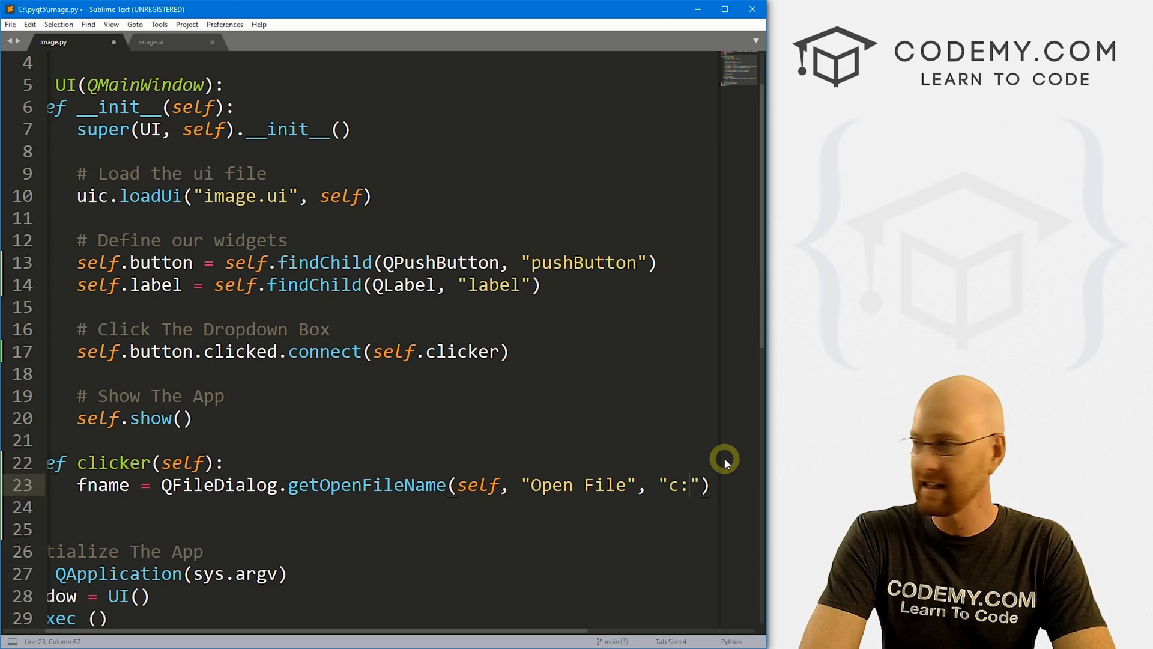
{"action": "type", "text": "\\\\gui"}
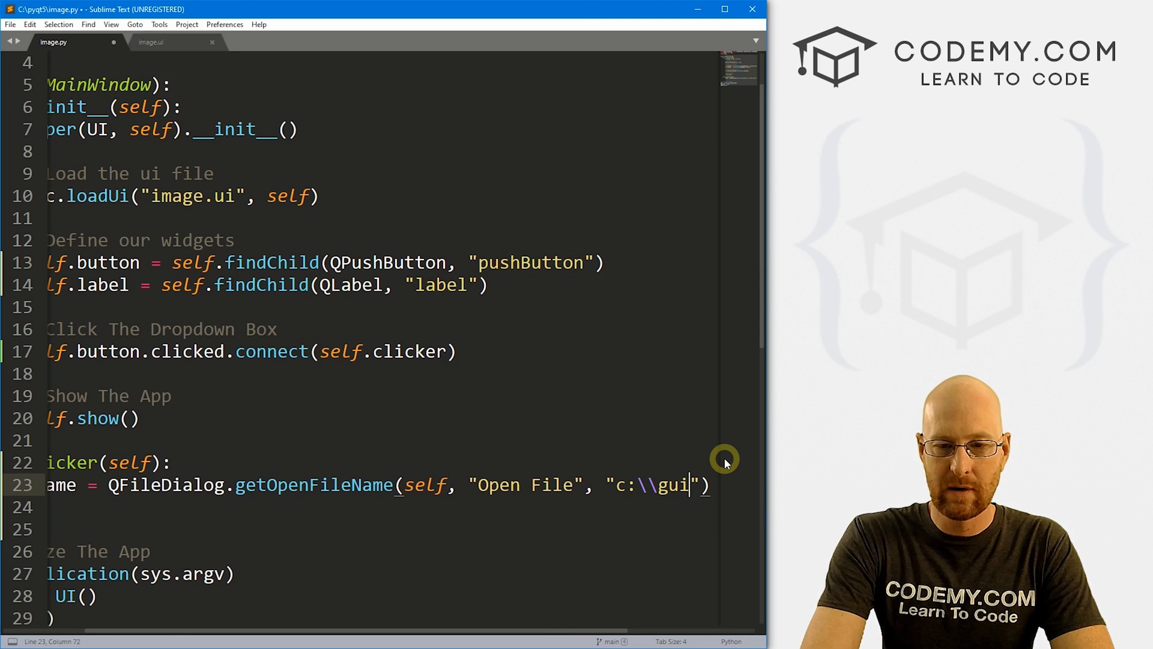
{"action": "type", "text": "\\\\images\", \"All F"}
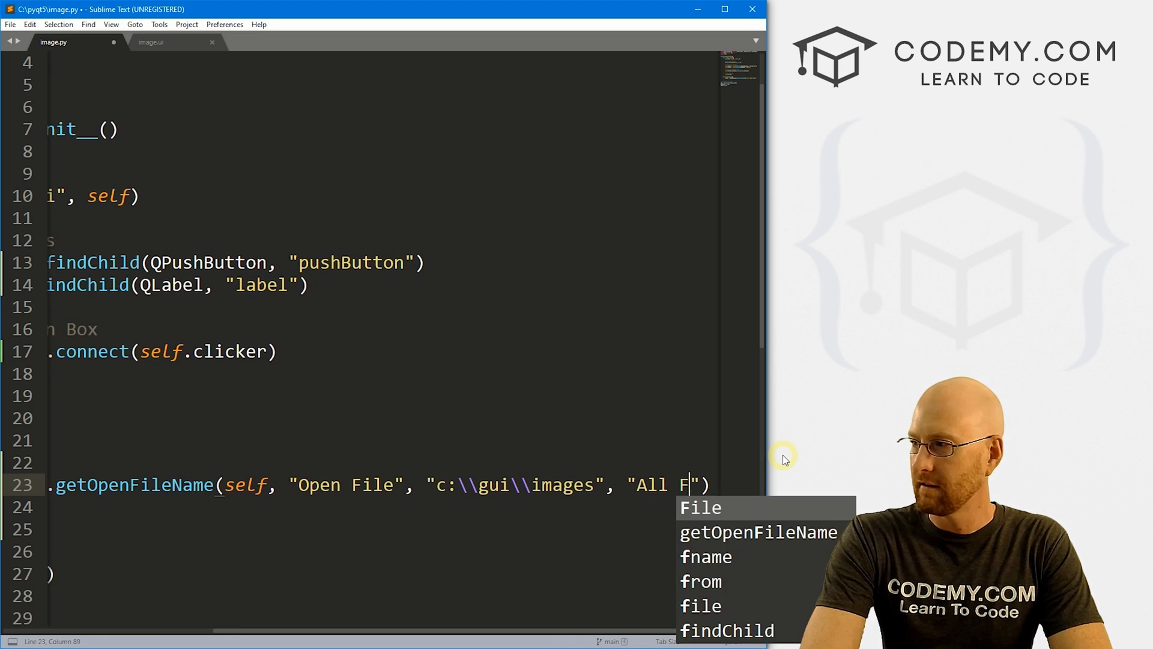
Enter the filter 'All Files (*);;PNG Files (*.png);;Jpg Files (*.jpg)' and begin an '# Open The Image' comment
{"action": "type", "text": "iles ("}
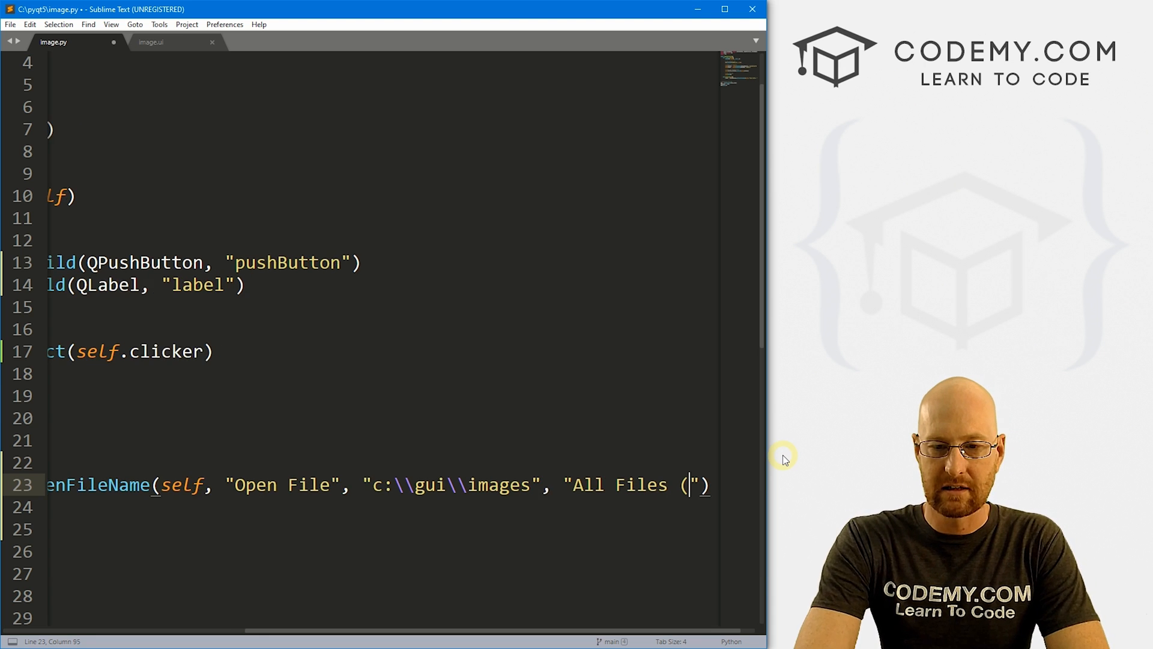
{"action": "type", "text": "*"}
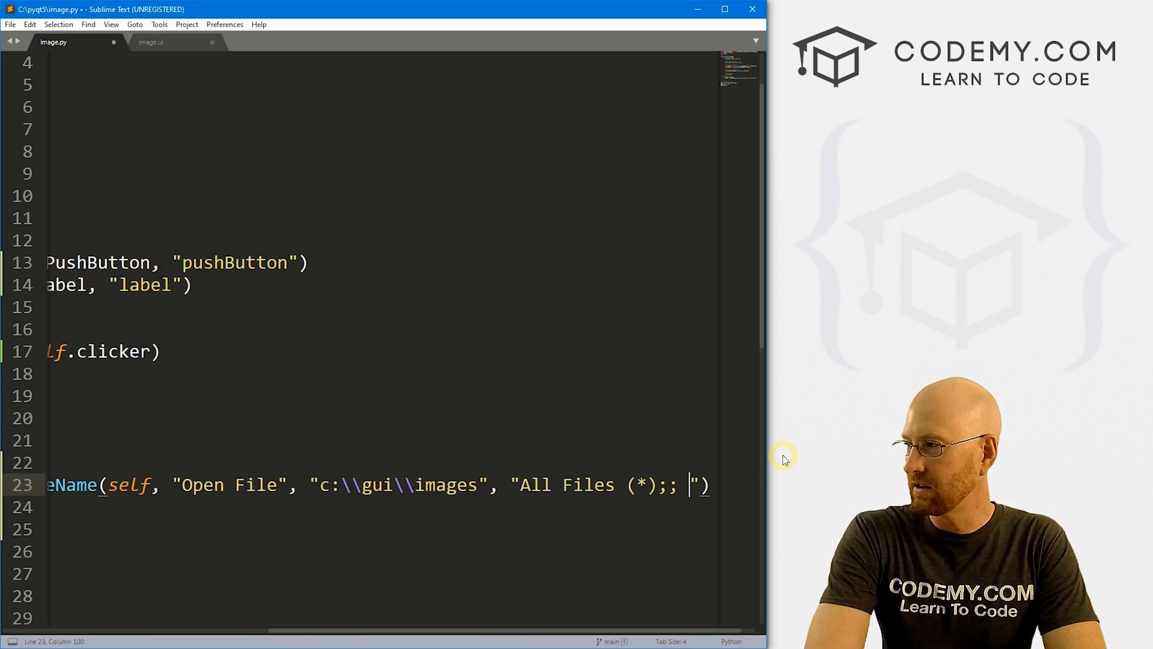
{"action": "type", "text": "PNG Files ("}
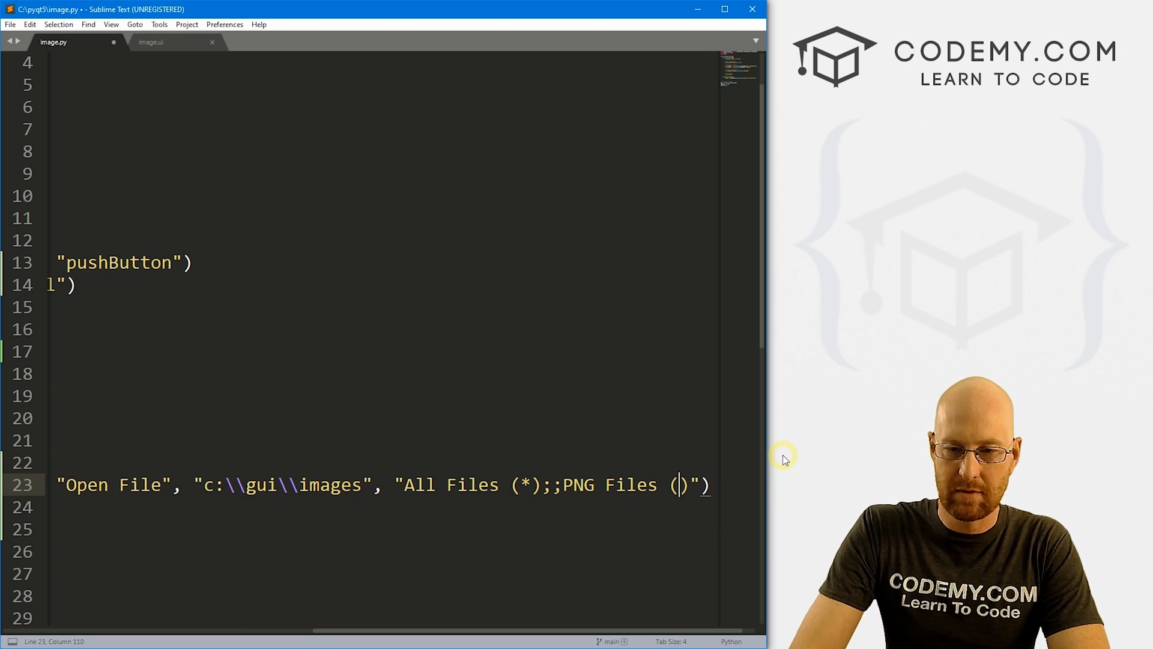
{"action": "type", "text": "*."}
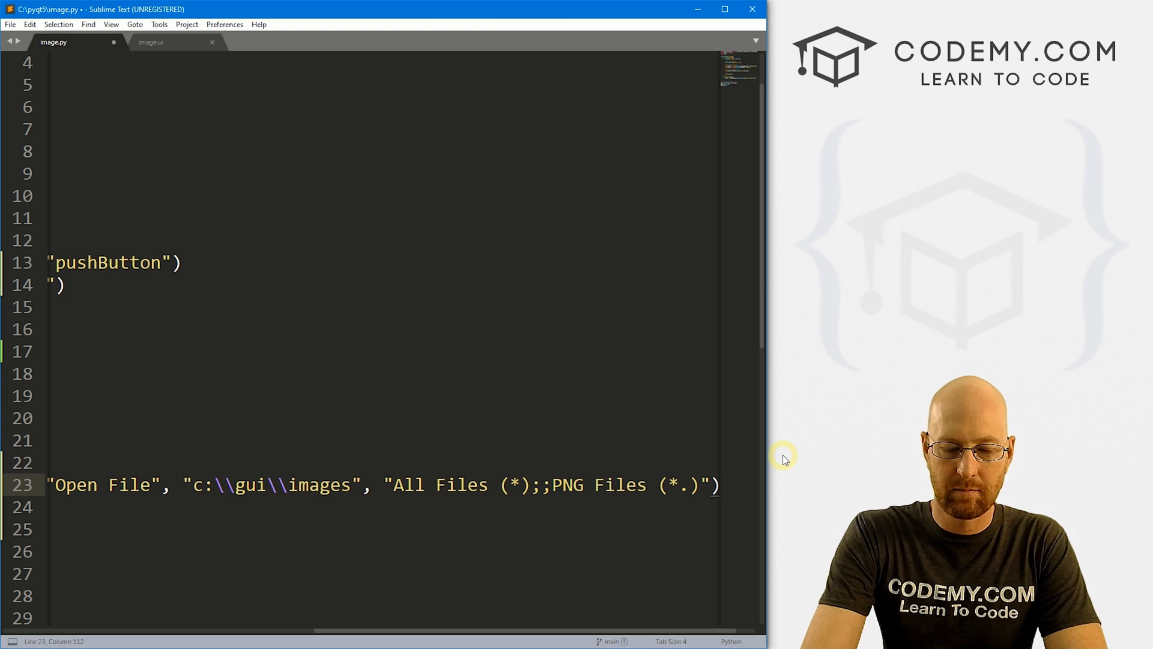
{"action": "type", "text": "png);;"}
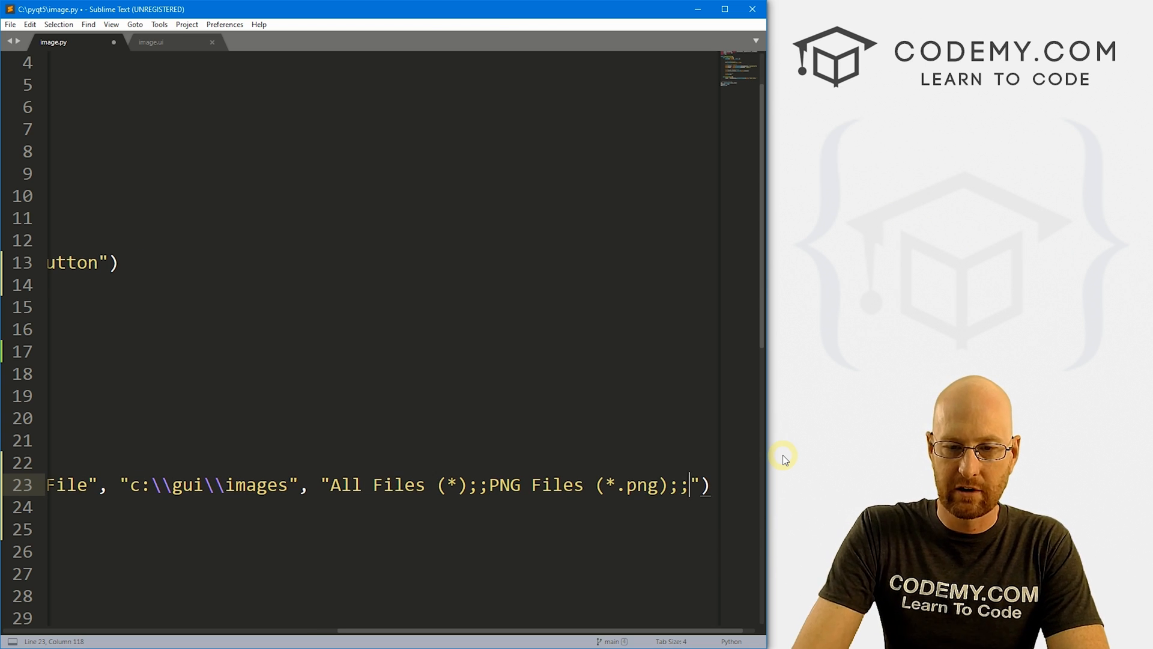
{"action": "type", "text": "Jpg"}
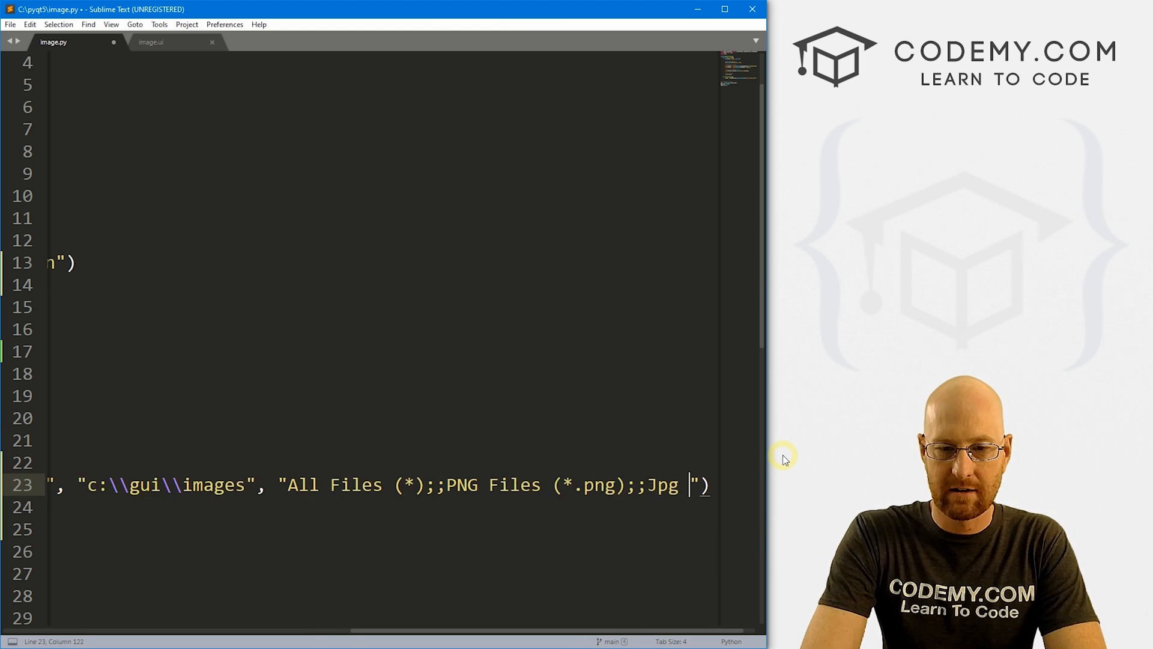
{"action": "type", "text": "Files ()"}
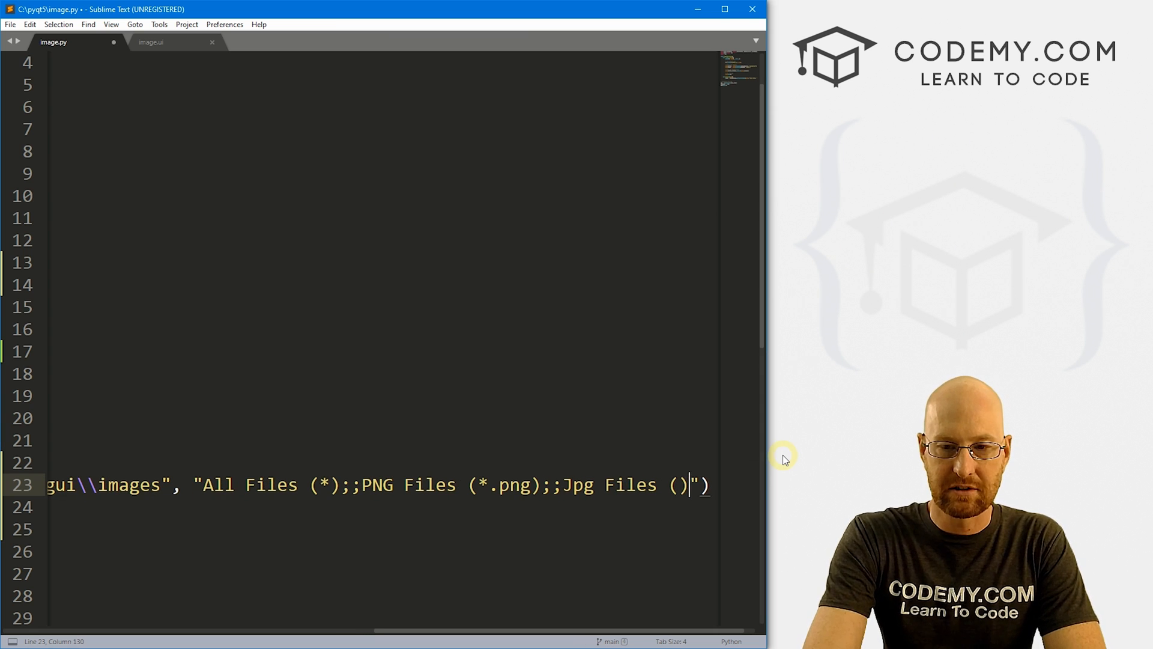
{"action": "key", "text": "Backspace"}
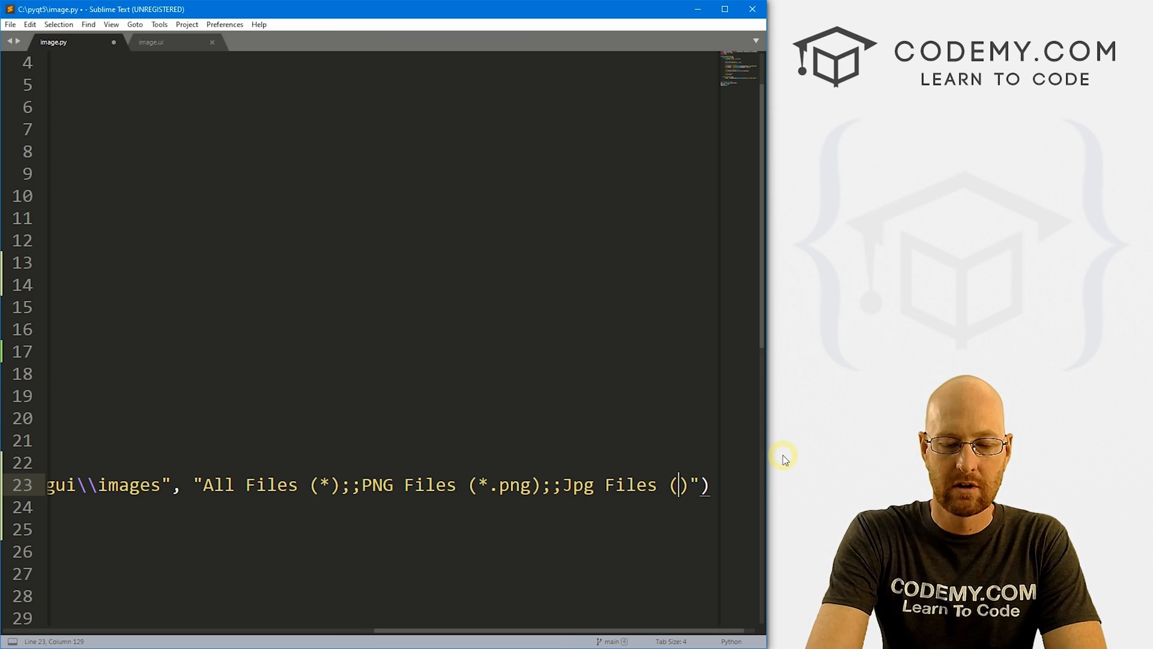
{"action": "type", "text": ".jpg"}
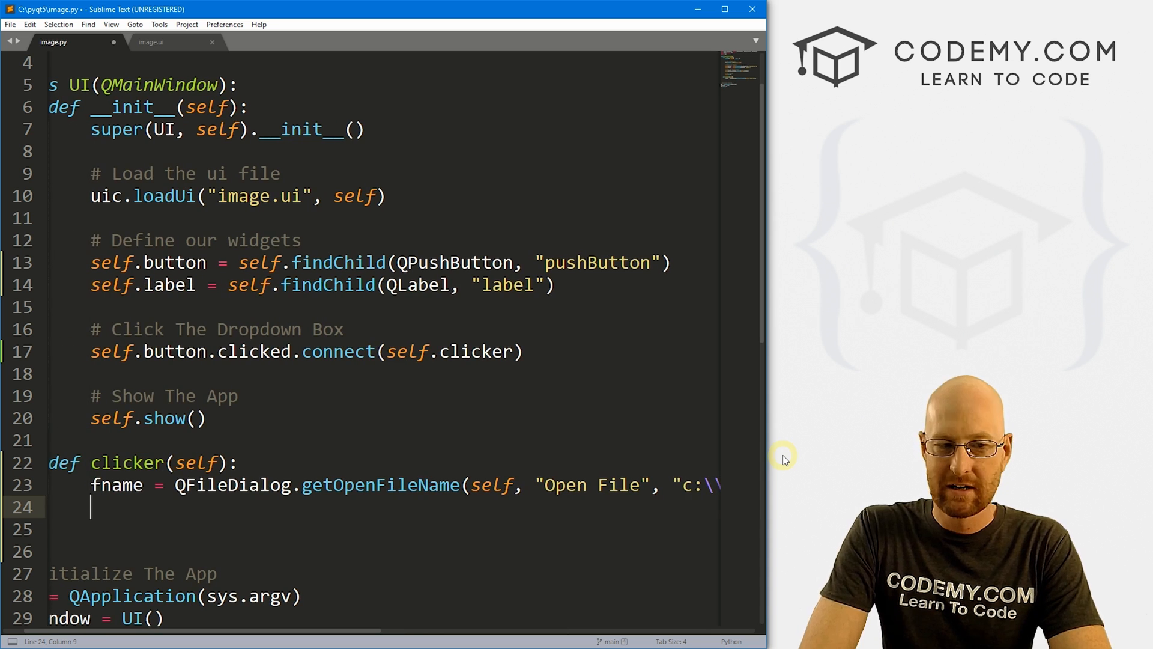
{"action": "type", "text": "#Open The Image"}
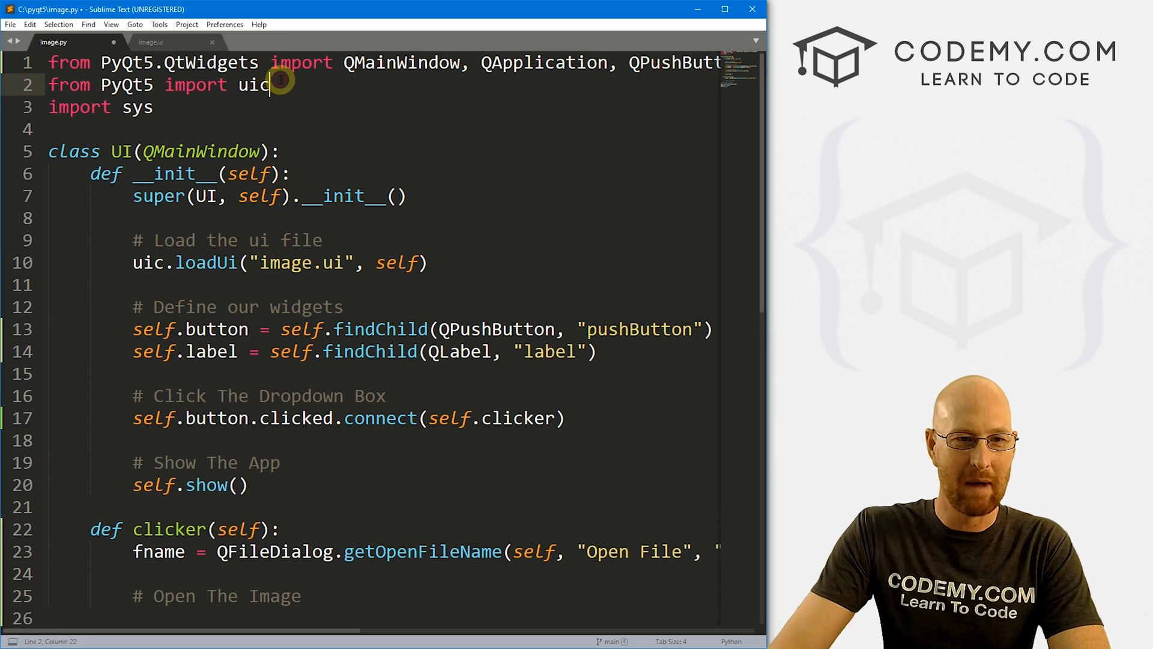
Add 'from PyQt5.QtGui import QPixmap' near the top of image.py
{"action": "type", "text": "from PyQt5."}
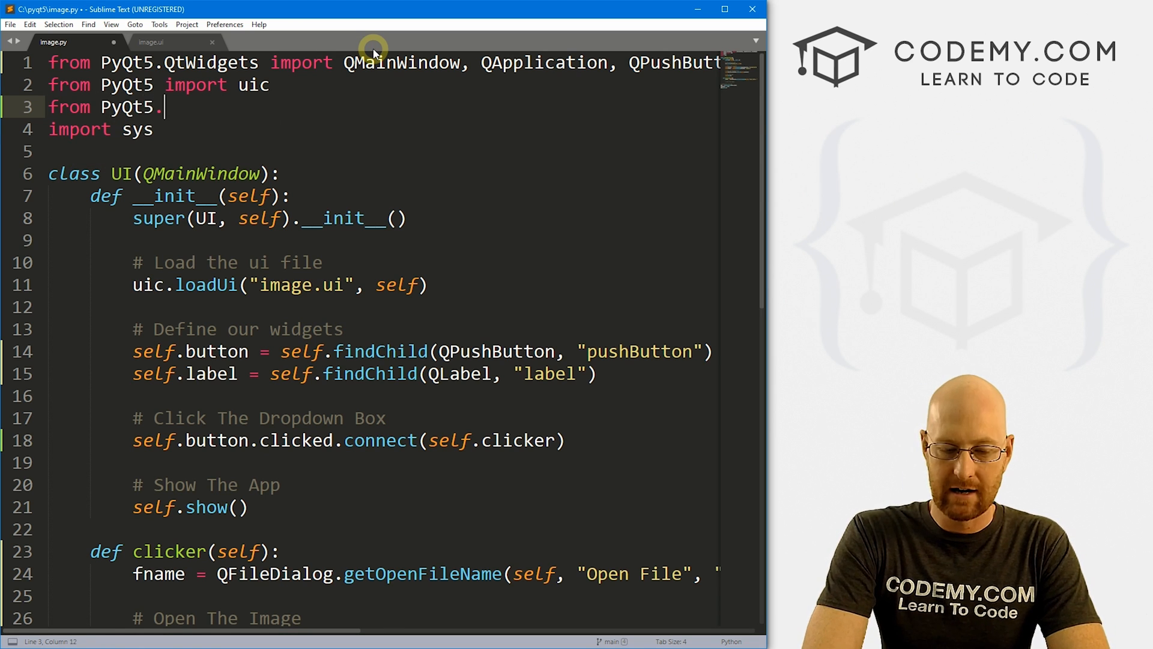
{"action": "type", "text": "QtGui import Q"}
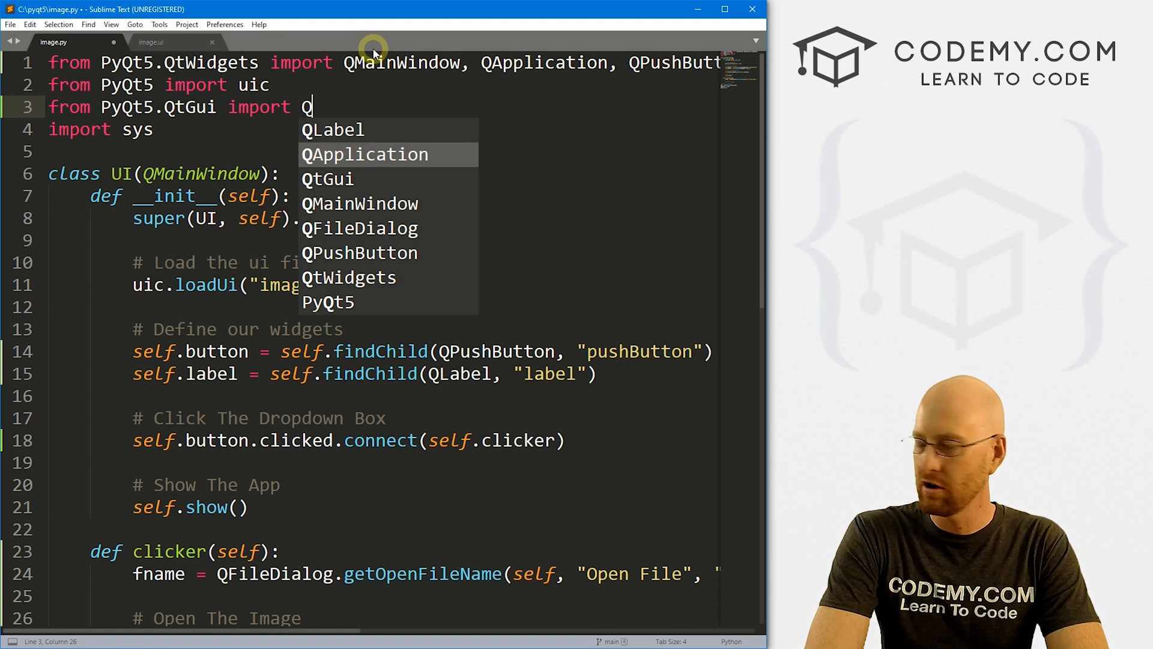
{"action": "type", "text": "Pix"}
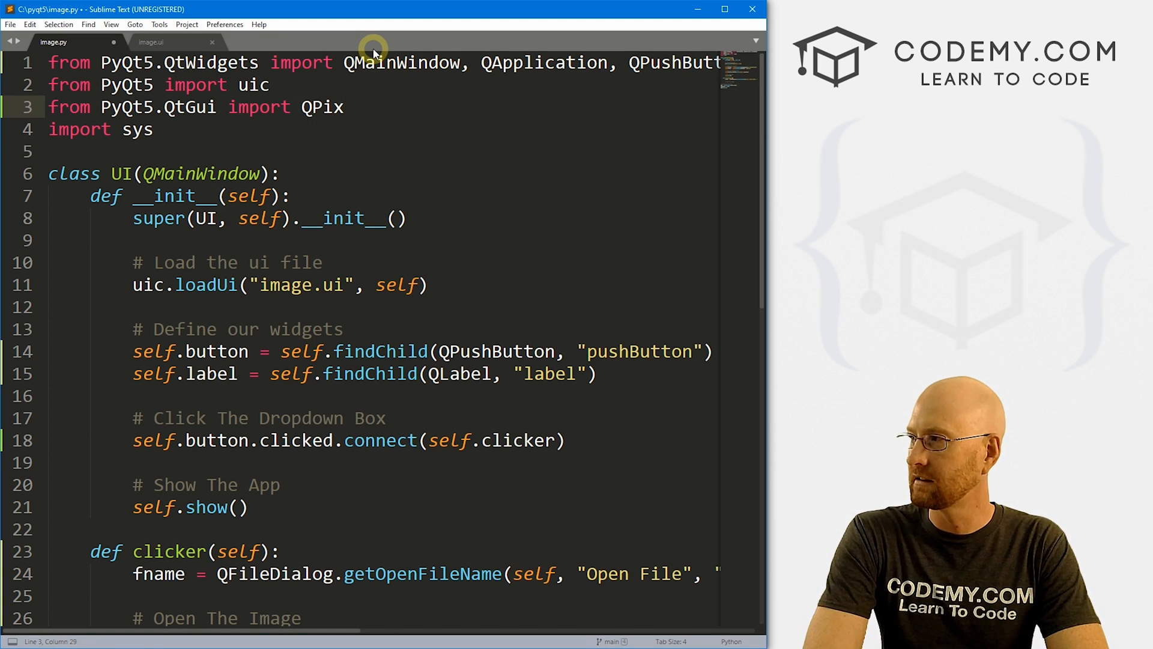
{"action": "type", "text": "map"}
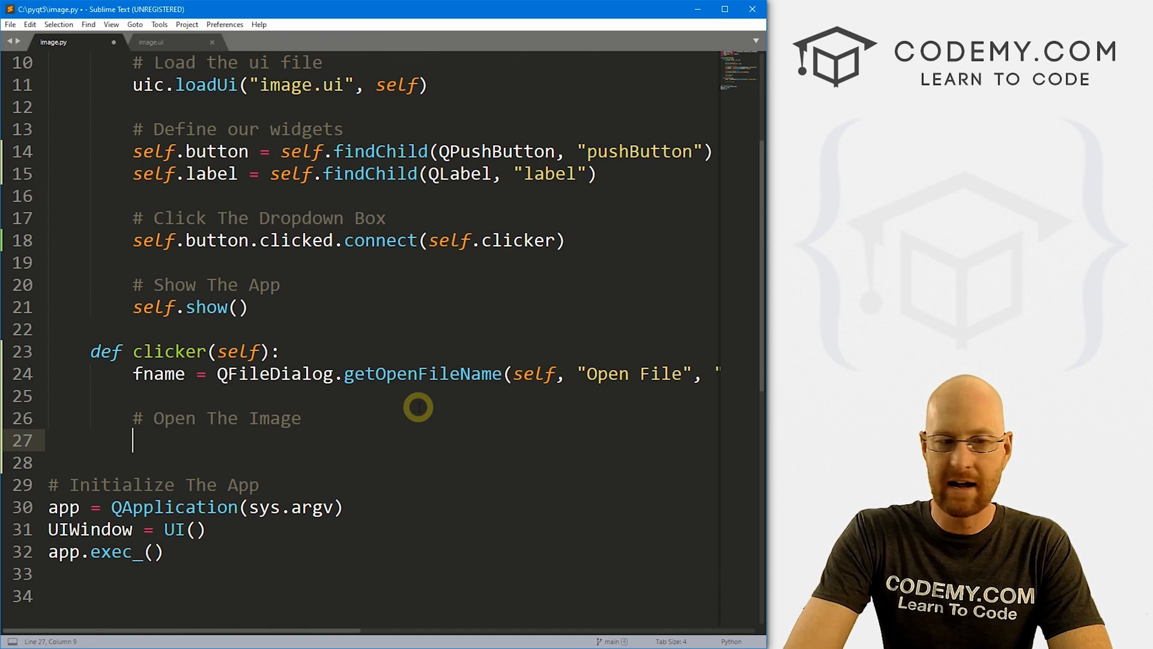
Load the chosen image with self.pixmap = QPixmap(fname[0])
{"action": "type", "text": "self.pixmap"}
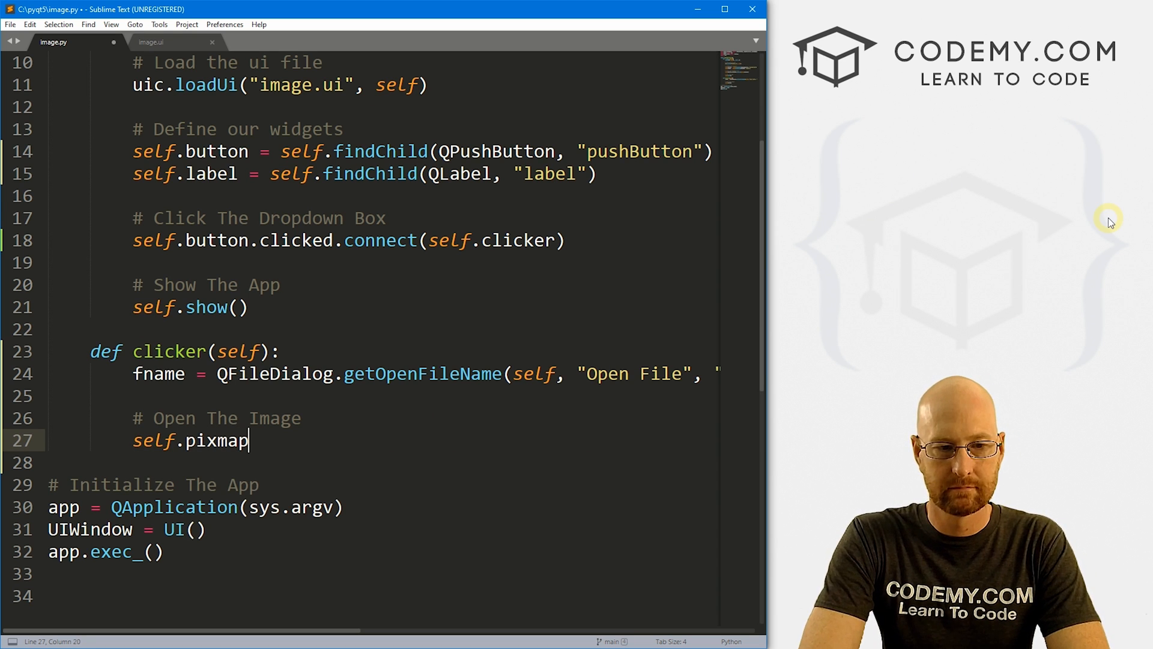
{"action": "type", "text": "="}
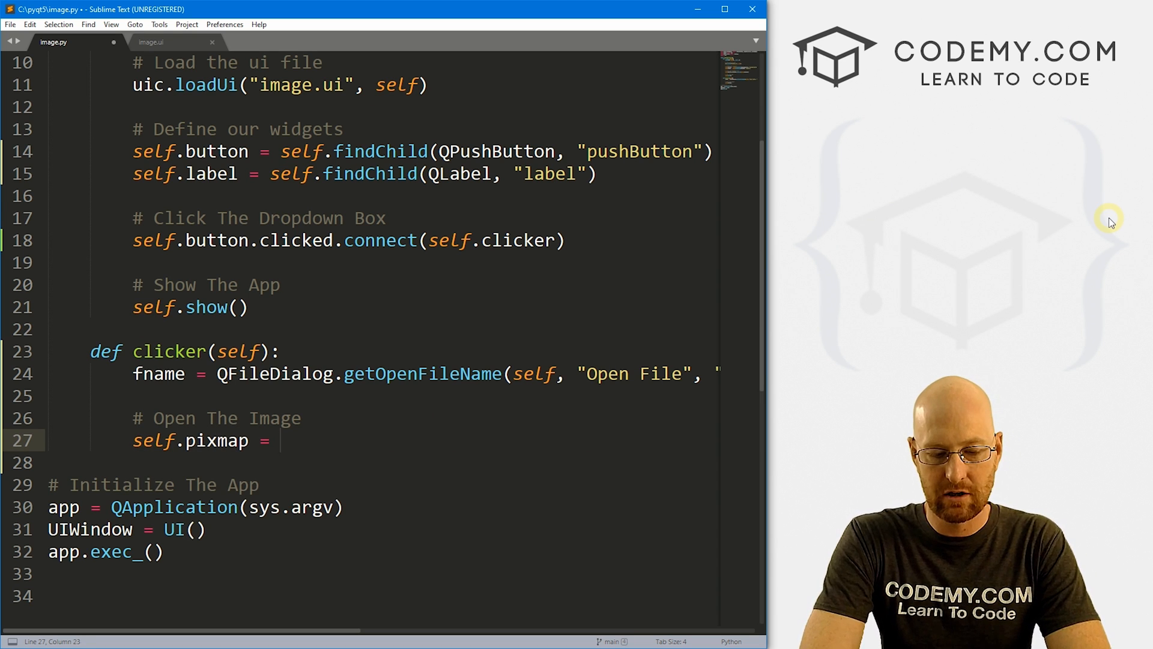
{"action": "type", "text": "QPixmap"}
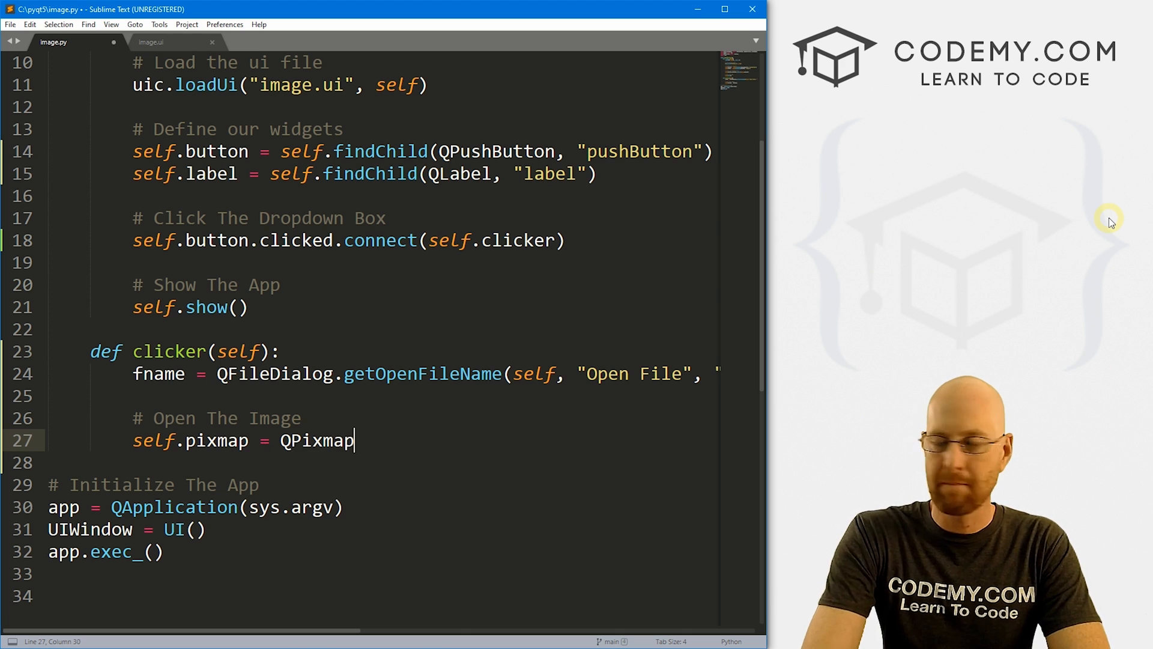
{"action": "type", "text": "()"}
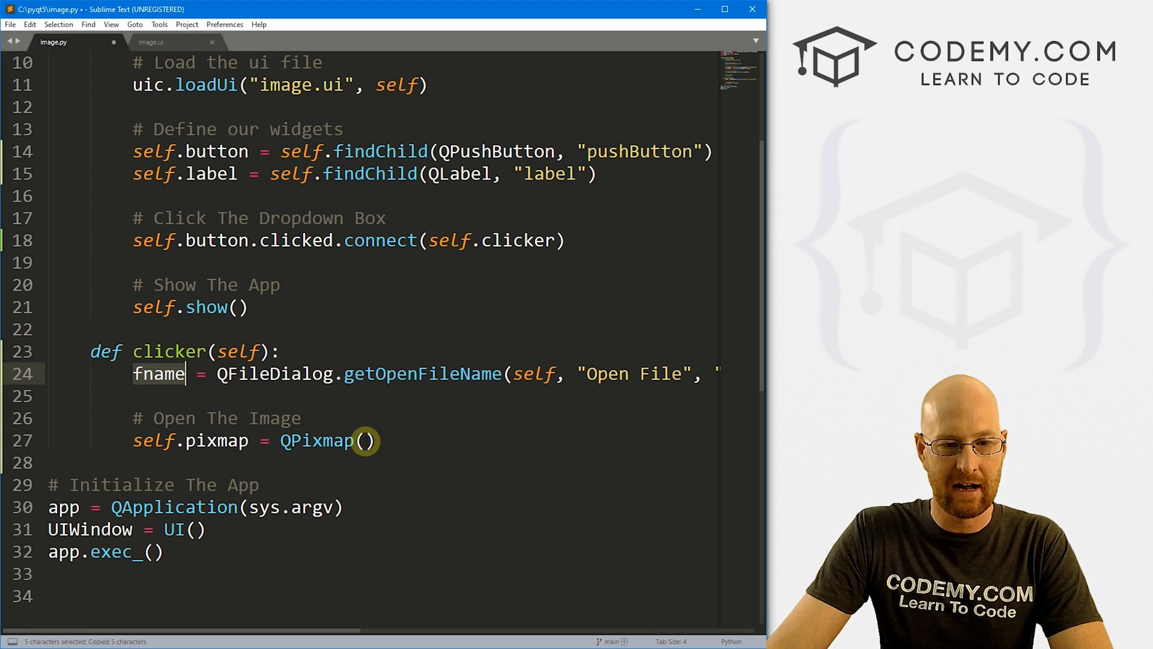
{"action": "type", "text": "fname[]"}
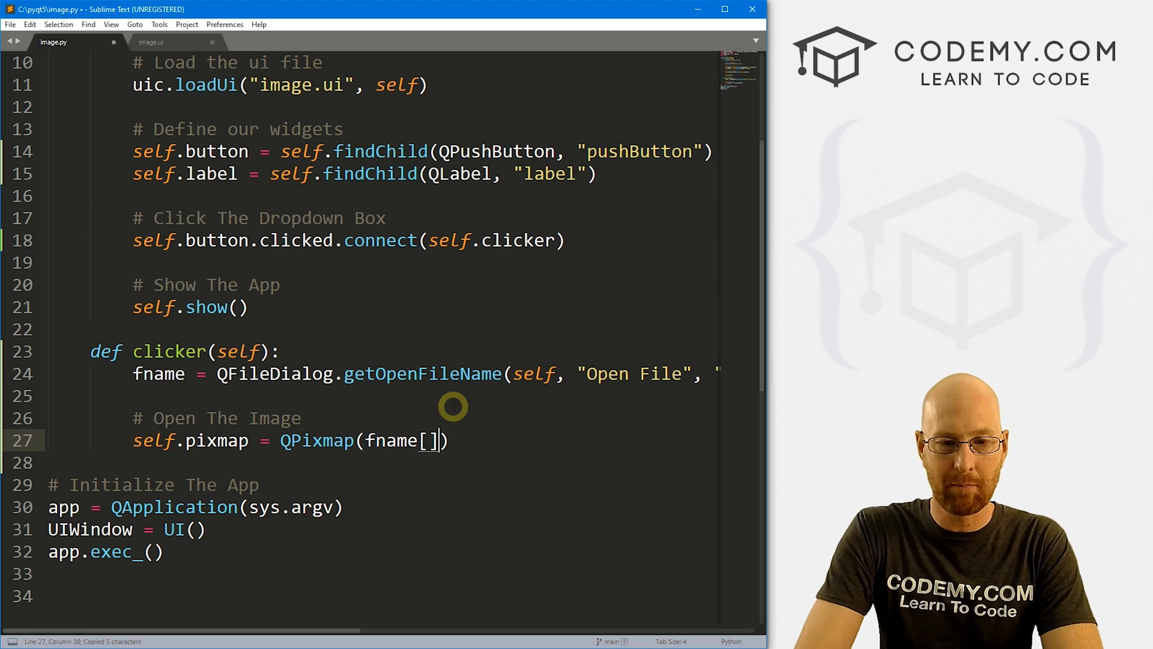
{"action": "type", "text": "0"}
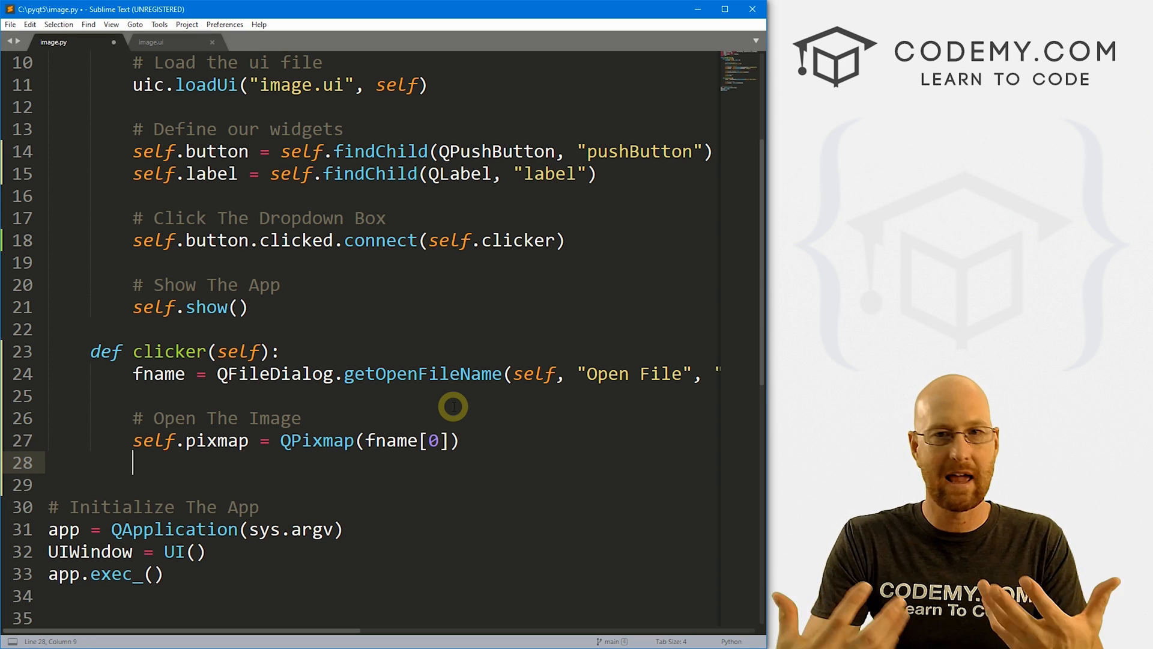
Set the pixmap on the label with self.label.setPixmap(self.pixmap), plus an '# Add Pic' comment
{"action": "type", "text": "self."}
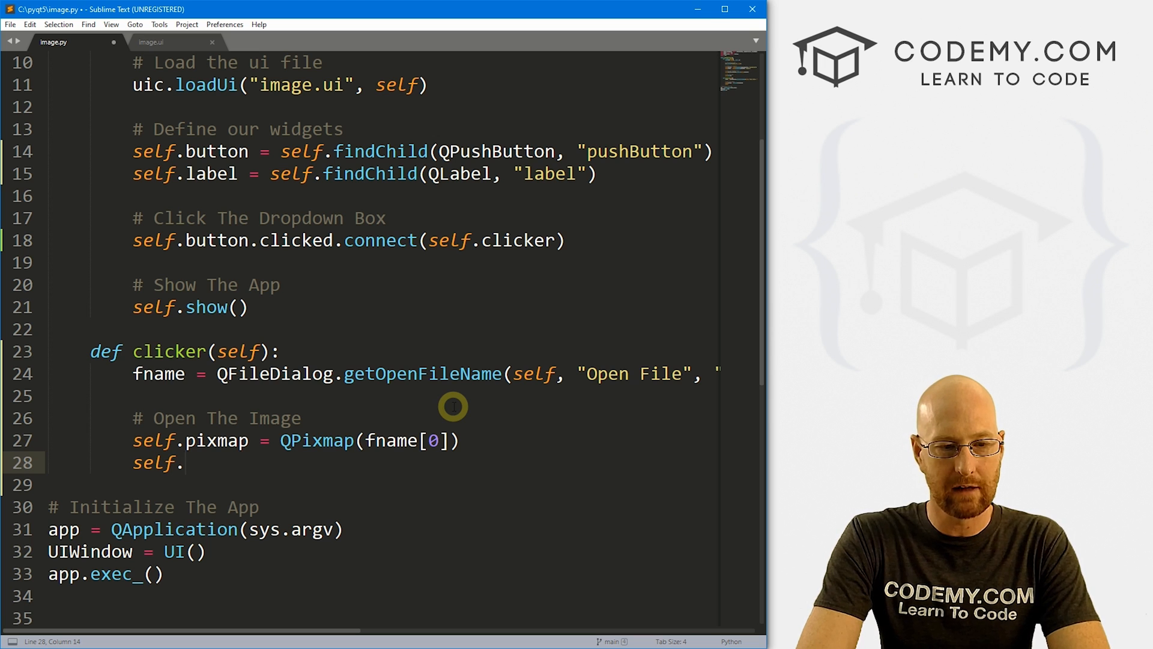
{"action": "type", "text": "label"}
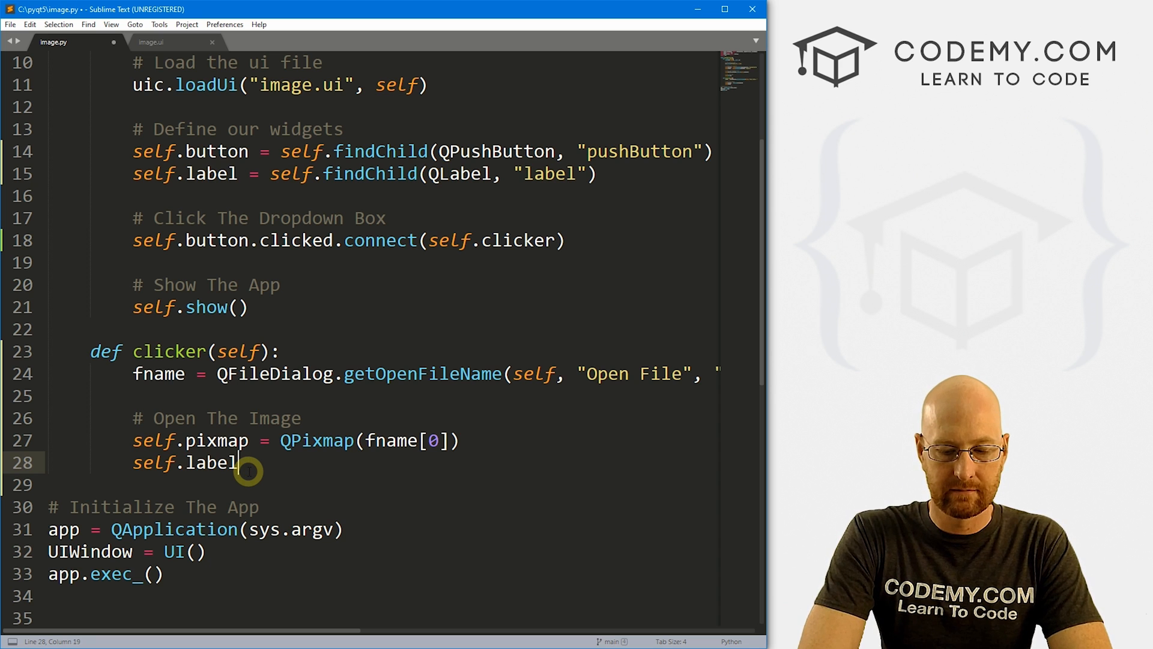
{"action": "type", "text": ".setPix"}
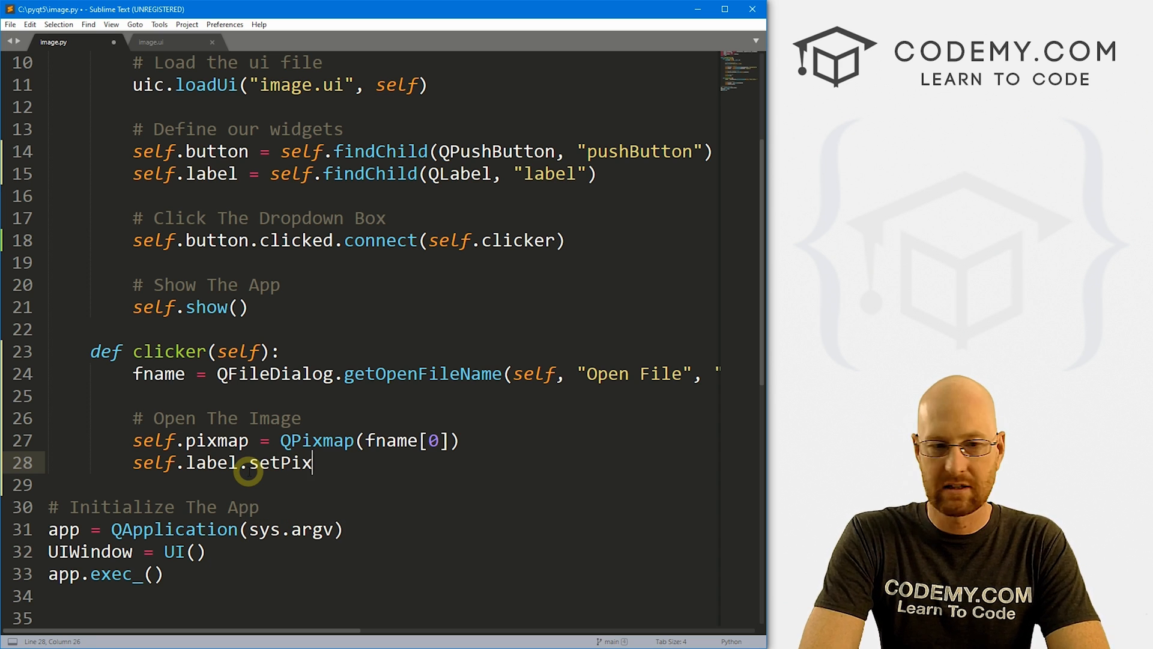
{"action": "type", "text": "map()"}
{"action": "type", "text": "#"}
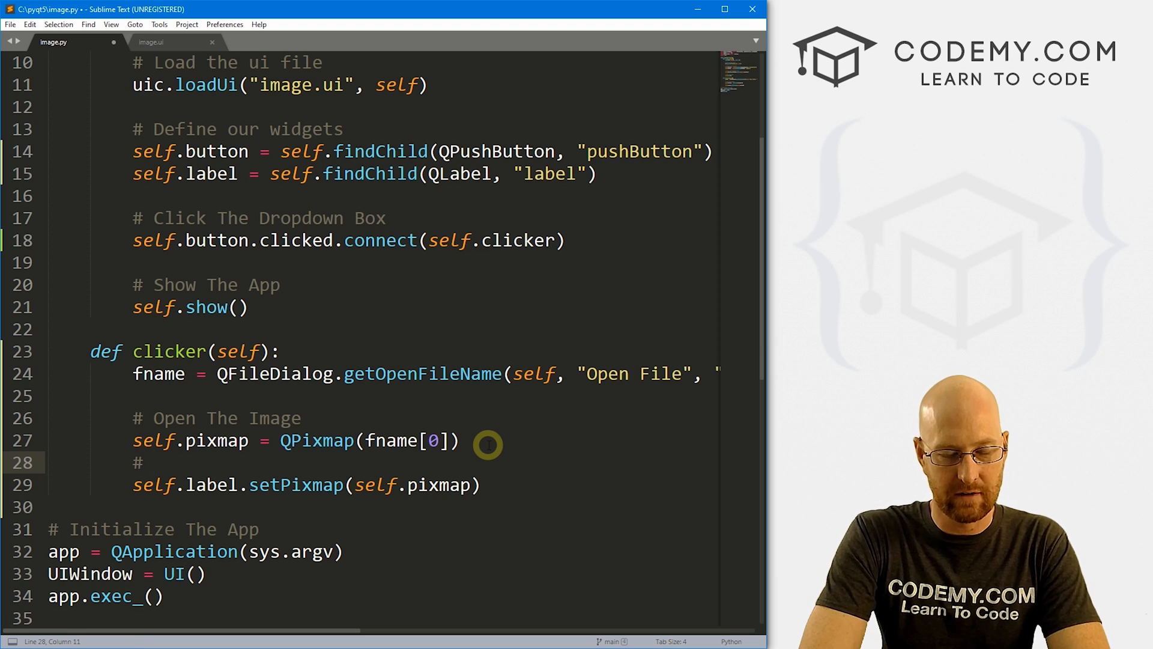
{"action": "type", "text": "Add Pic"}
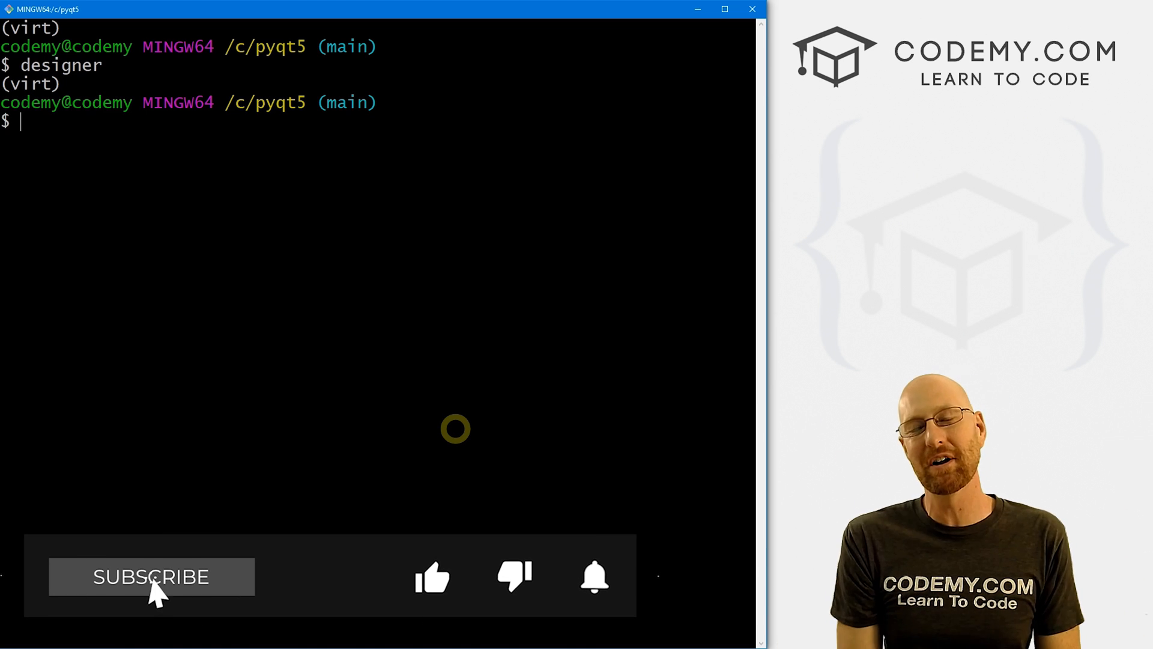
{"action": "left_click", "coordinate": [151, 577]}
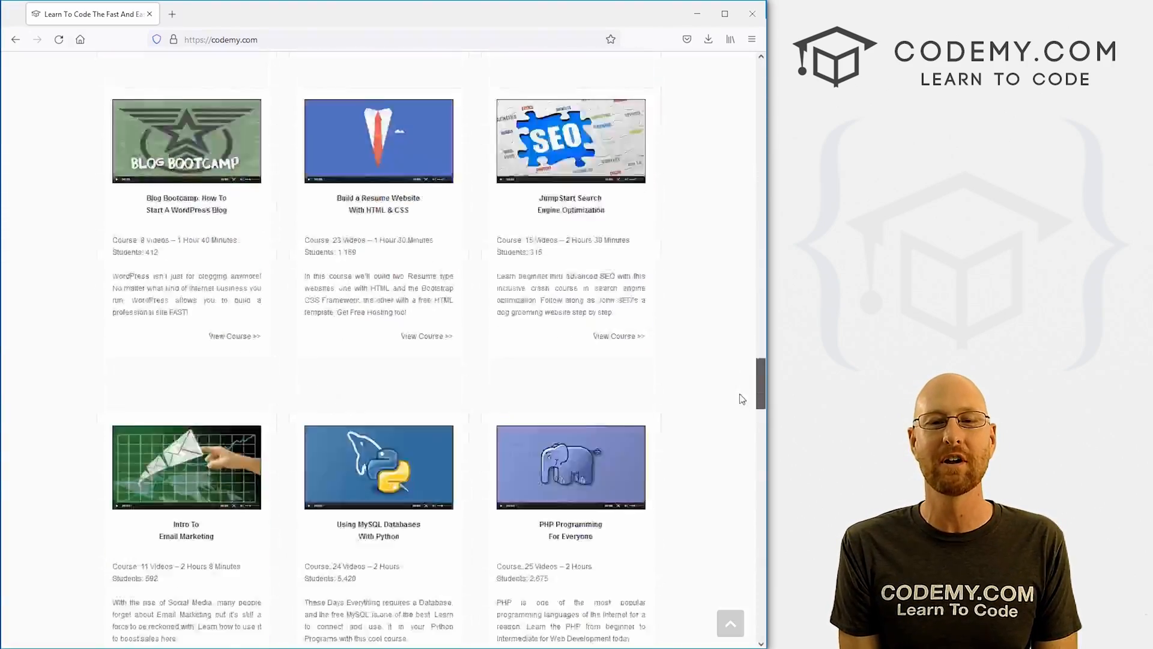
{"action": "scroll", "scroll_direction": "down", "scroll_amount": 3}
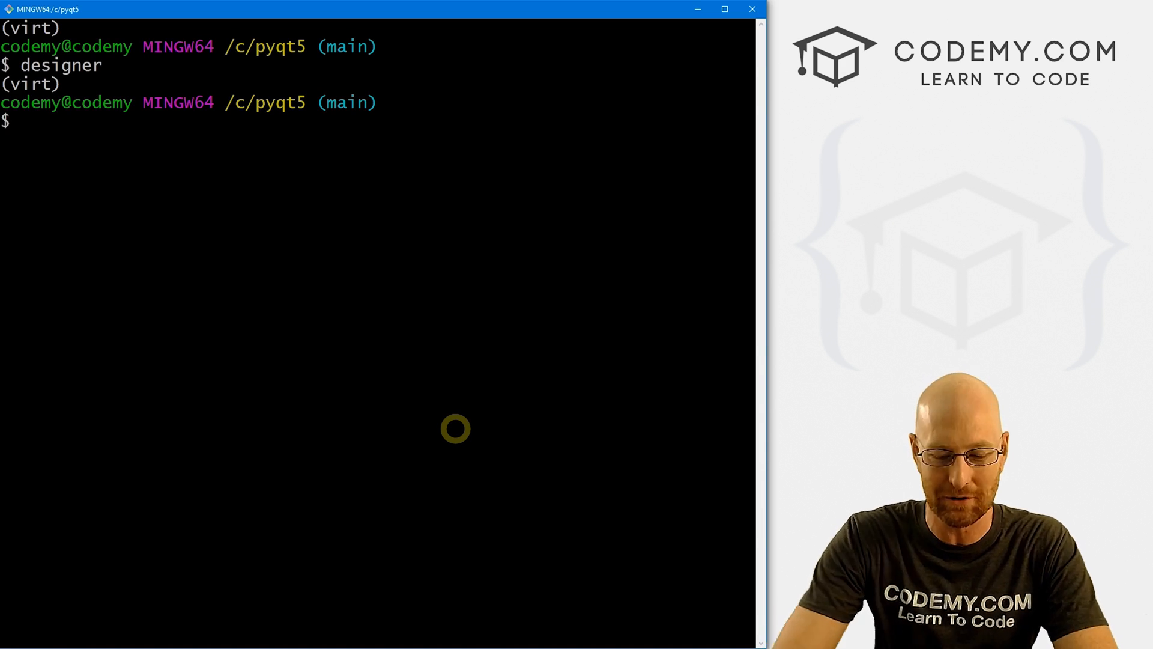
Run python image.py and load the yawning husky photo via Open File
{"action": "type", "text": "python image.p"}
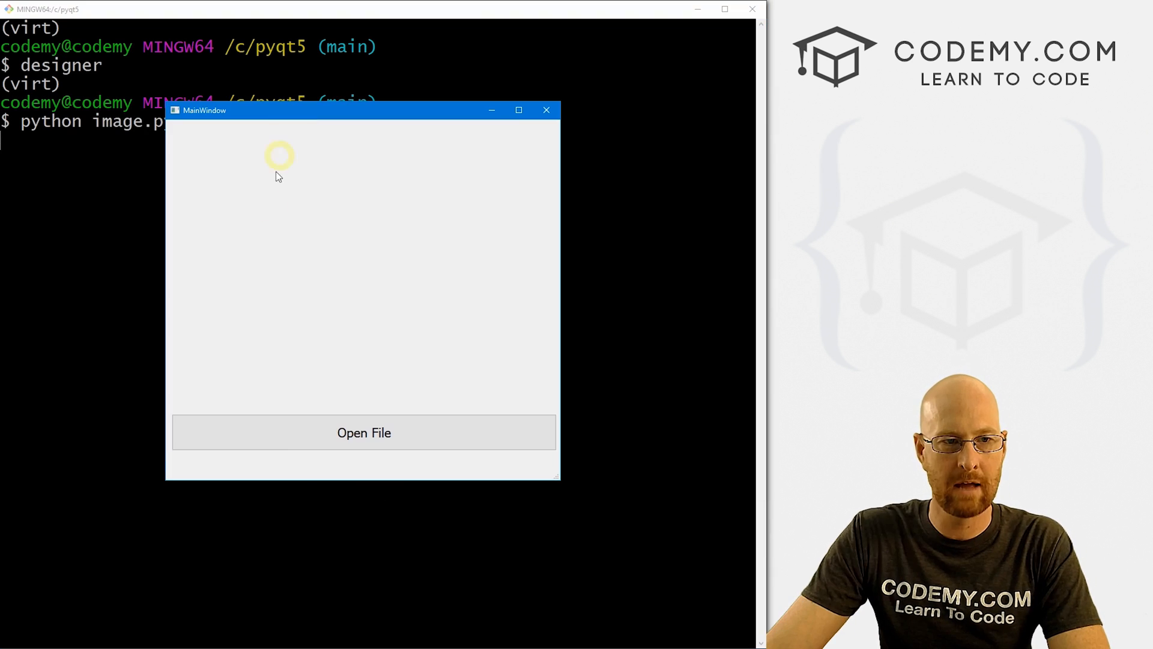
{"action": "left_click", "coordinate": [363, 432]}
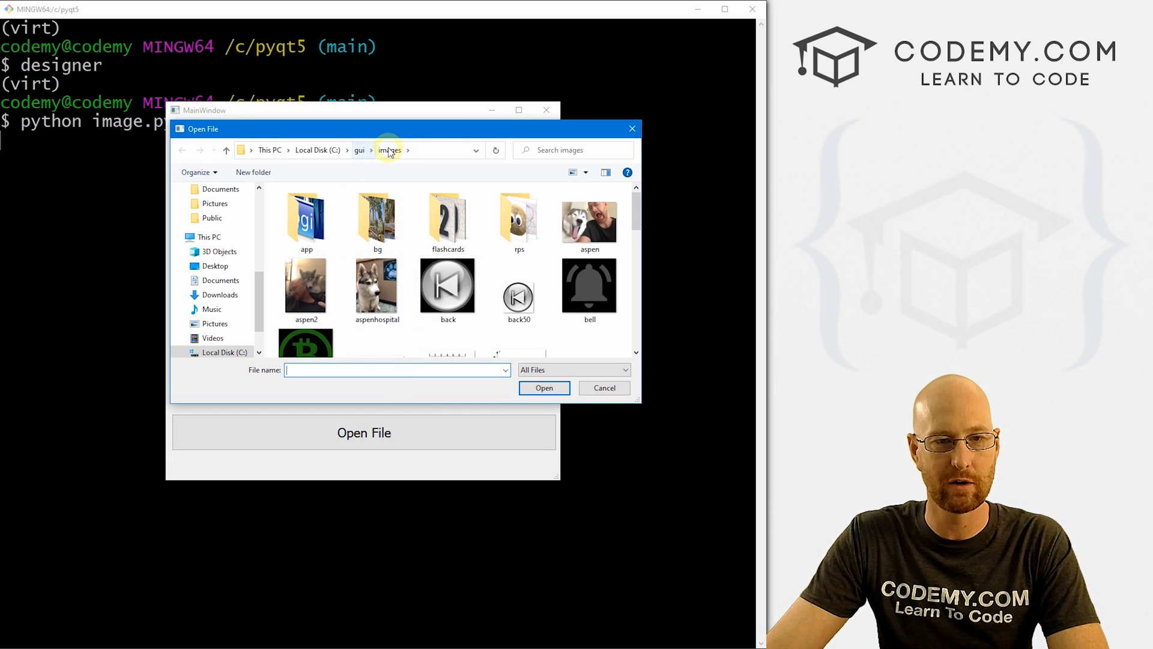
{"action": "left_click", "coordinate": [589, 221]}
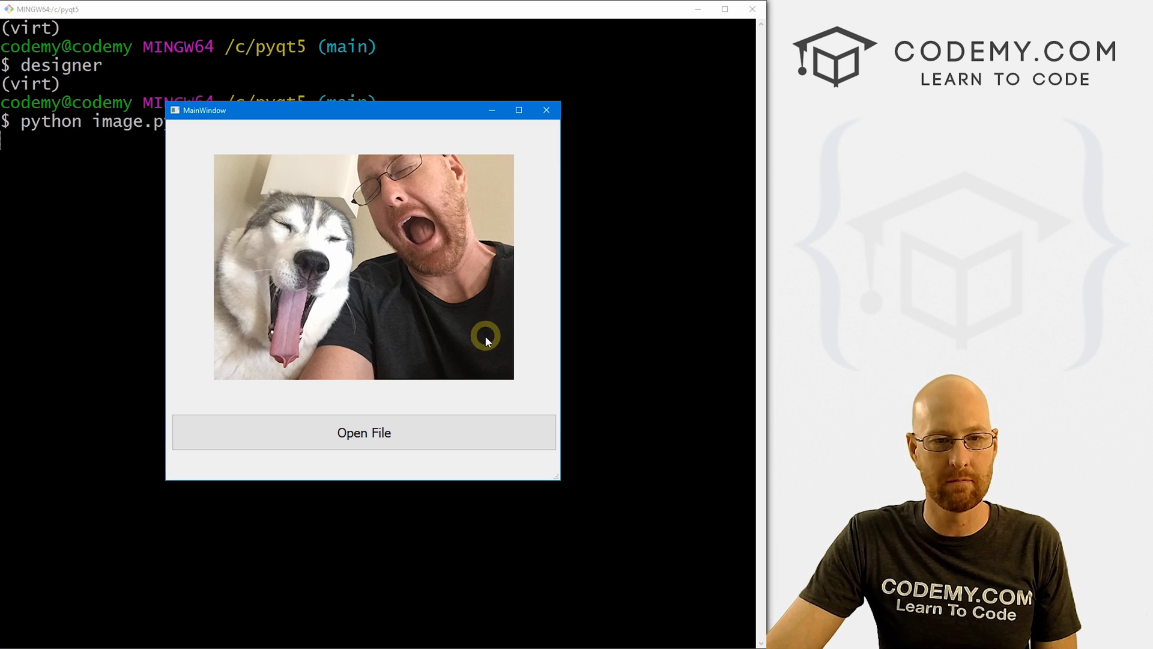
{"action": "mouse_move", "coordinate": [478, 395]}
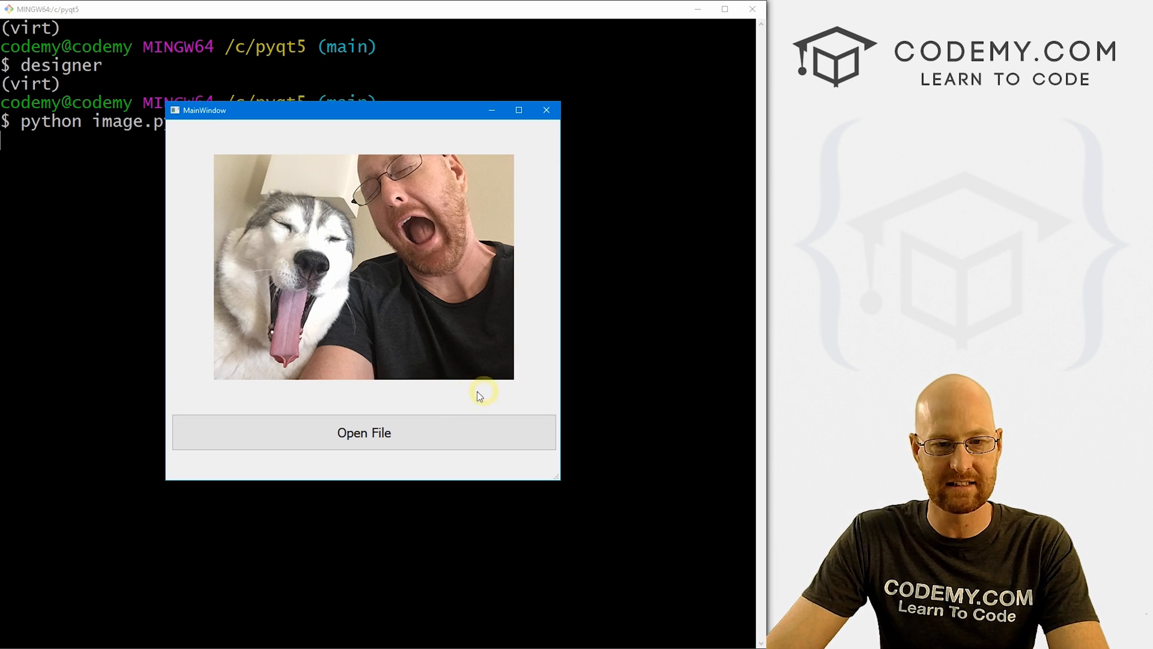
{"action": "left_click", "coordinate": [363, 432]}
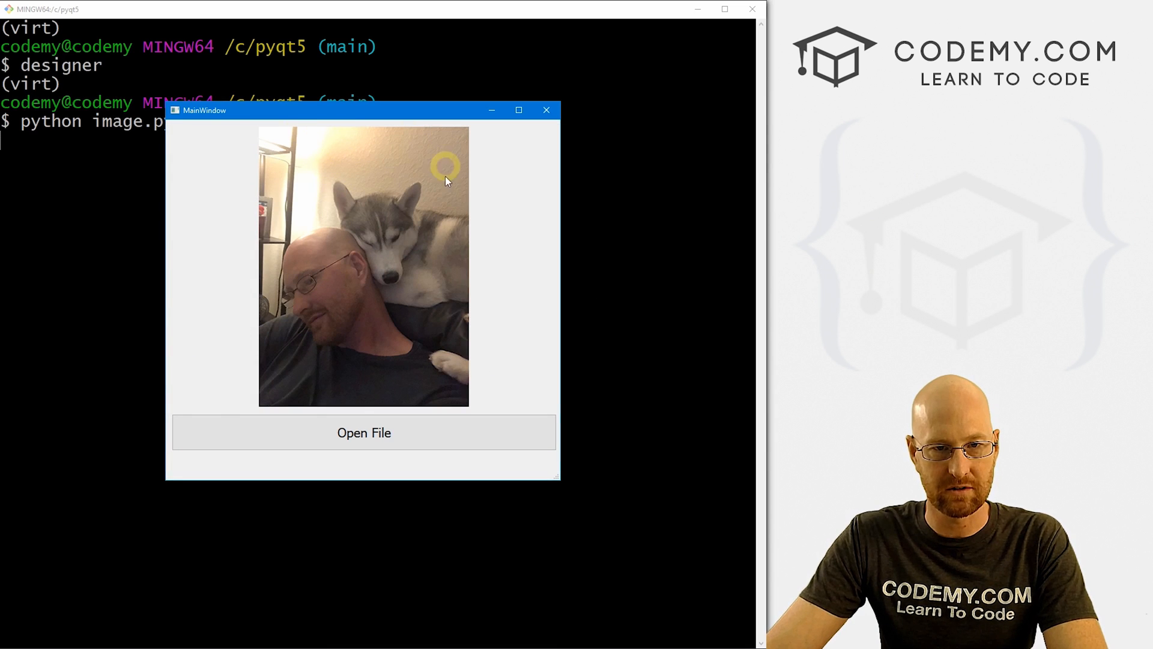
Load the desert selfie photo, browse for another image, then close the viewer
{"action": "left_click", "coordinate": [364, 433]}
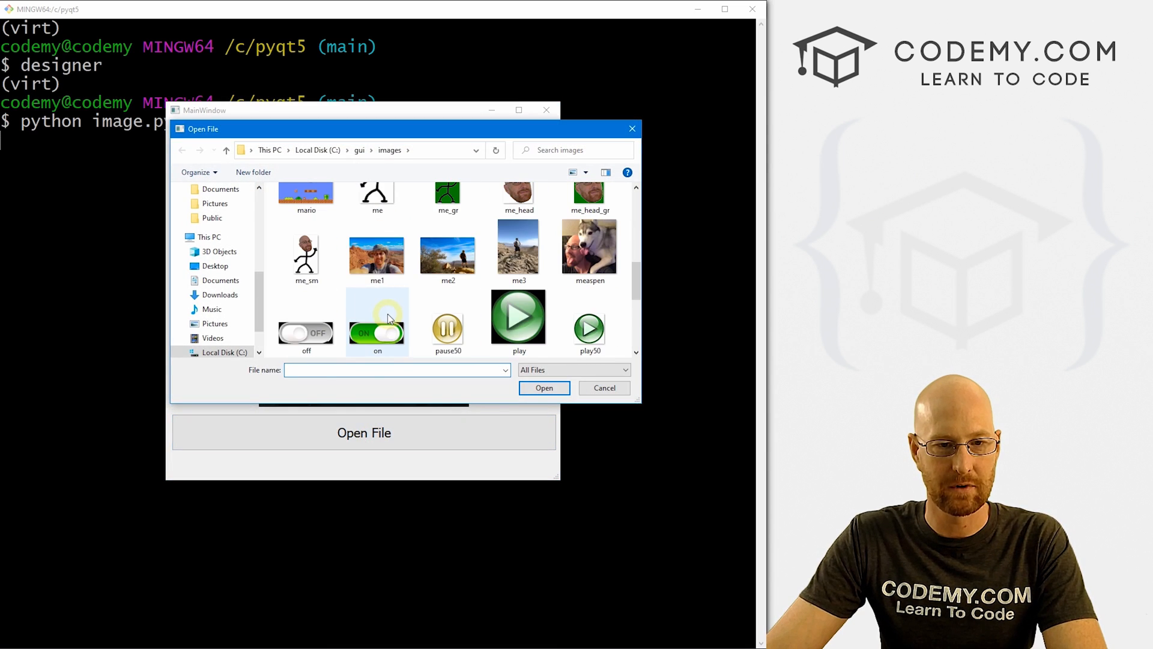
{"action": "double_click", "coordinate": [378, 250]}
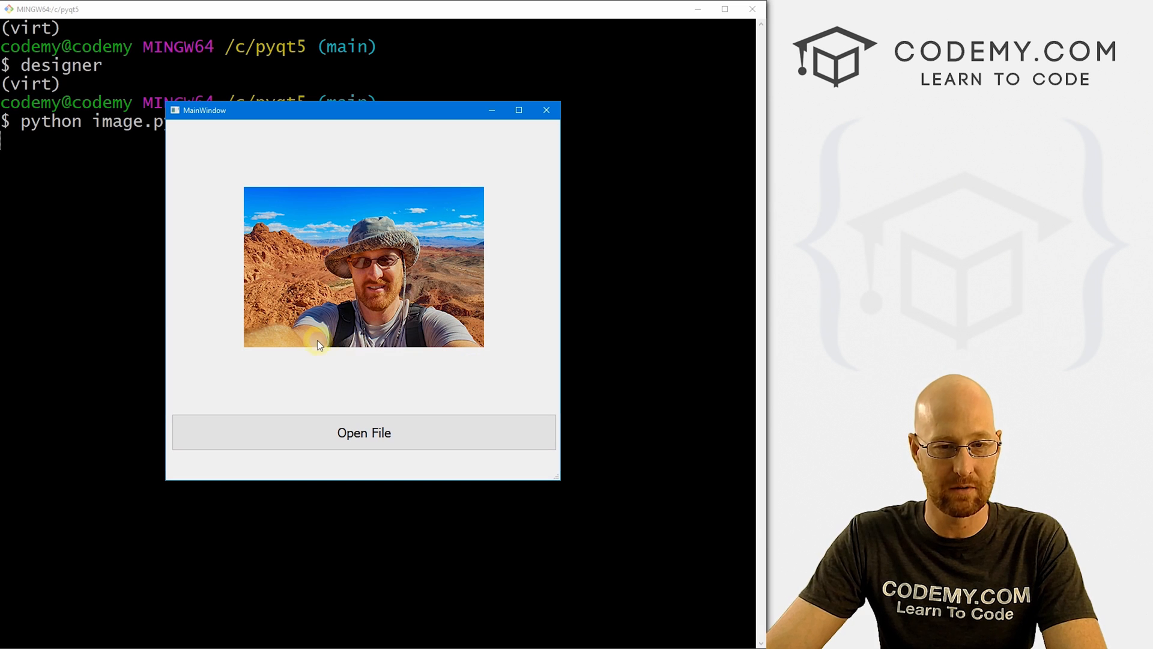
{"action": "left_click", "coordinate": [363, 432]}
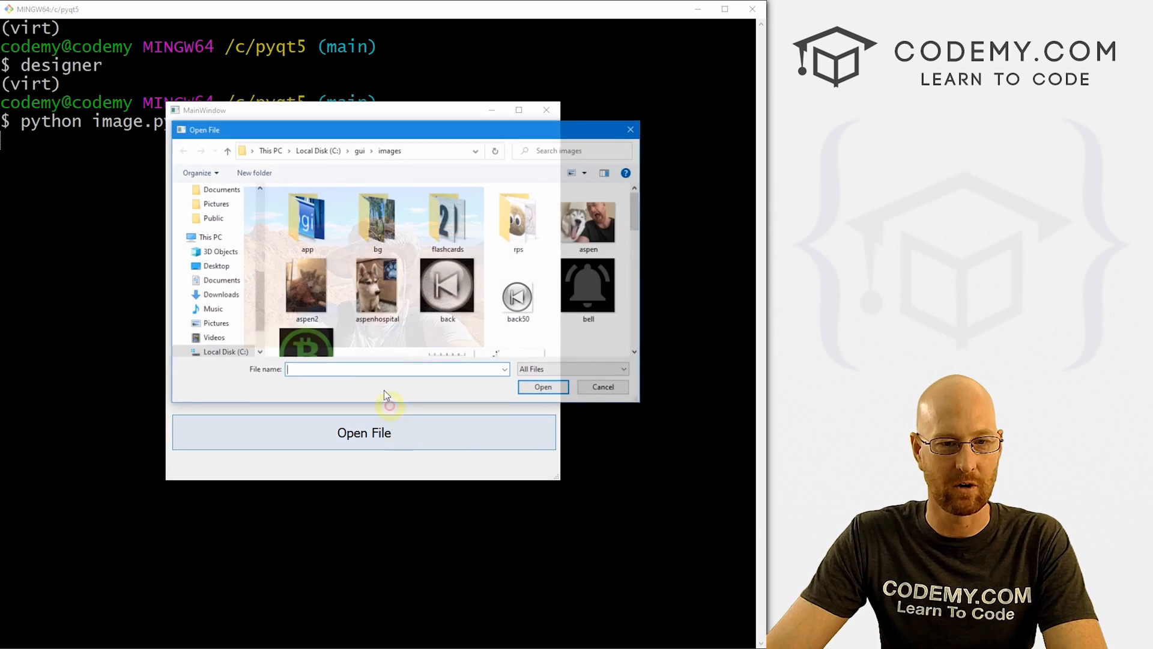
{"action": "scroll", "scroll_direction": "down", "scroll_amount": 3}
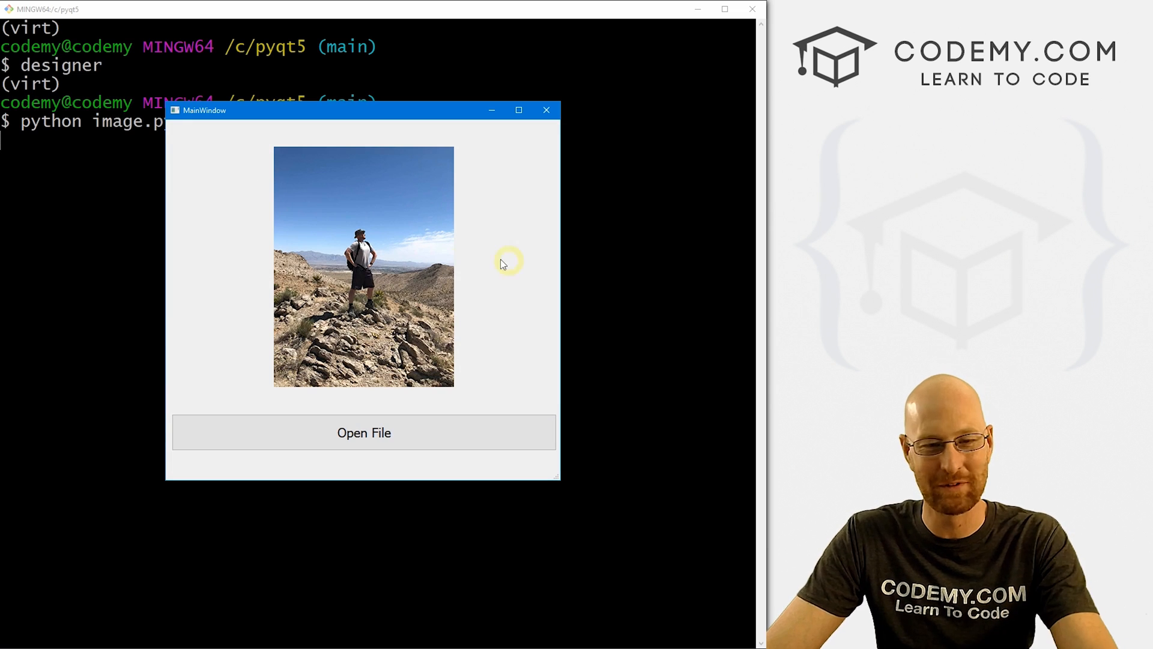
{"action": "mouse_move", "coordinate": [394, 233]}
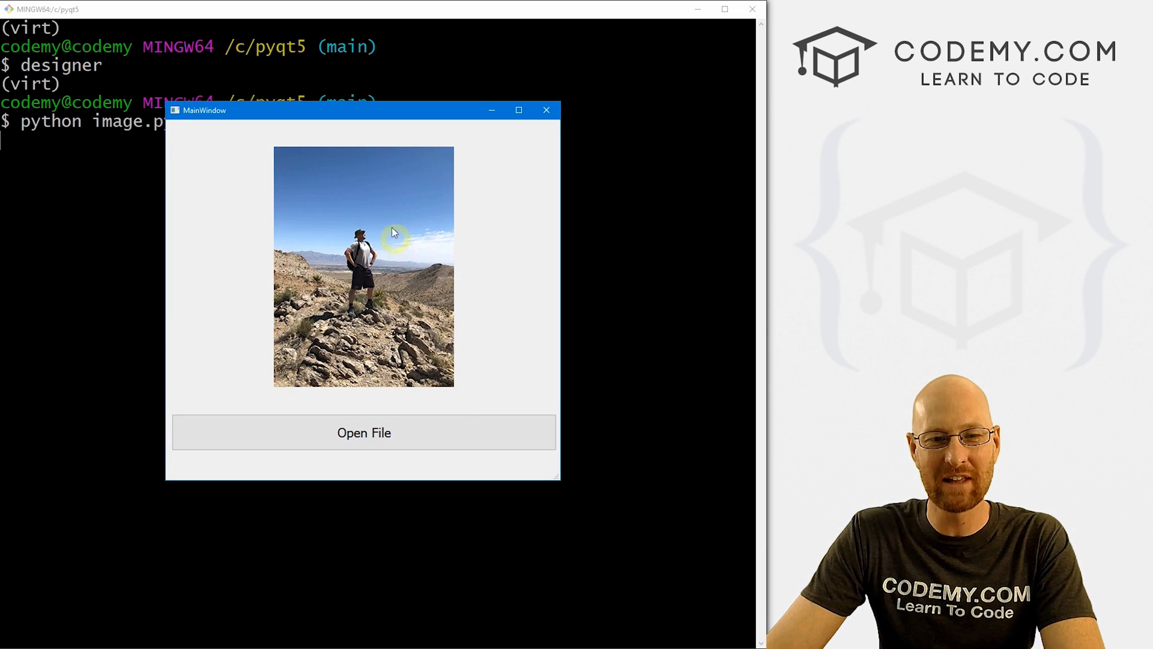
{"action": "left_click", "coordinate": [546, 109]}
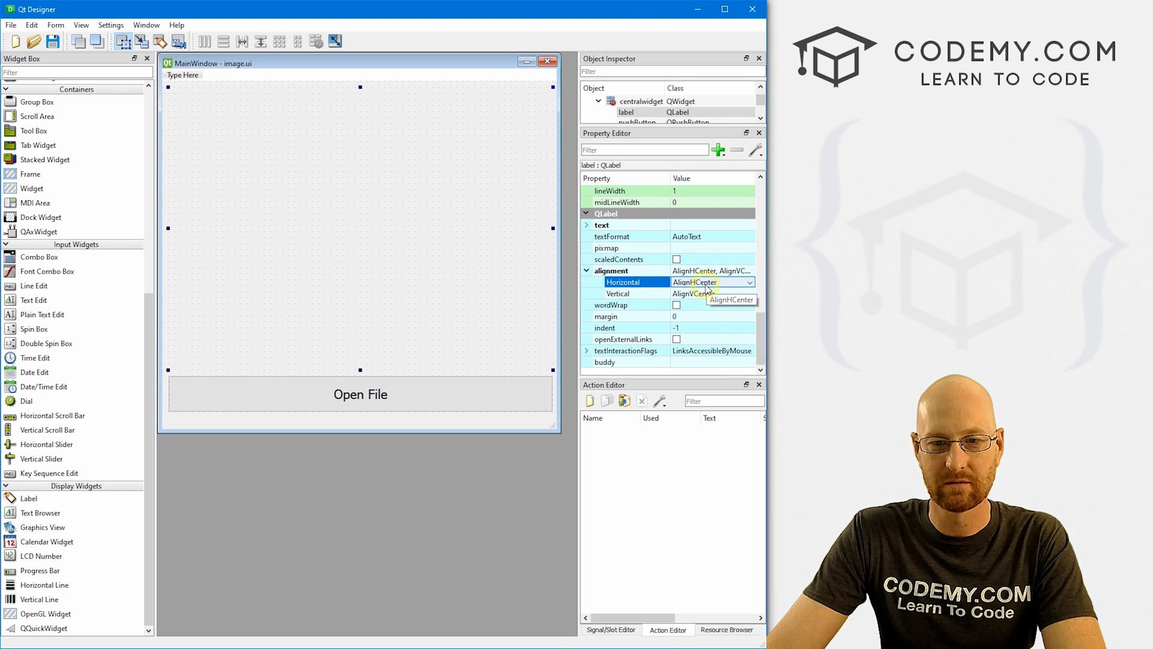
Set the label alignment to AlignLeft, then load the man-and-husky and yawning husky photos in a test run
{"action": "left_click", "coordinate": [706, 282]}
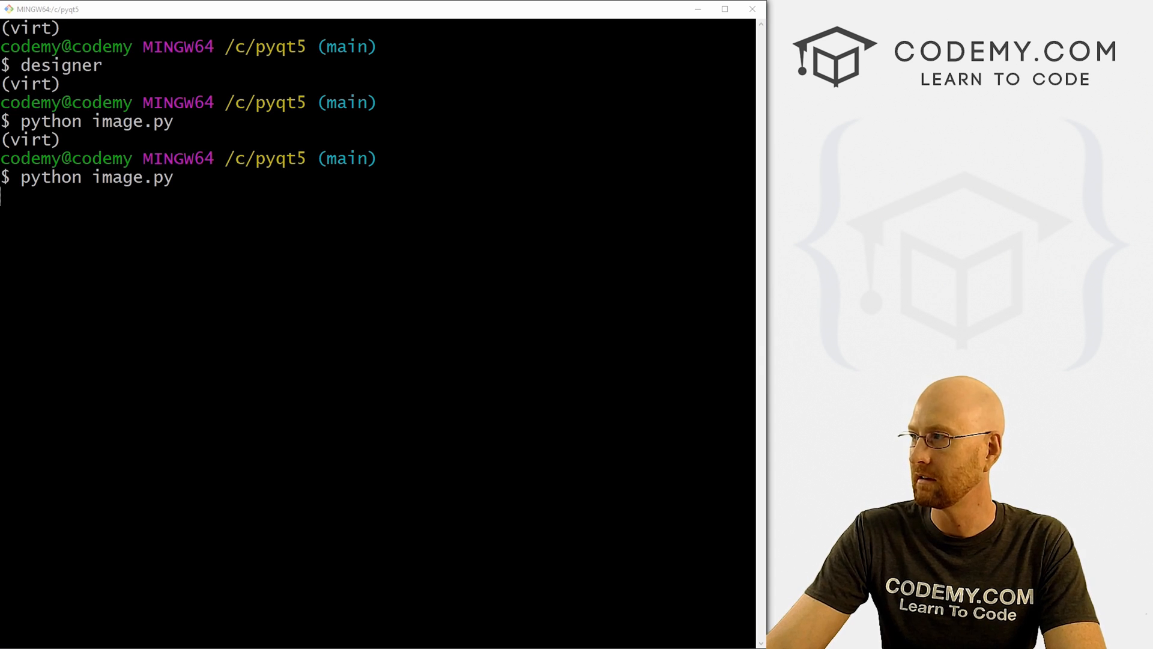
{"action": "left_click", "coordinate": [279, 408]}
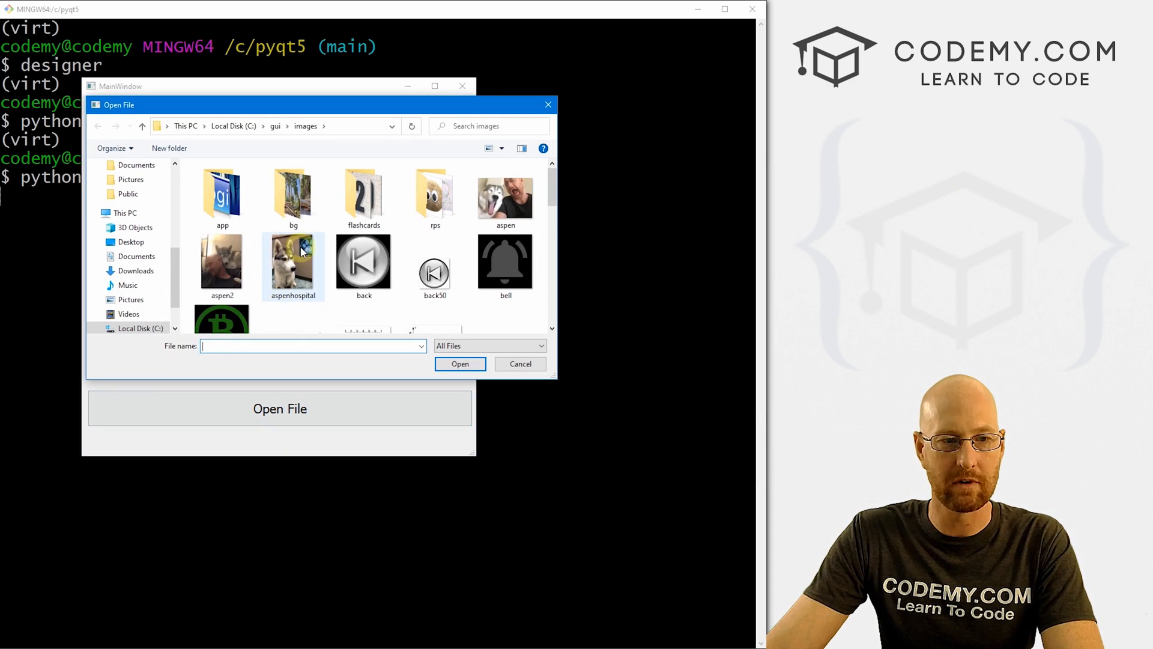
{"action": "double_click", "coordinate": [292, 262]}
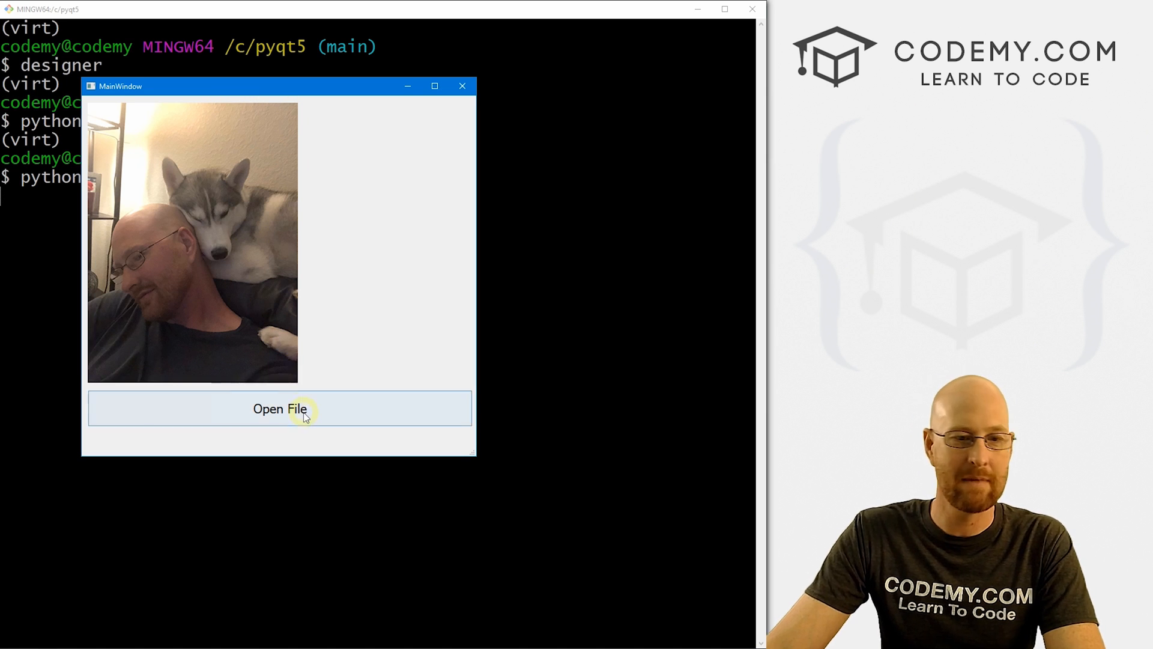
{"action": "left_click", "coordinate": [279, 408]}
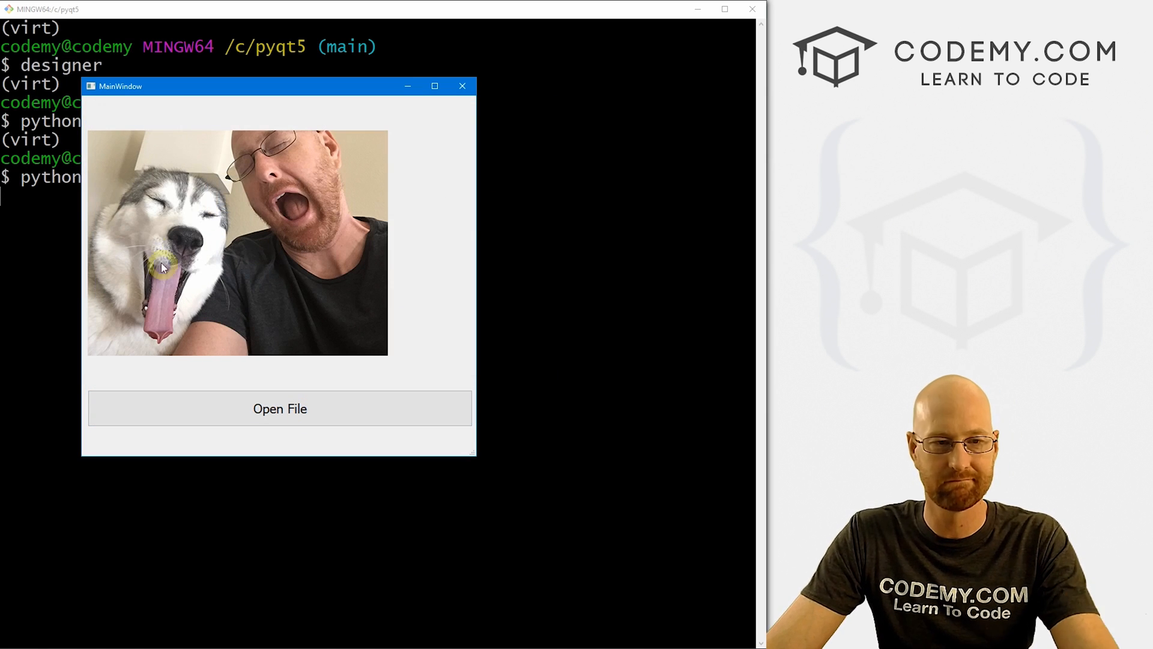
{"action": "left_click", "coordinate": [462, 86]}
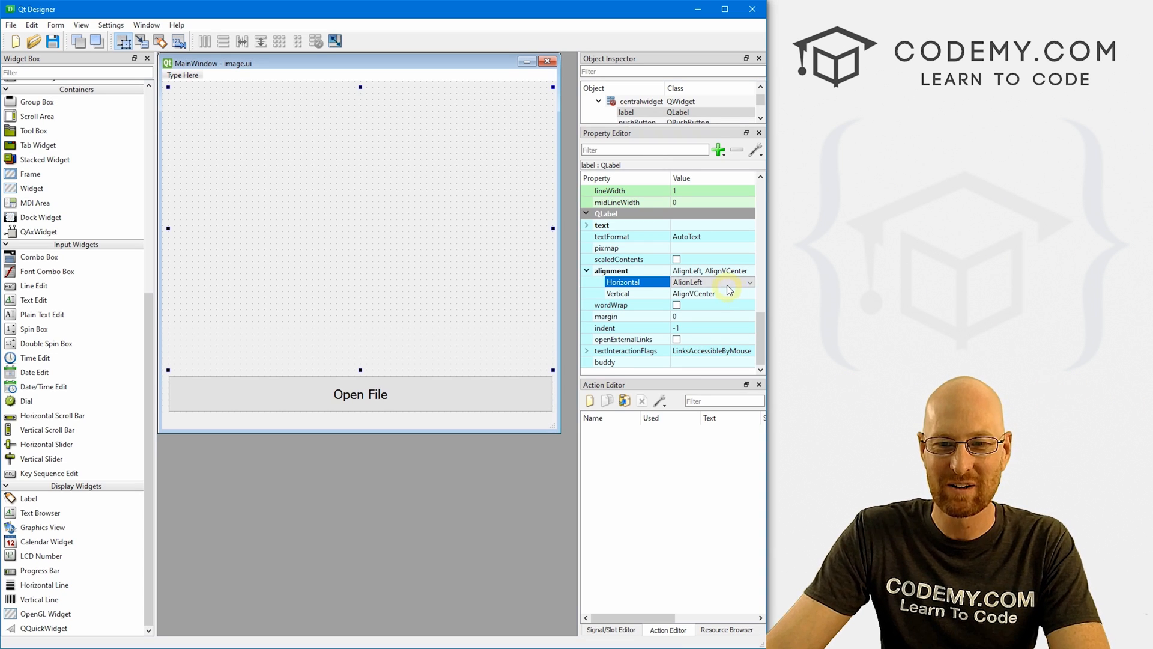
Recentre the label with AlignHCenter, save image.py, and run python image.py again
{"action": "left_click", "coordinate": [688, 282]}
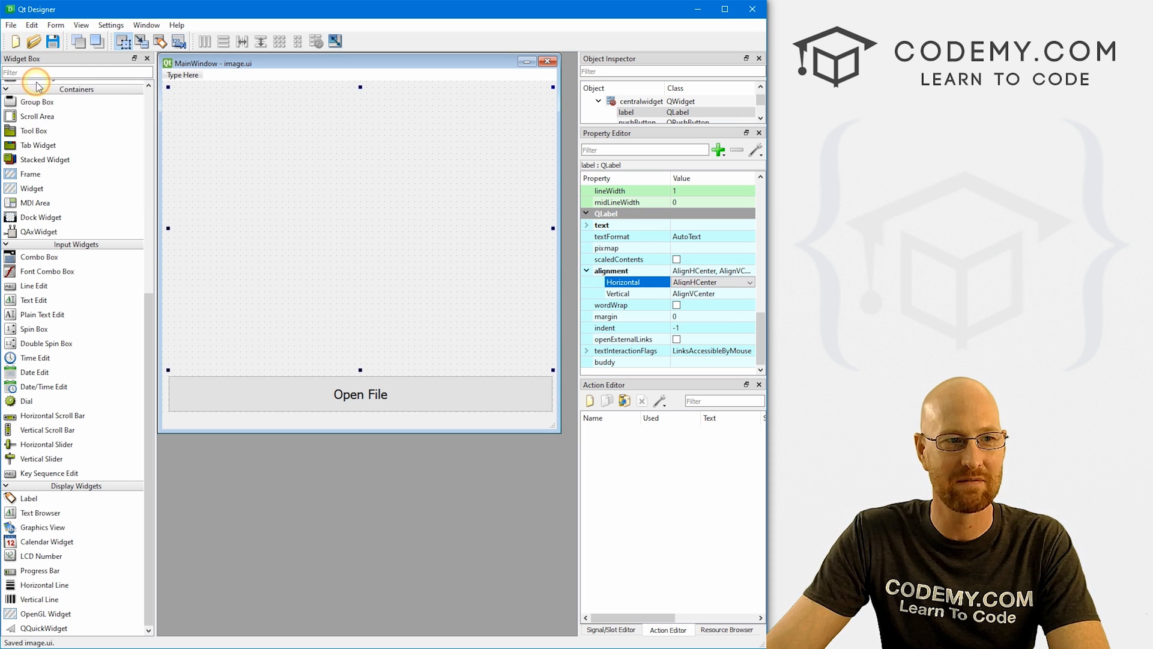
{"action": "mouse_move", "coordinate": [194, 101]}
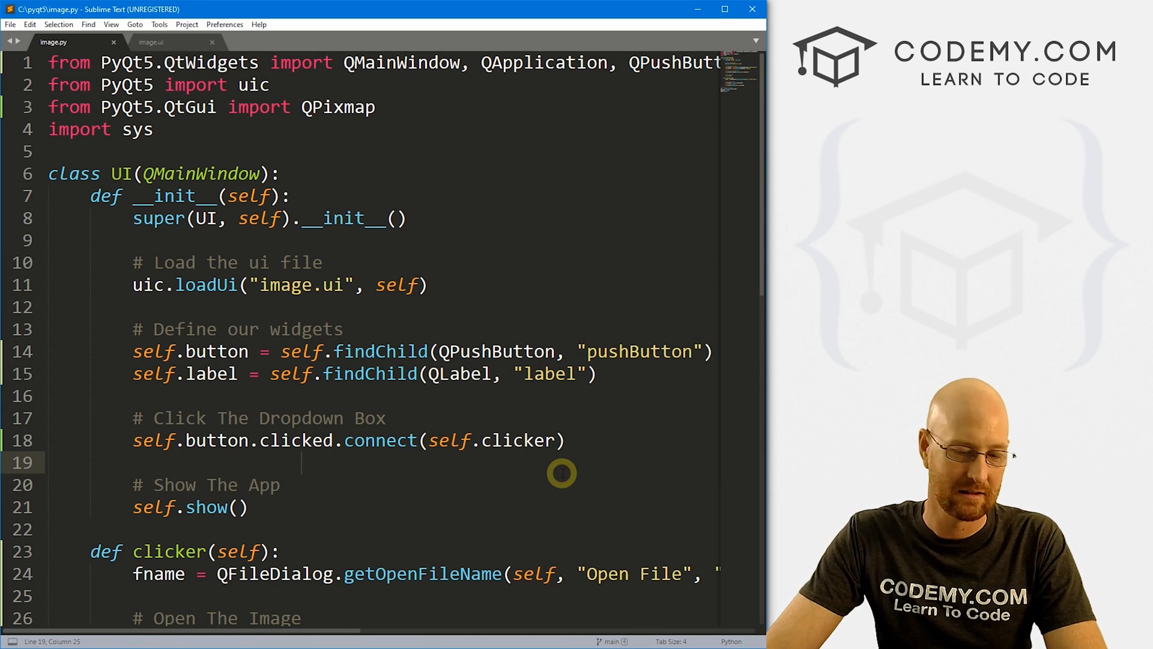
{"action": "key", "text": "ctrl+s"}
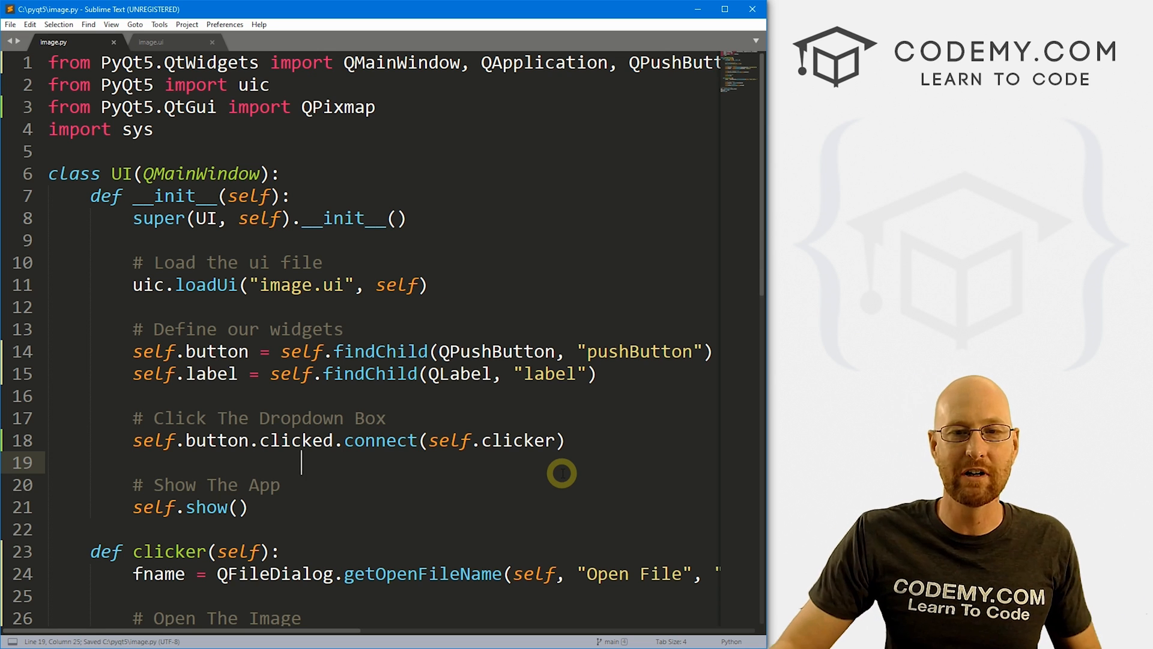
{"action": "mouse_move", "coordinate": [540, 296]}
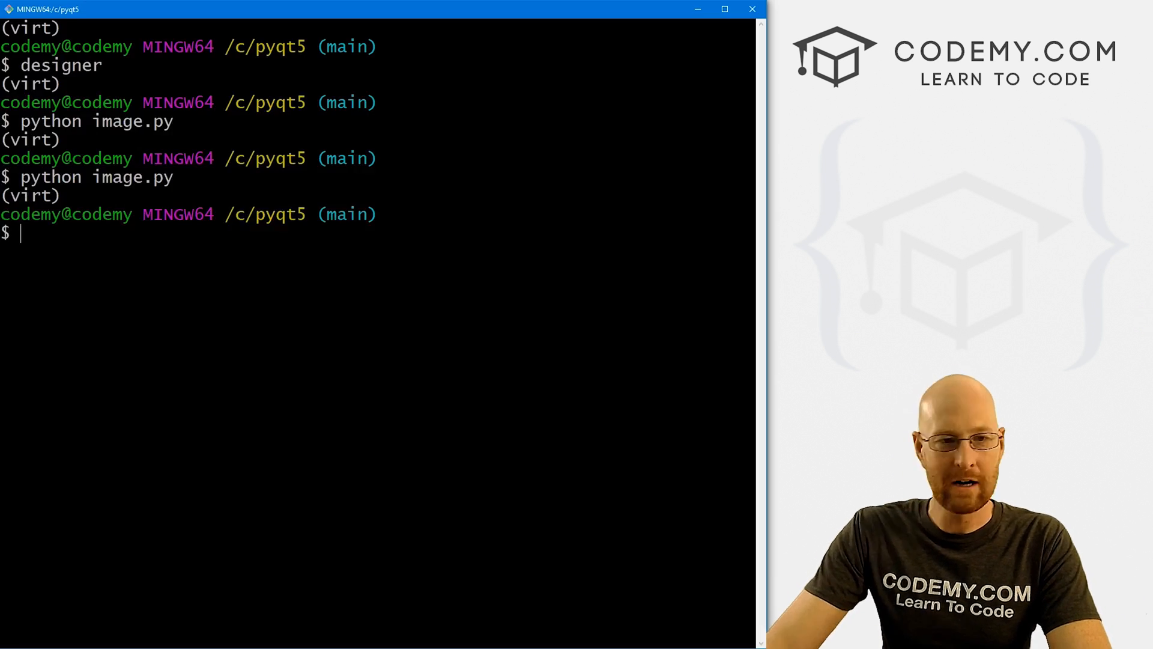
{"action": "type", "text": "python image.py"}
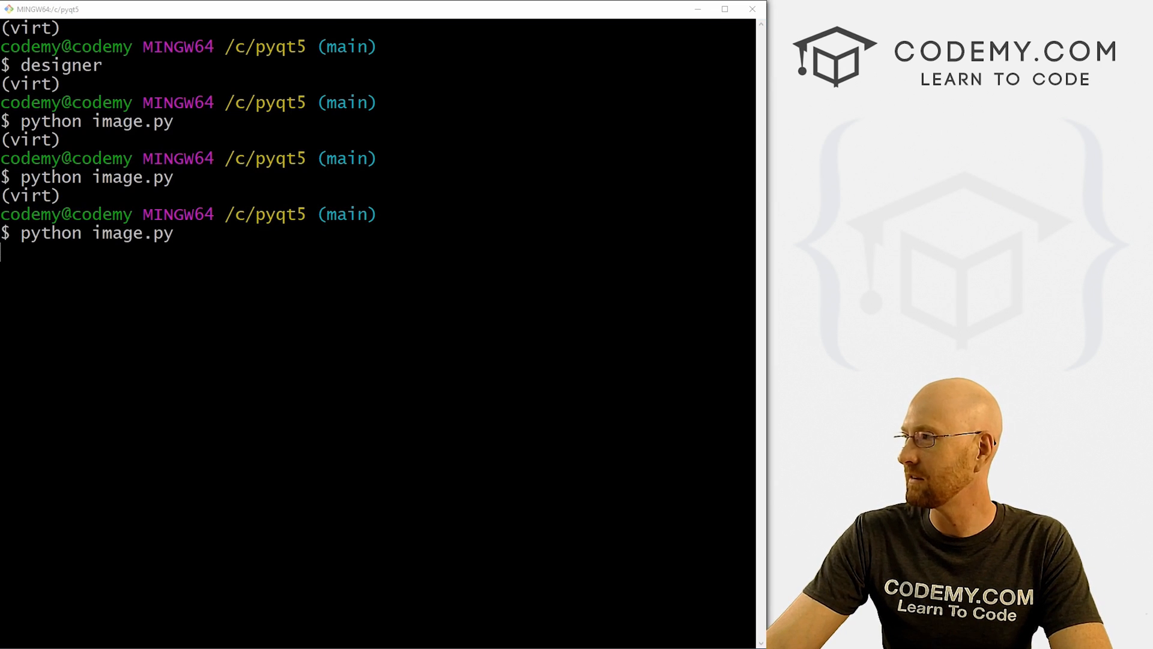